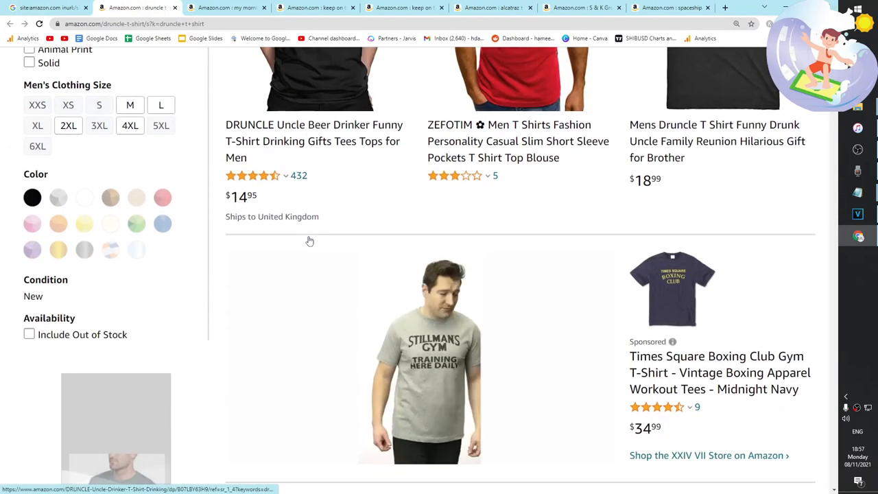
# Scroll the druncle t shirt Amazon results, then start a fresh Google tab.
pyautogui.scroll(-3)
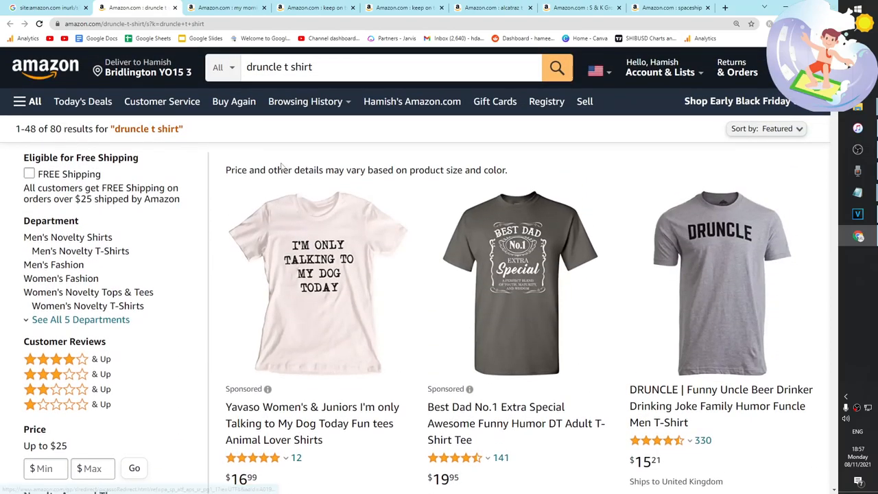
pyautogui.click(225, 7)
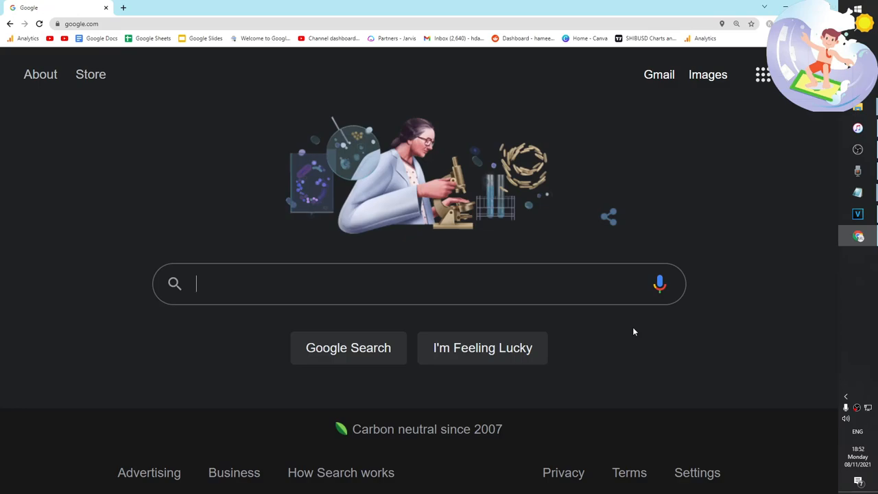
# Search site:amazon.com (about 257,000,000 results) and page ahead to results page 22.
pyautogui.write('site:amazon.com')
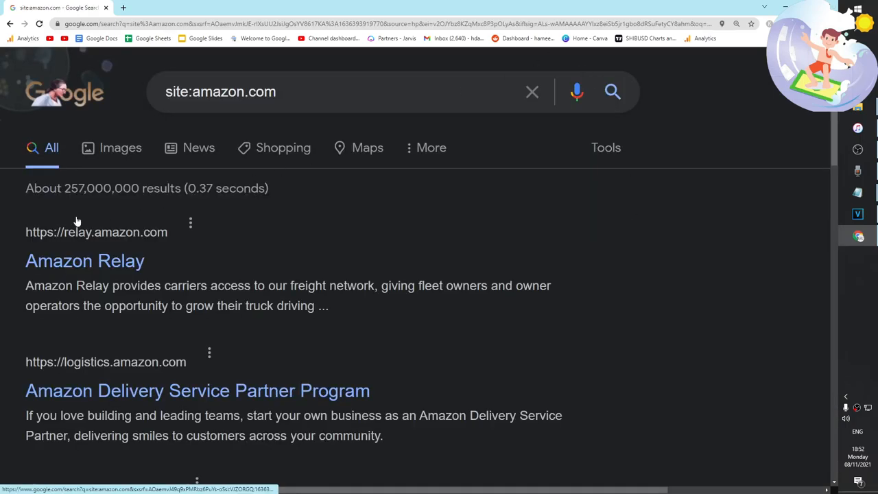
pyautogui.doubleClick(88, 188)
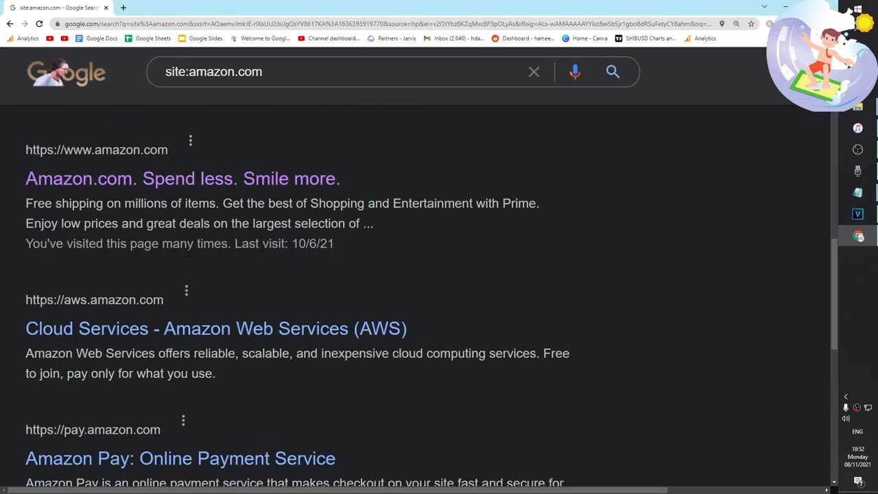
pyautogui.click(336, 346)
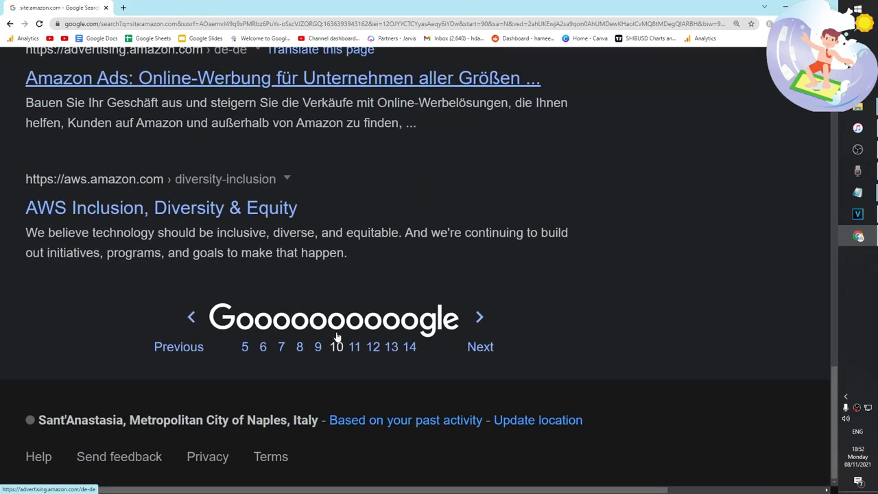
pyautogui.click(408, 346)
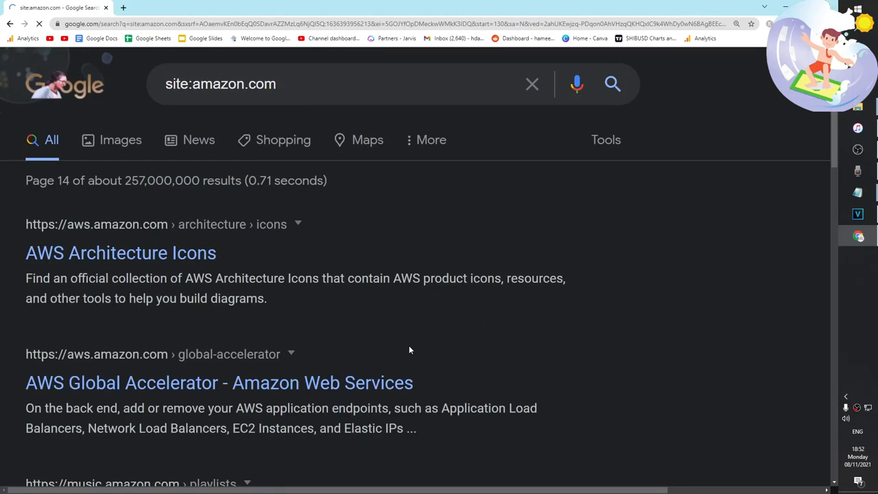
pyautogui.scroll(-3)
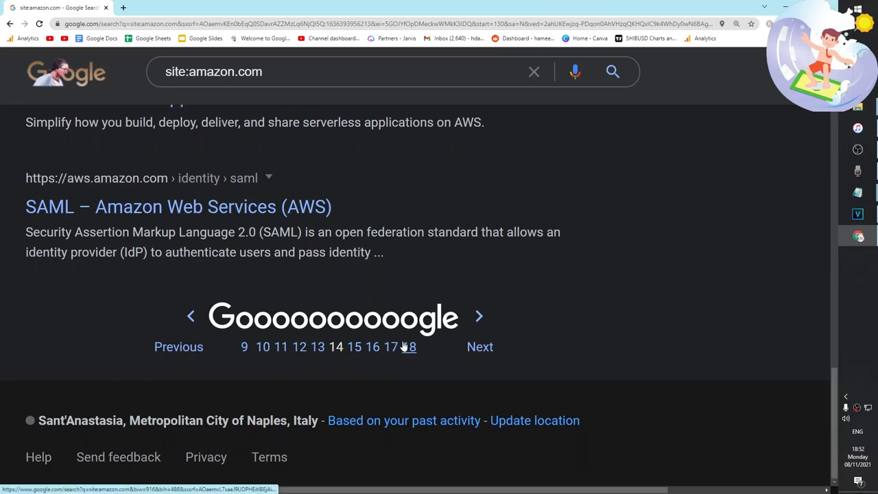
pyautogui.click(409, 346)
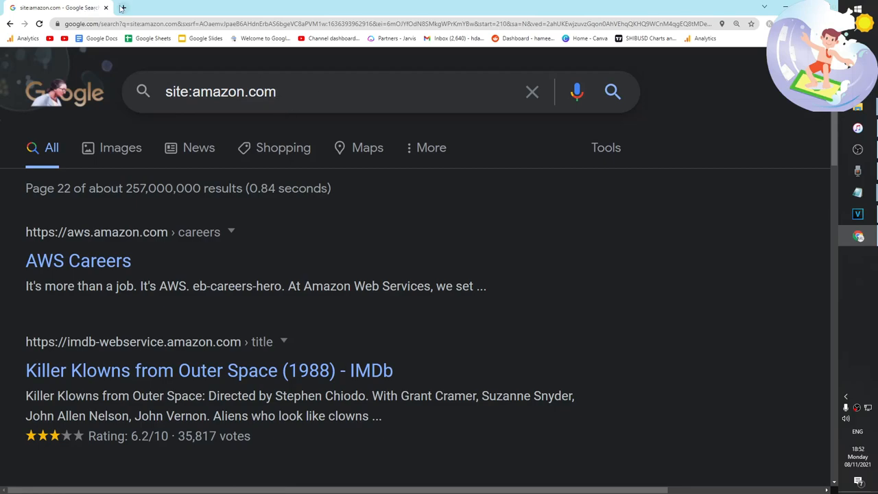
# Run the 'space ship amazon' suggestion in a new tab, then return to the site:amazon.com results.
pyautogui.click(232, 9)
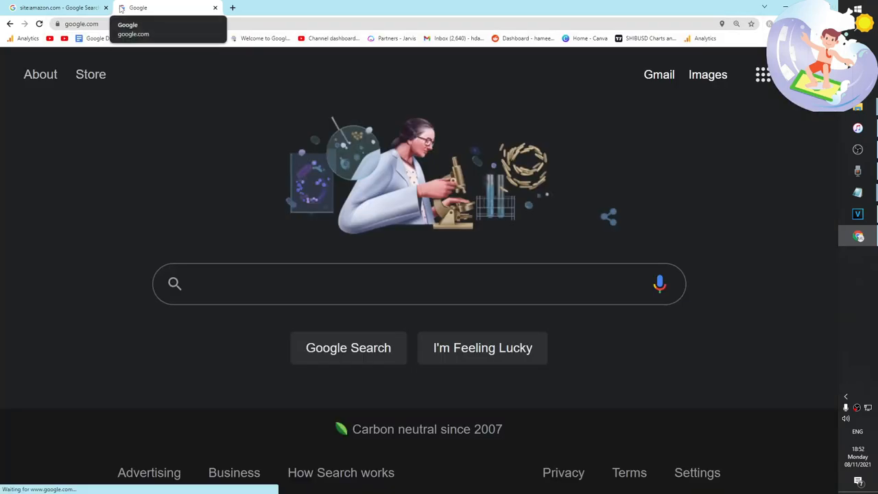
pyautogui.write('space ship')
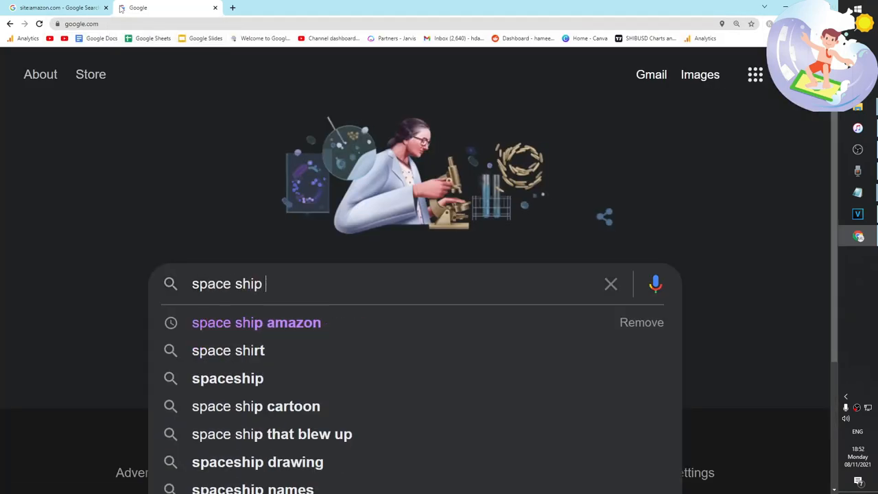
pyautogui.click(255, 322)
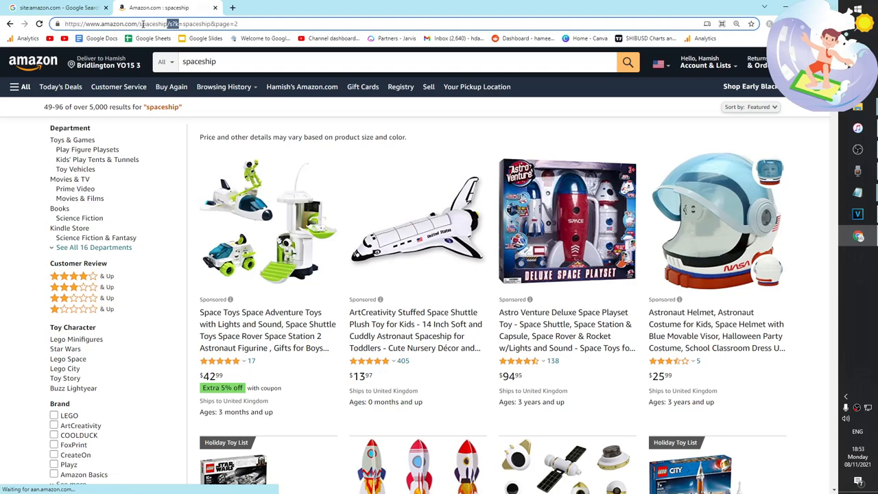
pyautogui.click(55, 8)
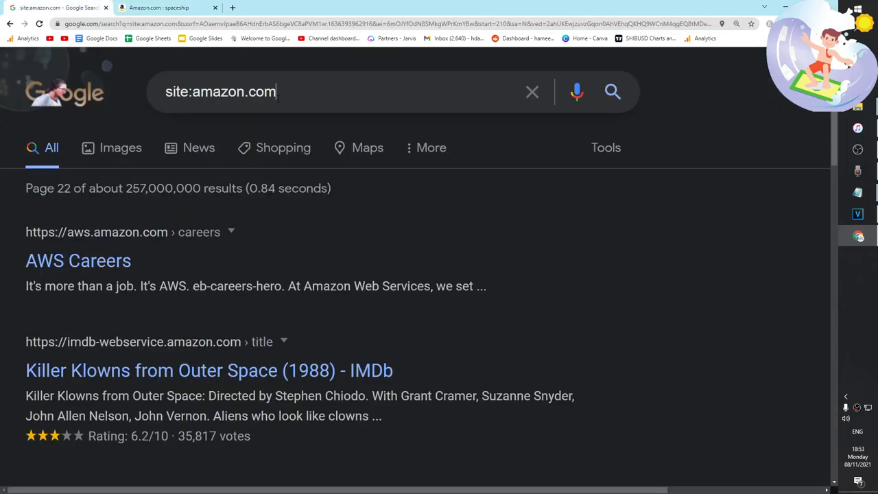
# Narrow the query to site:amazon.com inurl:/s?k, about 70,600,000 results, and scan them.
pyautogui.write('inurl:/s?k')
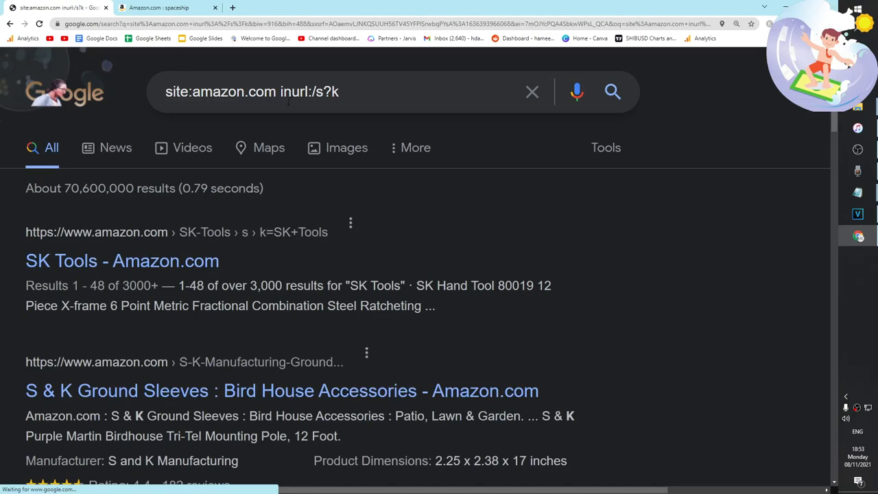
pyautogui.doubleClick(98, 188)
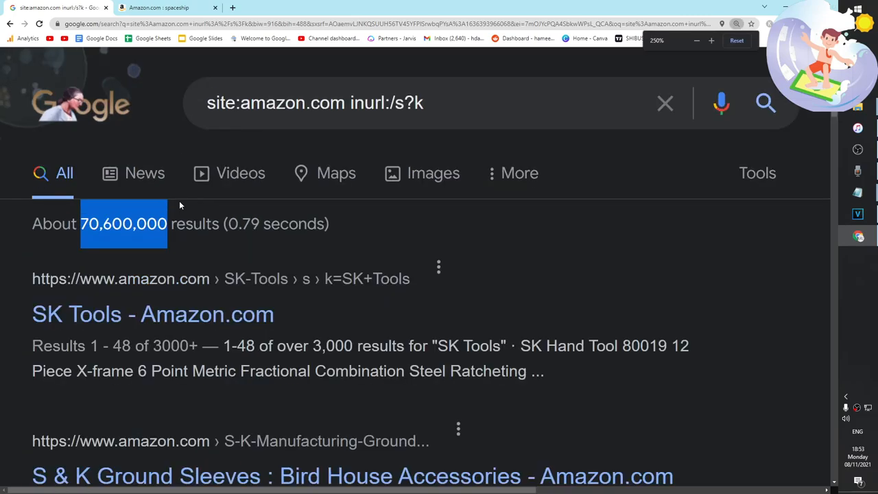
pyautogui.scroll(-3)
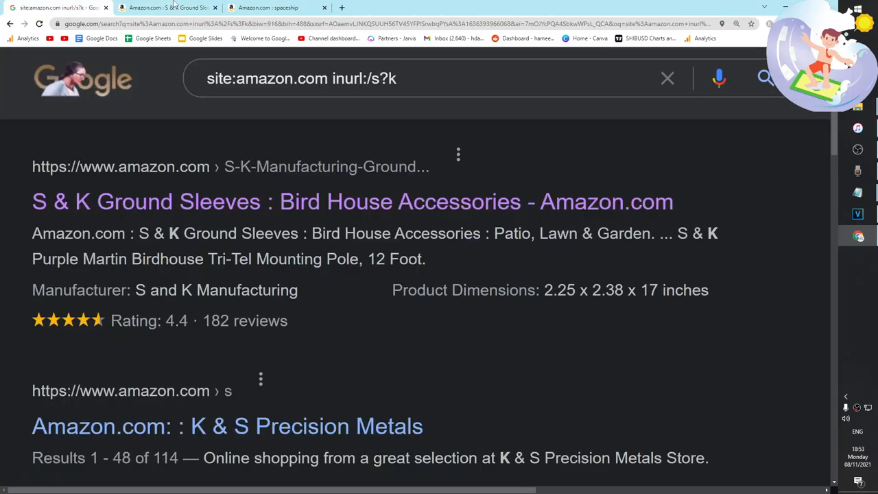
pyautogui.scroll(-3)
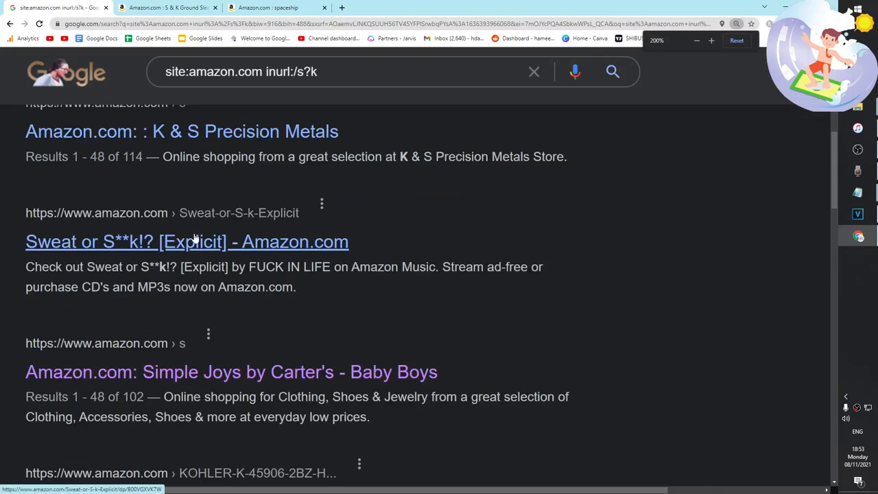
# Briefly visit the explicit song Amazon result, then keep scrolling the inurl:/s?k results.
pyautogui.click(187, 242)
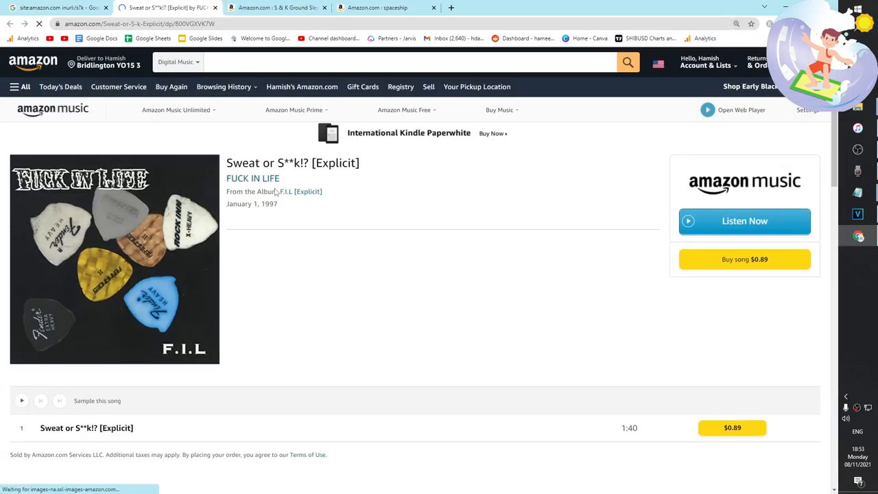
pyautogui.click(58, 8)
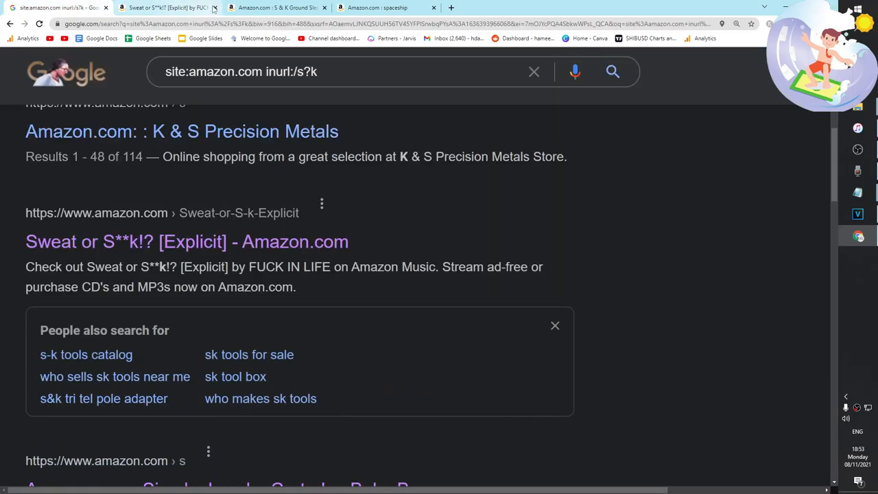
pyautogui.scroll(-3)
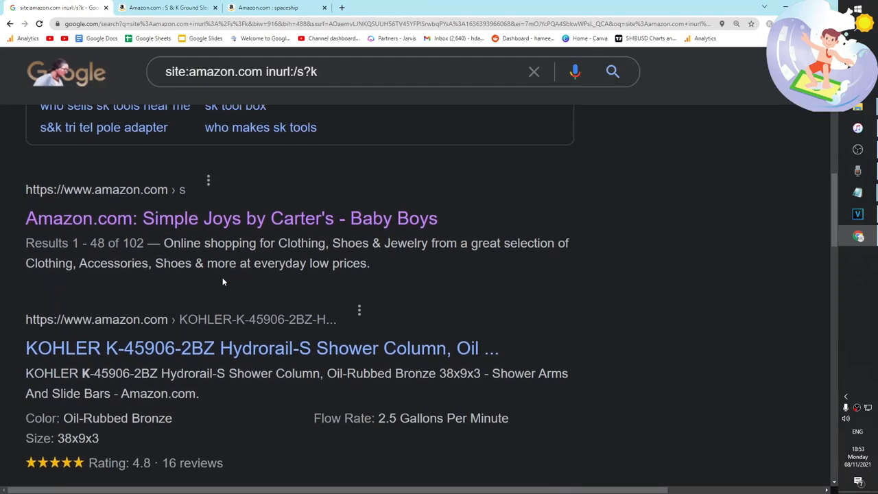
pyautogui.scroll(-3)
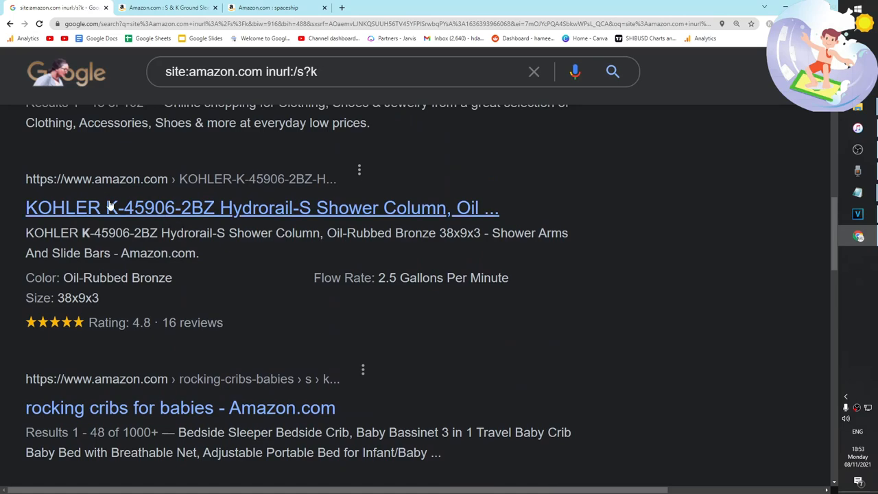
pyautogui.scroll(-3)
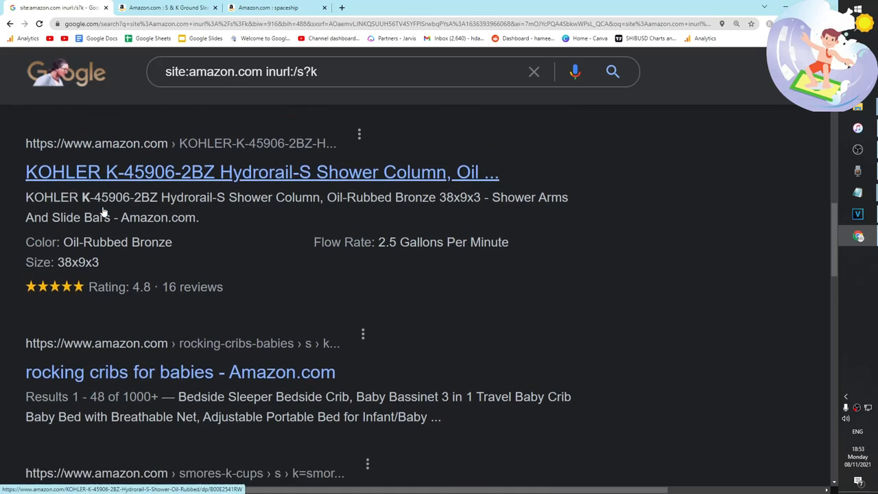
# Scroll through the intext:results hits such as potassium test kit and airpods keyword pages.
pyautogui.scroll(-3)
pyautogui.write(' intext:results')
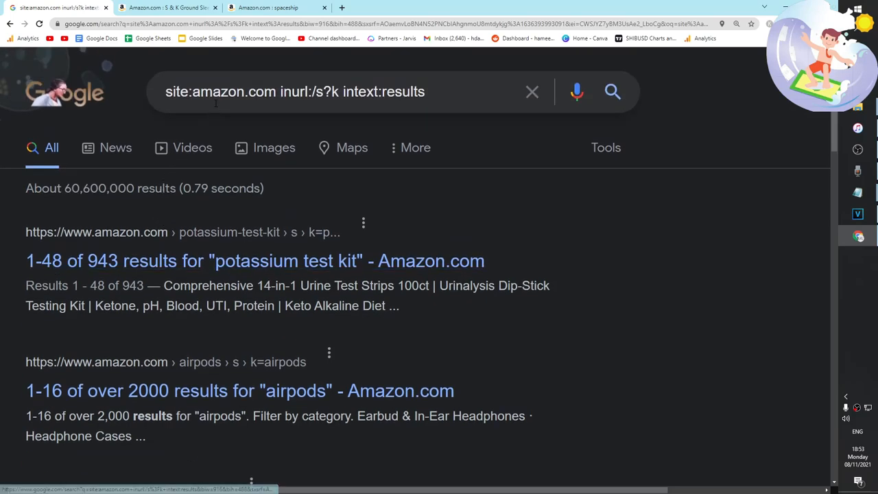
pyautogui.scroll(-3)
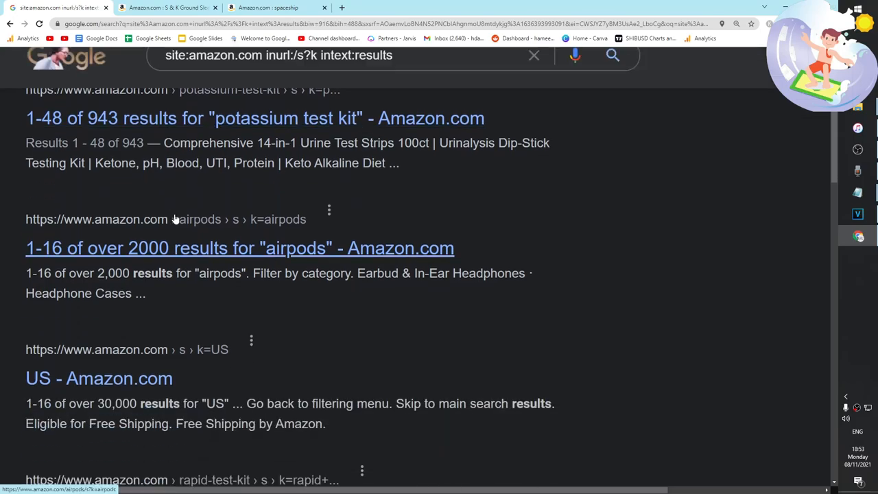
pyautogui.scroll(-3)
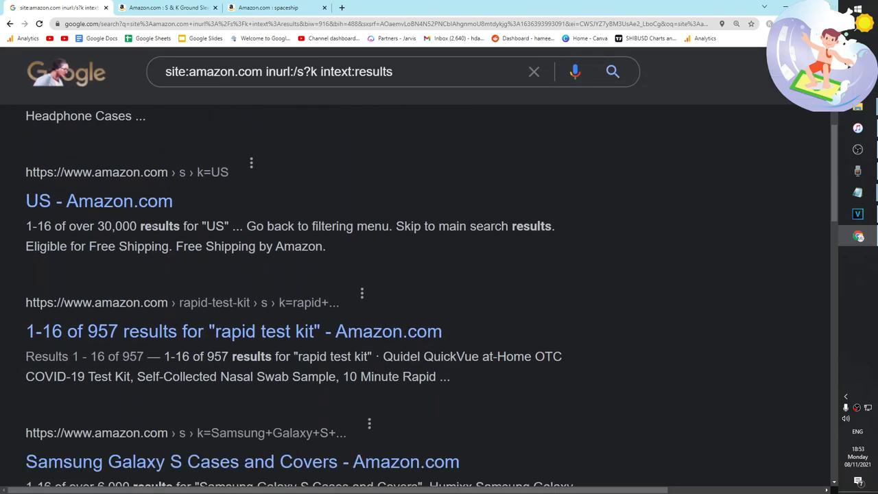
pyautogui.scroll(-3)
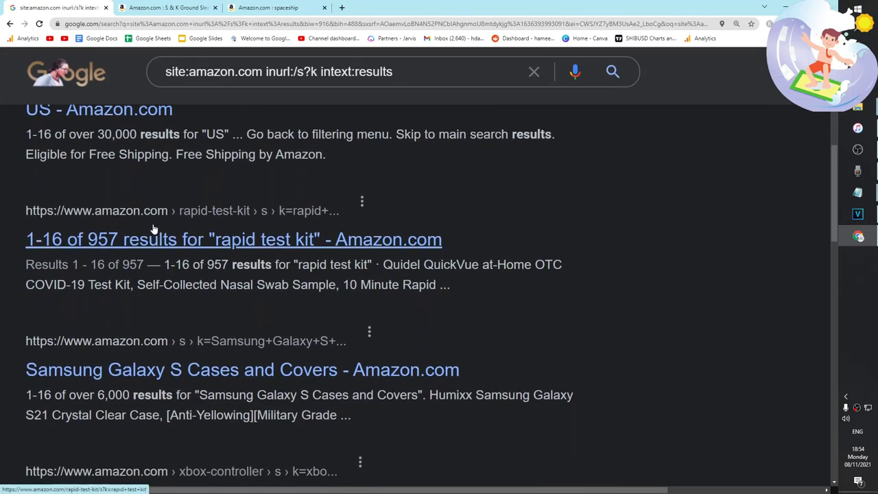
pyautogui.scroll(-3)
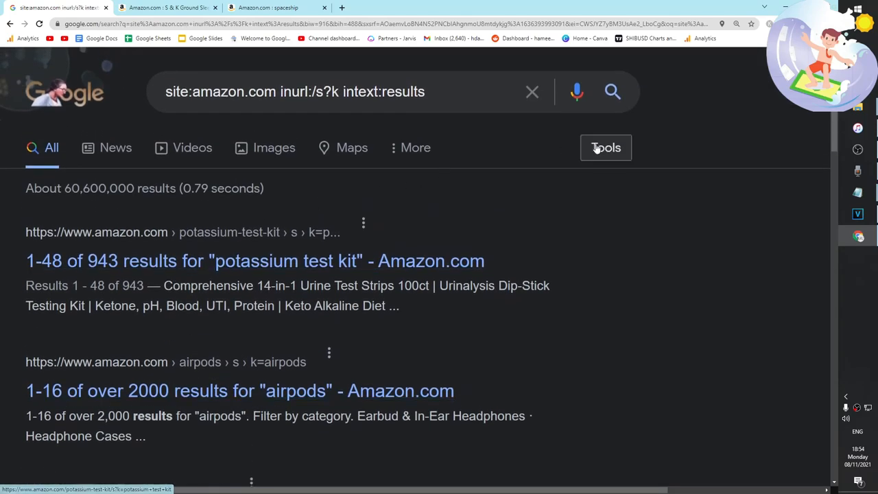
pyautogui.click(605, 149)
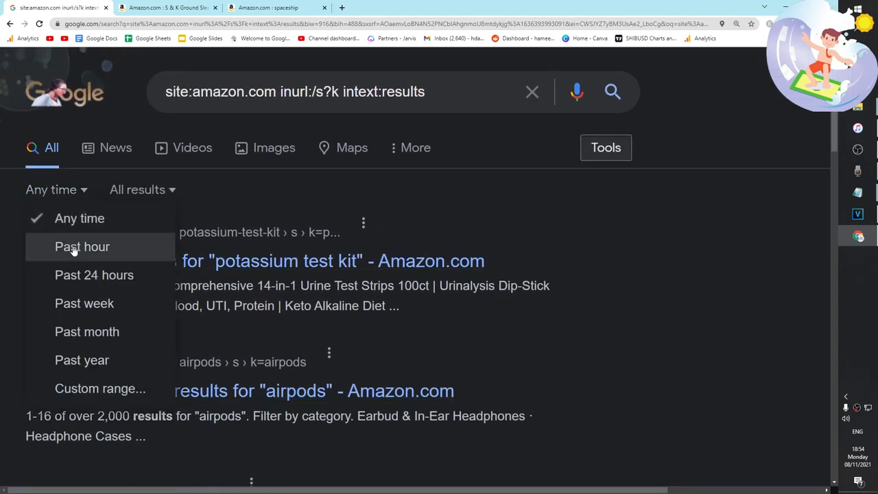
pyautogui.click(94, 275)
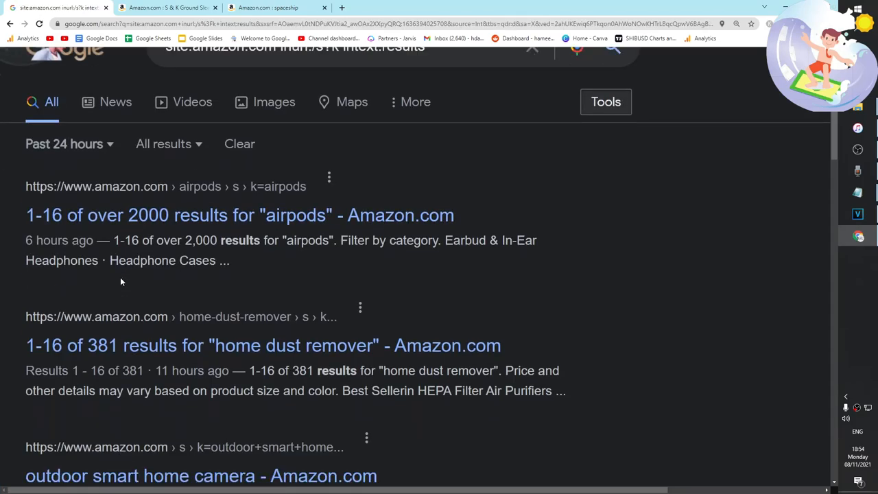
pyautogui.scroll(-3)
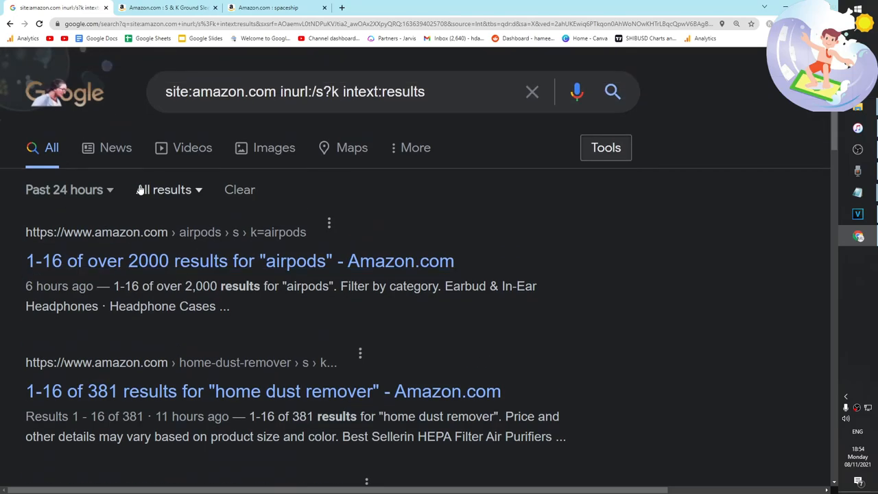
pyautogui.moveTo(48, 231)
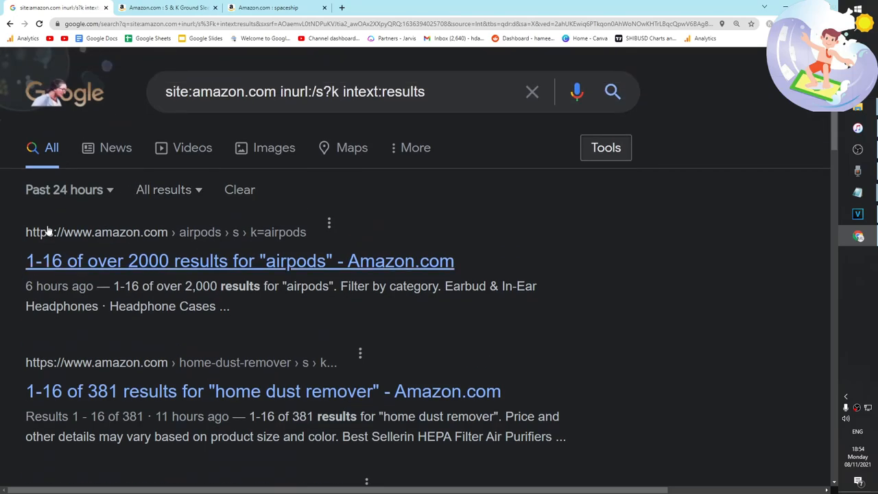
pyautogui.scroll(-3)
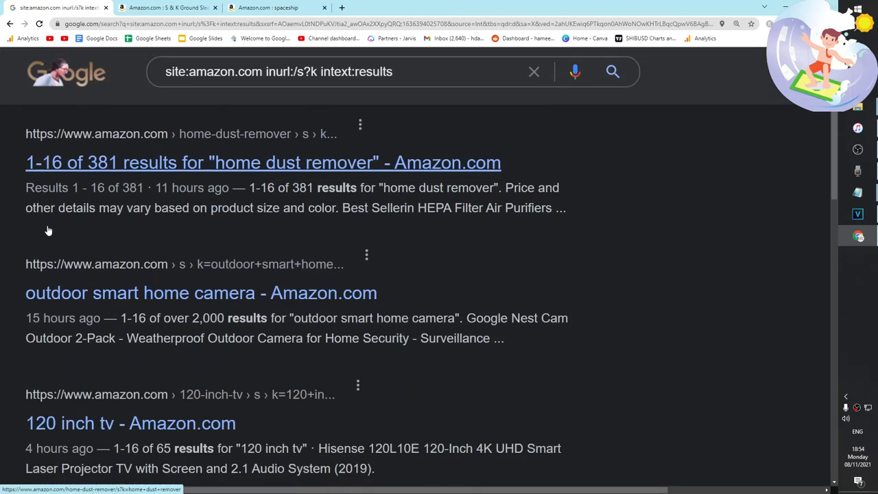
pyautogui.scroll(-3)
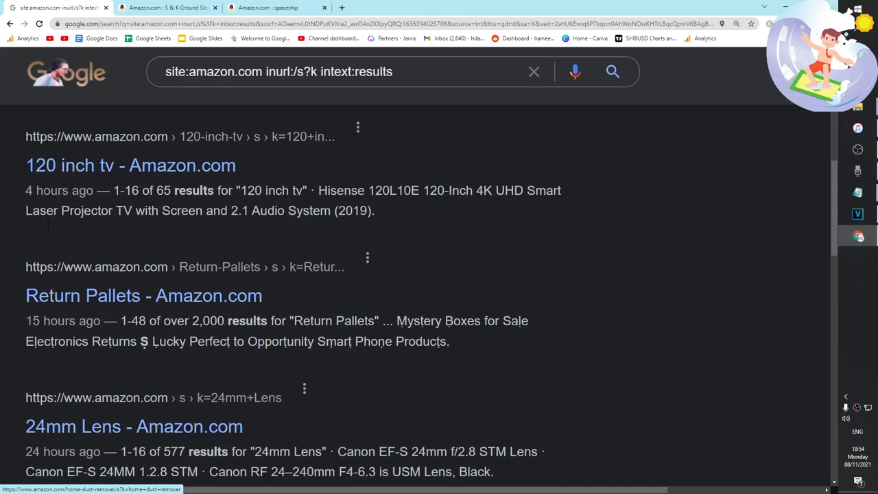
pyautogui.scroll(-3)
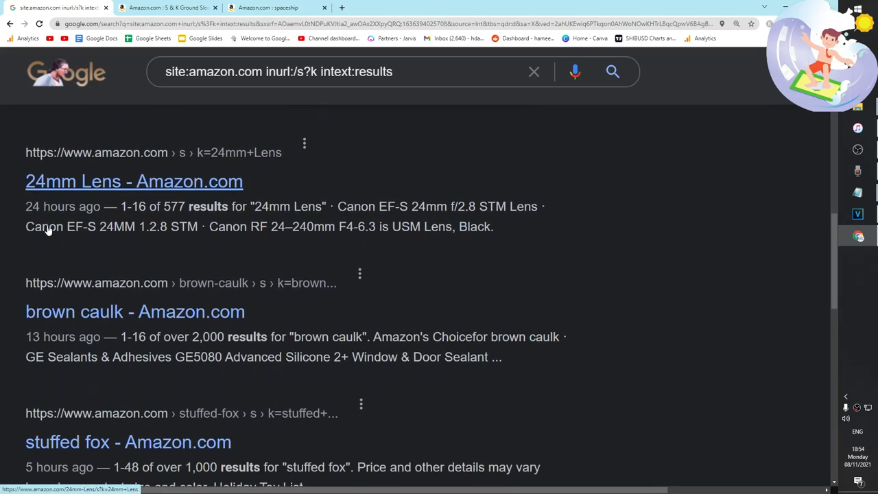
pyautogui.scroll(-3)
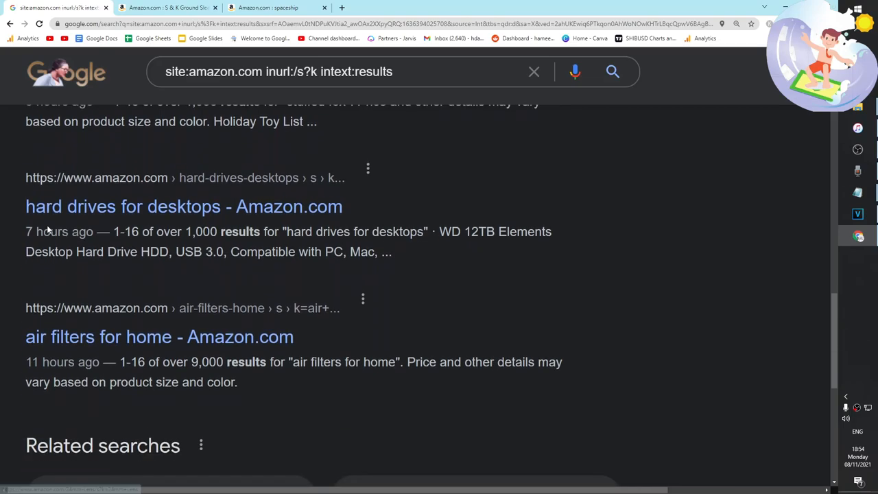
pyautogui.scroll(3)
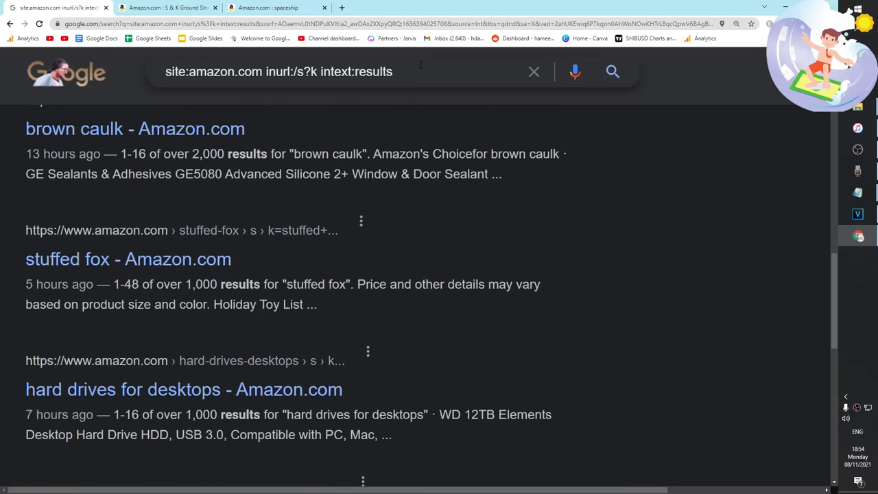
# Append intitle:t-shirt to the query, fixing a mistyped character.
pyautogui.write('inte')
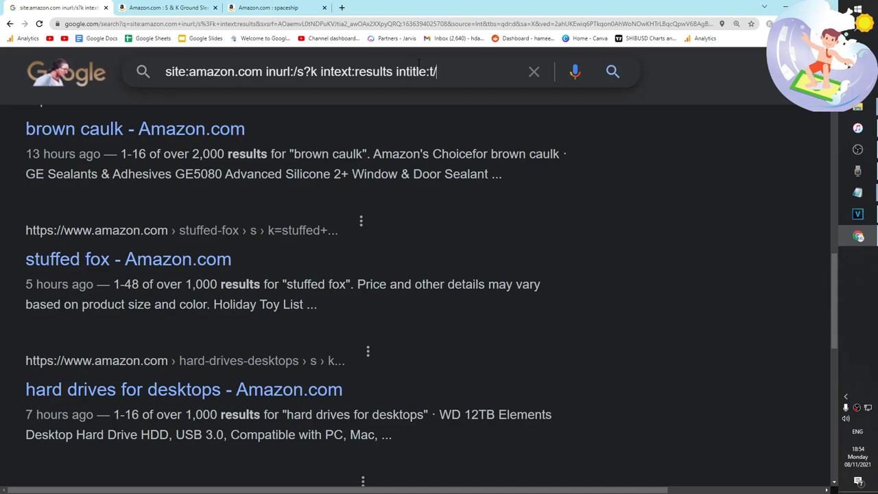
pyautogui.press('Backspace')
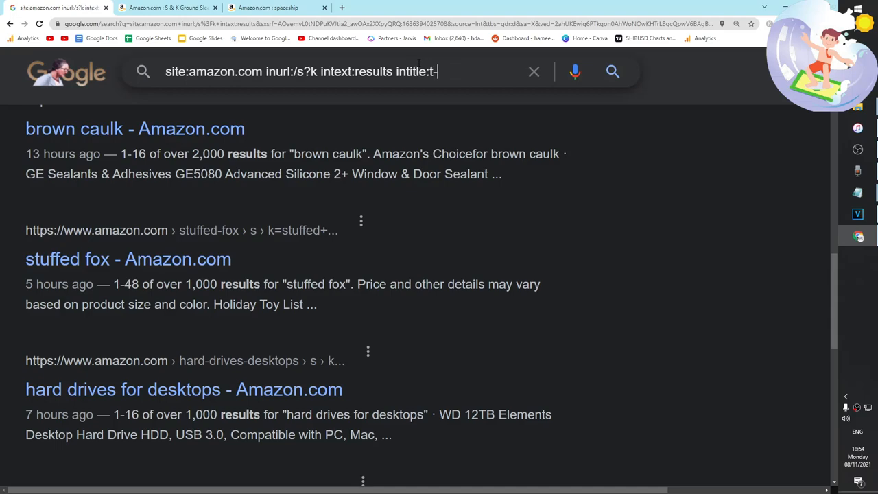
pyautogui.write('shirt')
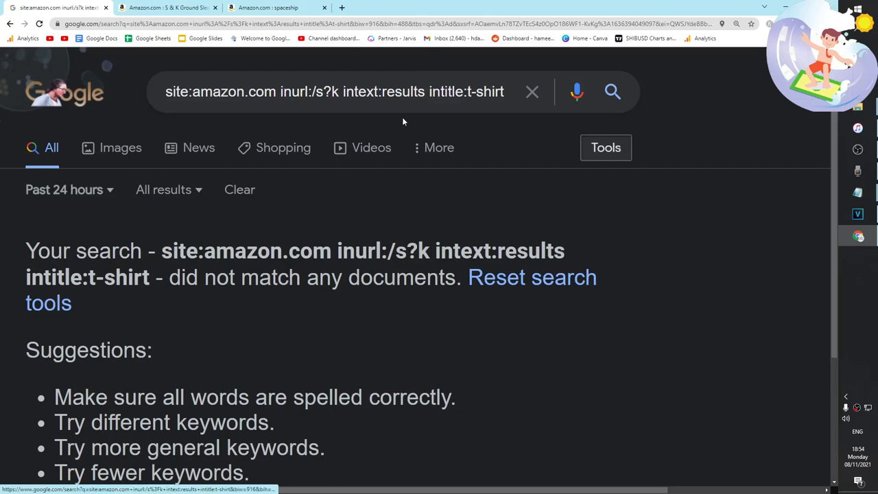
# Widen the time range to Past month and open the alcatraz t shirt Amazon page.
pyautogui.click(65, 189)
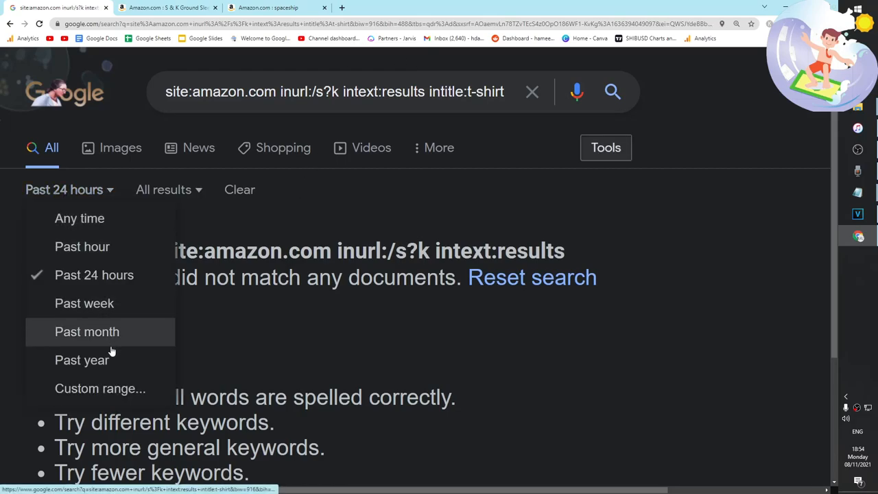
pyautogui.click(87, 331)
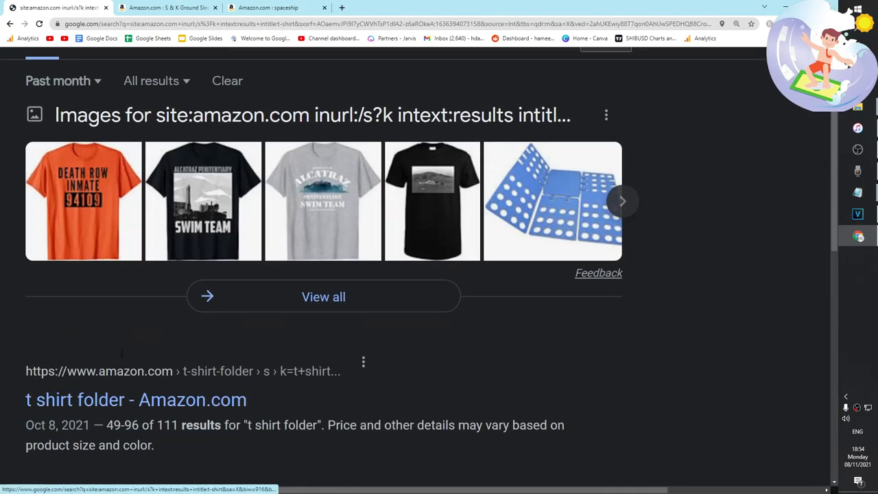
pyautogui.scroll(-3)
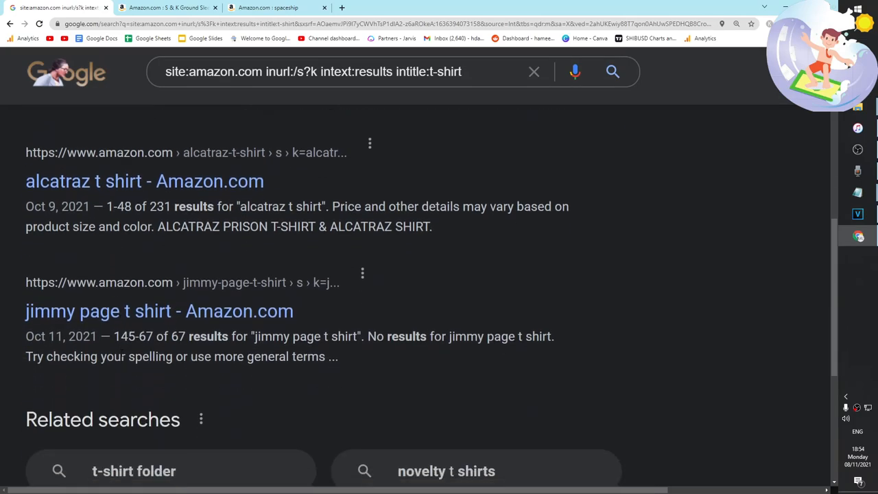
pyautogui.click(144, 182)
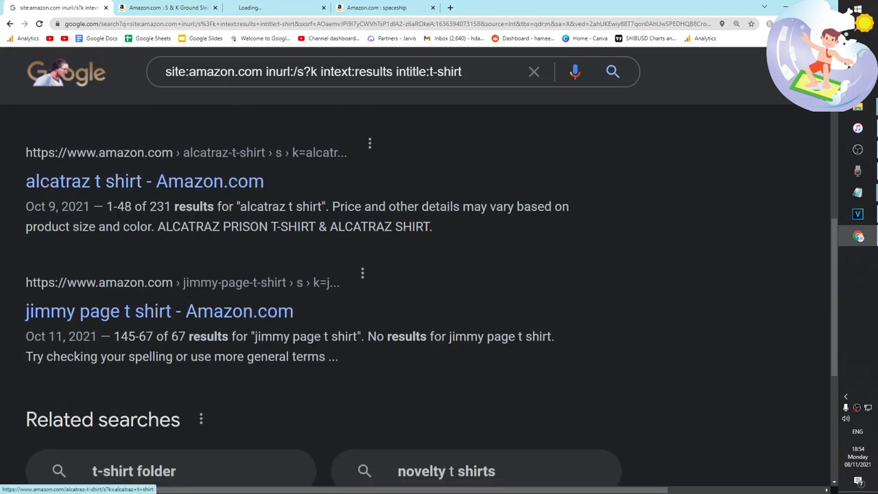
# Browse the 57 alcatraz t shirt listings on the Amazon results page.
pyautogui.click(144, 182)
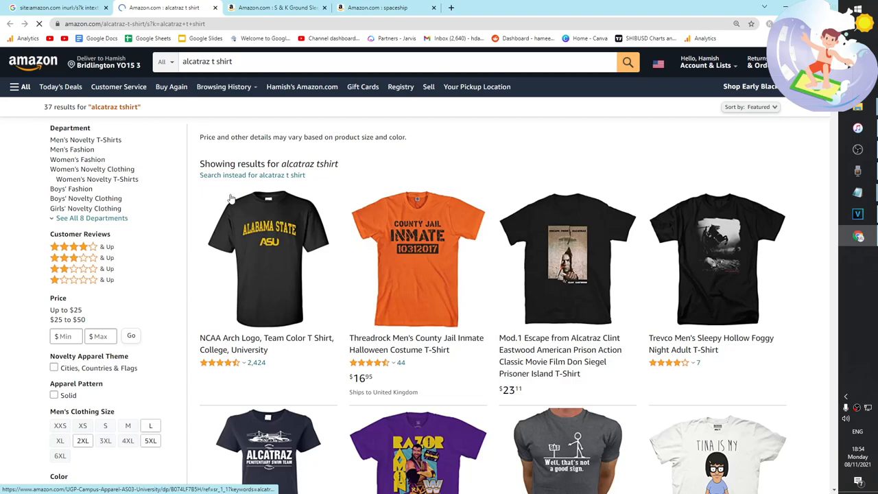
pyautogui.scroll(-3)
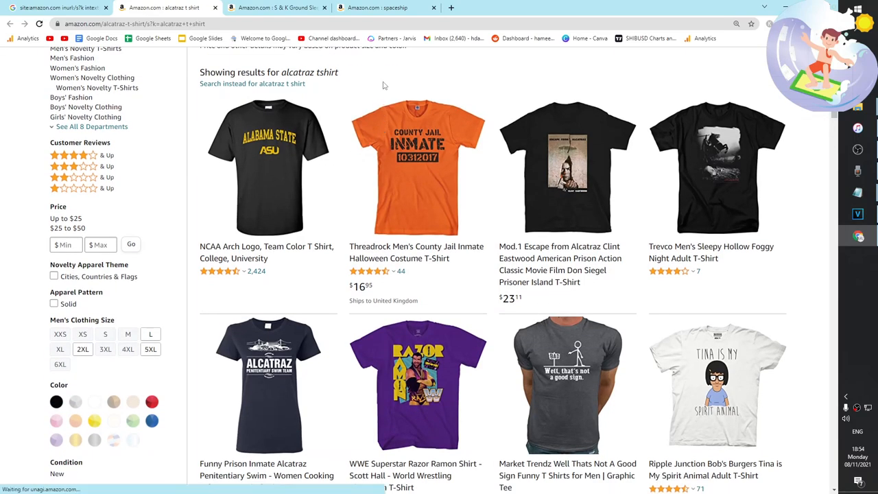
pyautogui.scroll(-3)
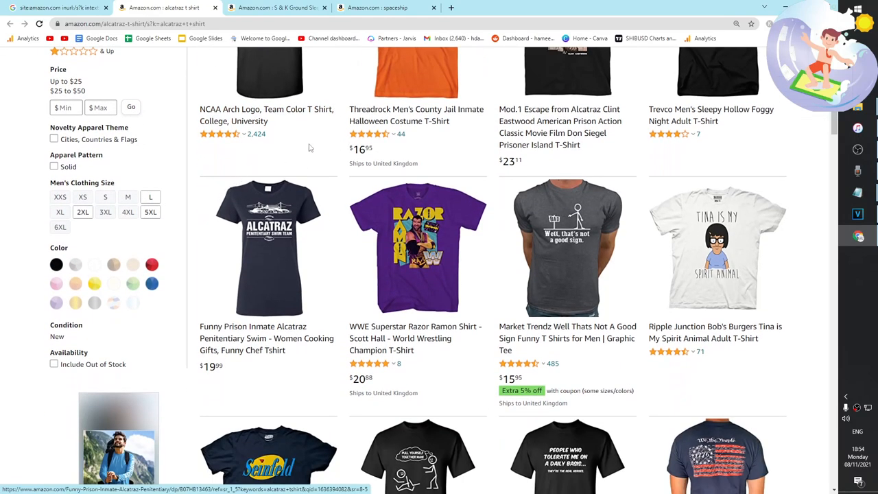
pyautogui.scroll(-3)
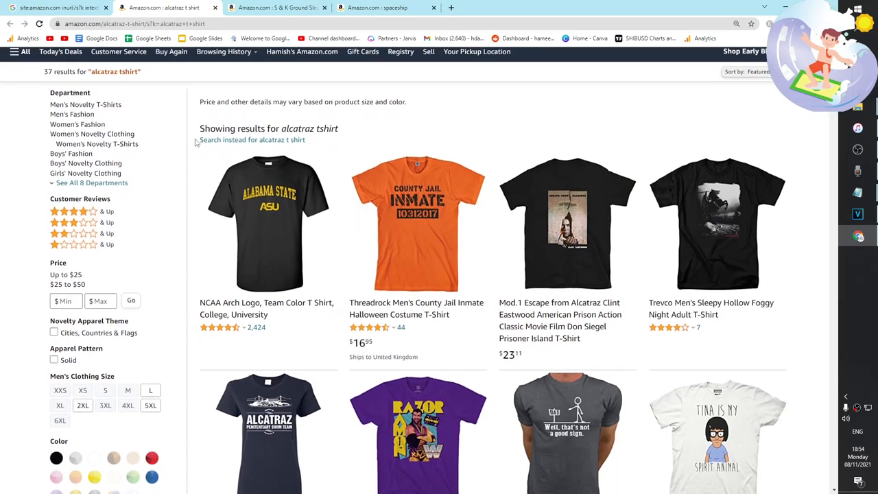
pyautogui.scroll(-3)
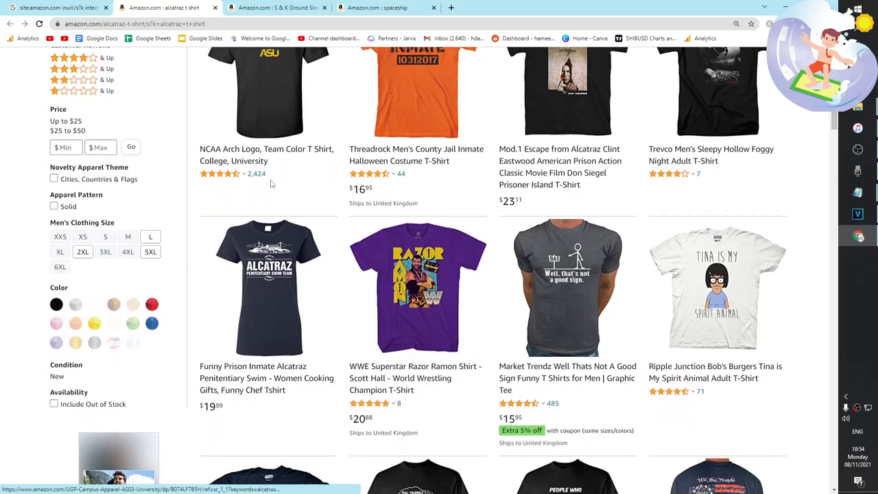
pyautogui.scroll(-3)
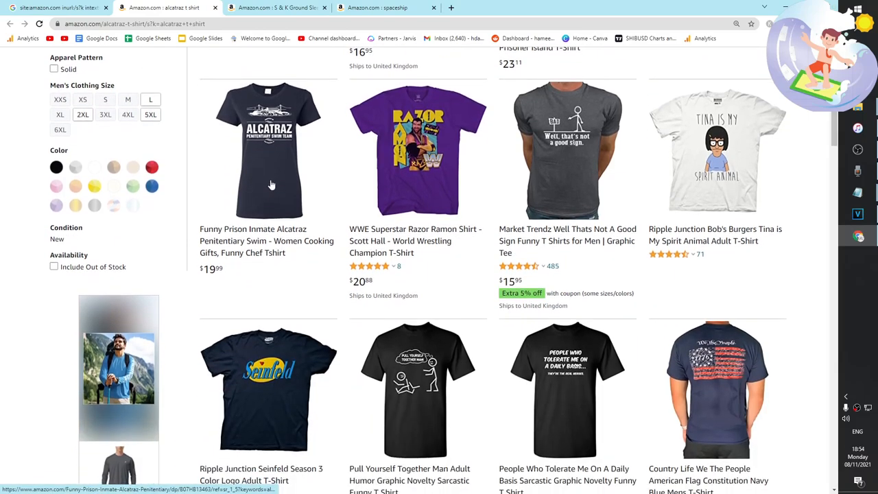
pyautogui.scroll(-3)
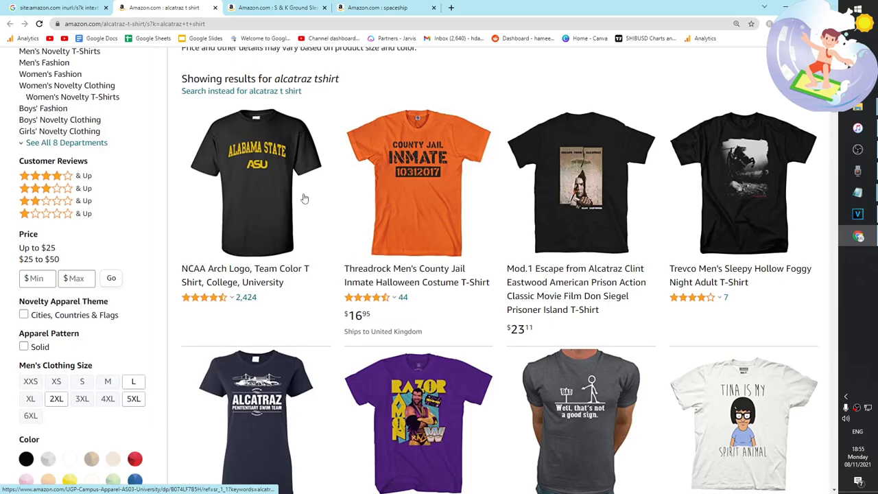
pyautogui.scroll(-3)
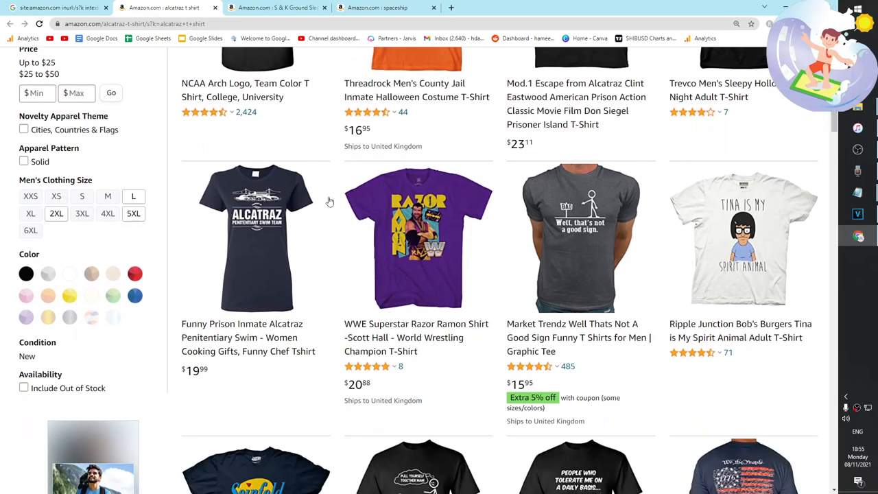
pyautogui.scroll(-3)
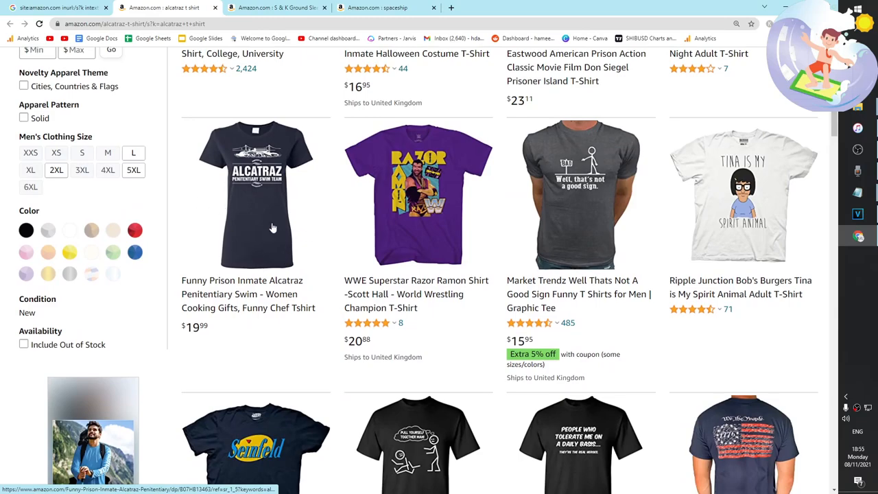
pyautogui.moveTo(580, 180)
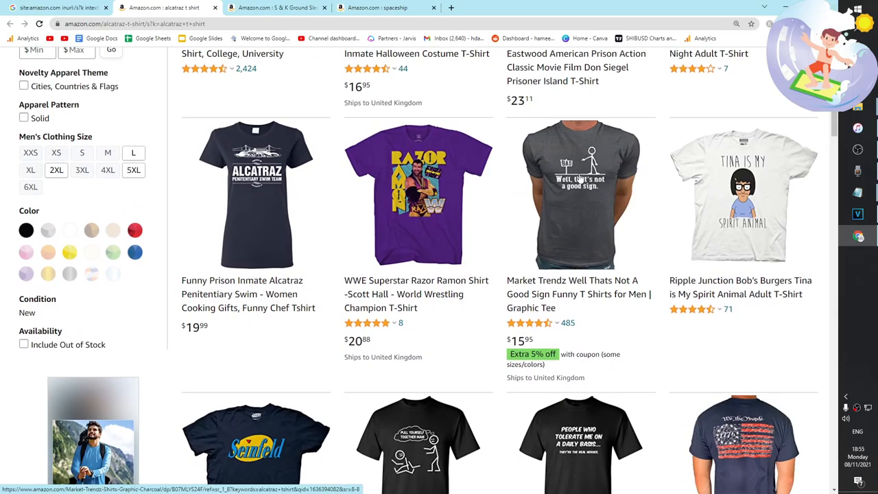
pyautogui.scroll(-3)
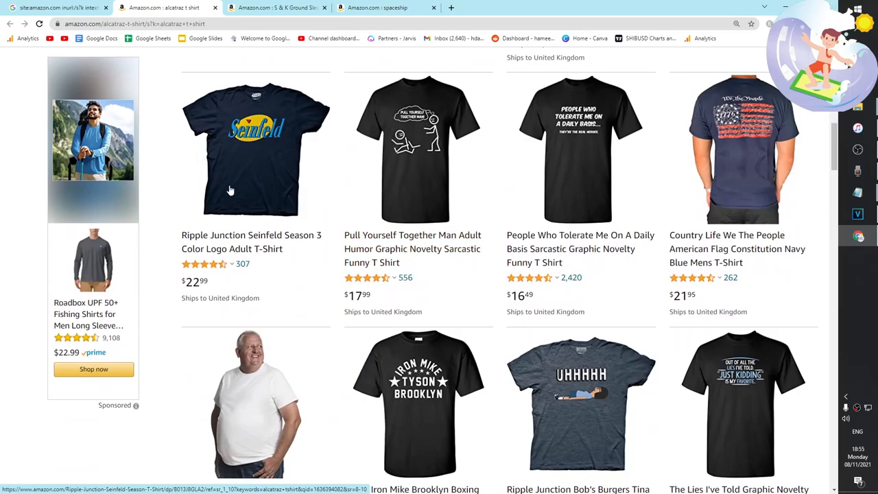
pyautogui.scroll(-3)
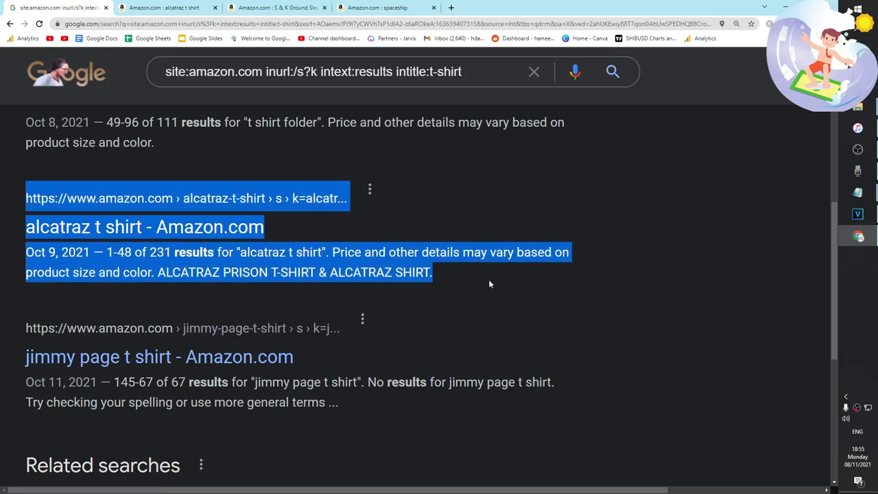
pyautogui.moveTo(447, 274)
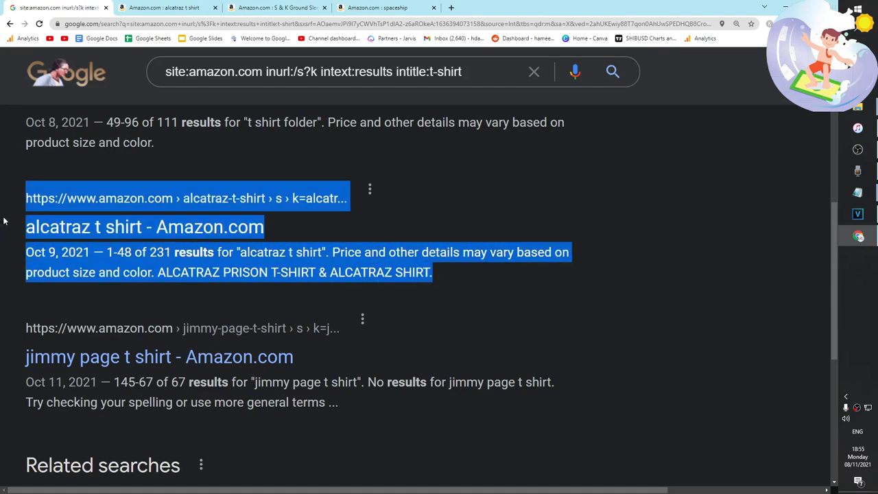
pyautogui.moveTo(3, 217)
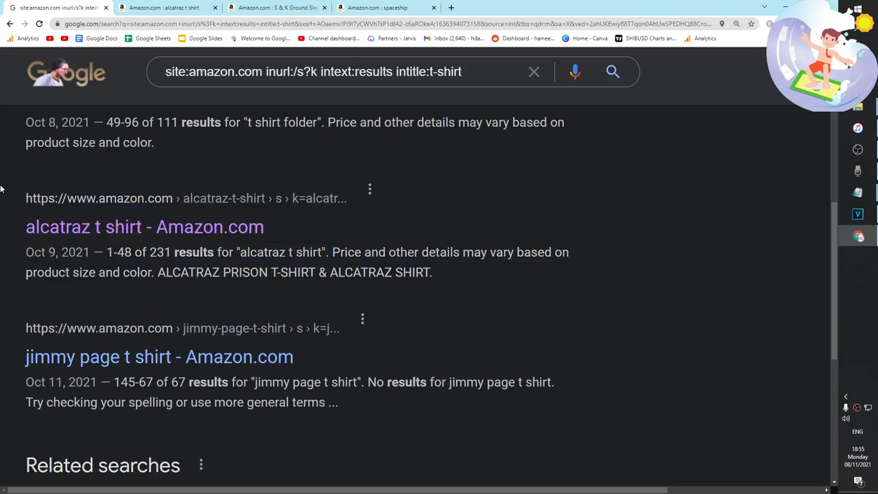
# Clear the Past month filter, leaving about 1,970 Amazon t-shirt pages, and scan them.
pyautogui.scroll(-3)
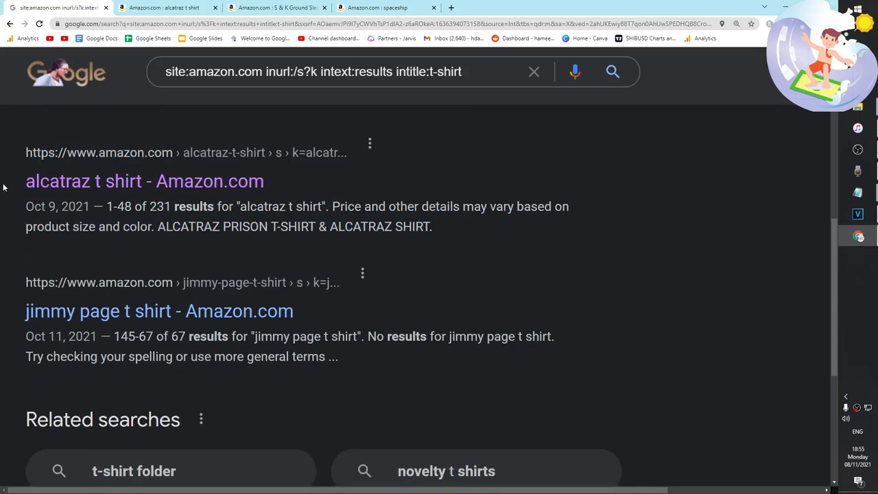
pyautogui.scroll(-3)
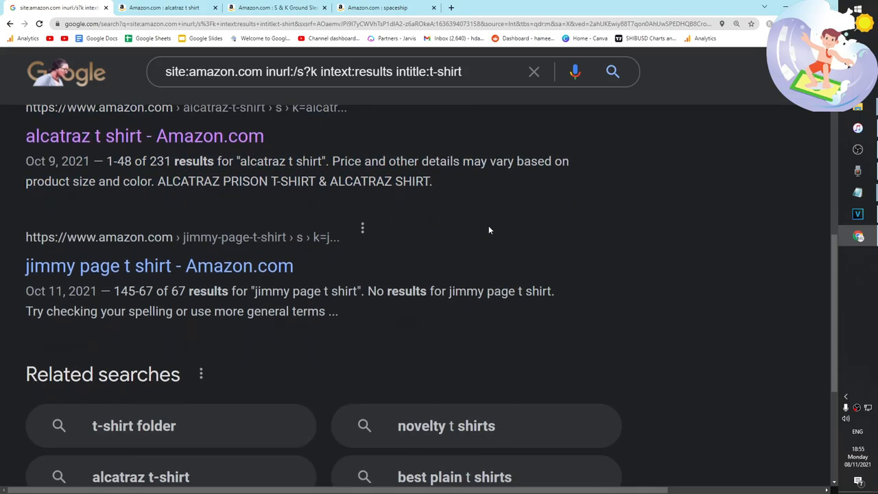
pyautogui.scroll(-3)
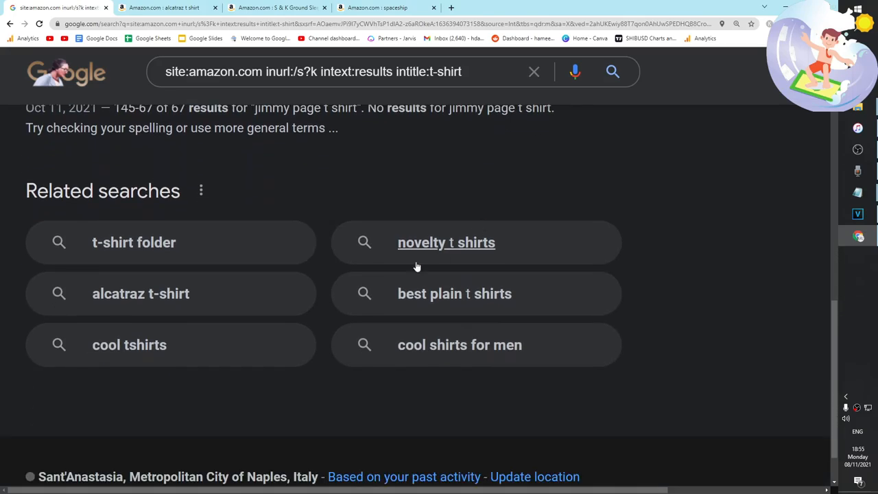
pyautogui.scroll(3)
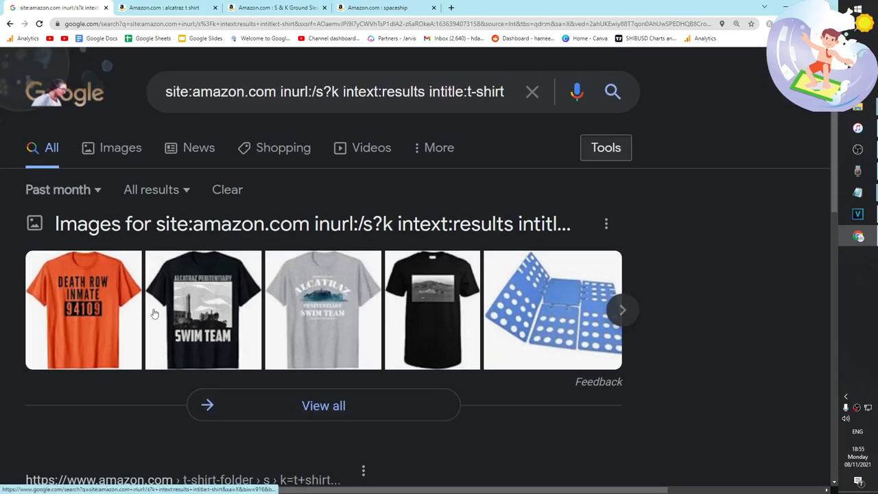
pyautogui.click(58, 190)
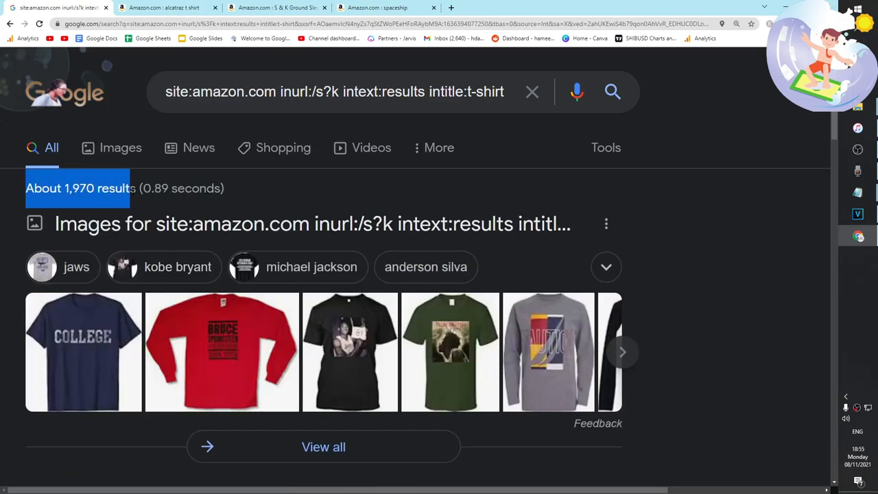
pyautogui.scroll(-3)
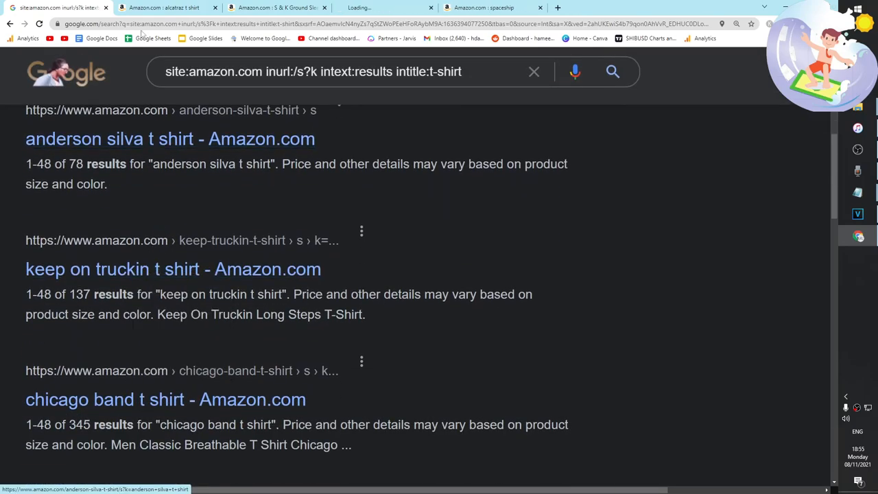
pyautogui.click(173, 269)
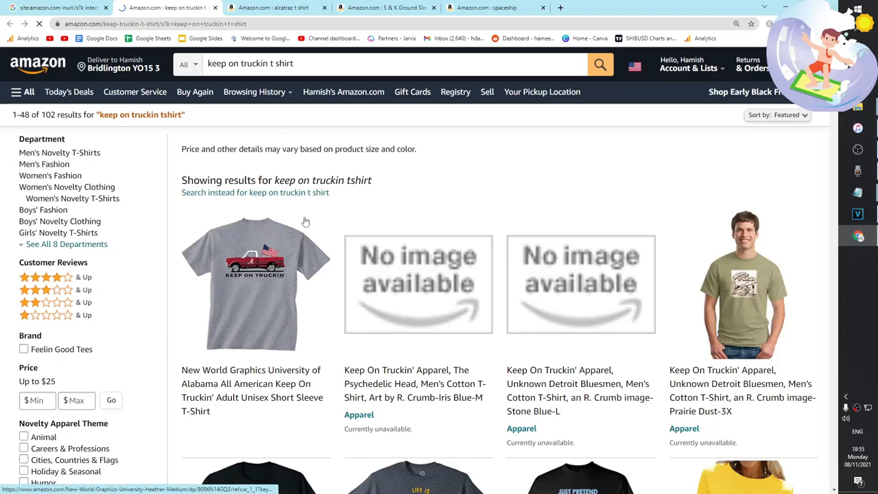
pyautogui.scroll(-3)
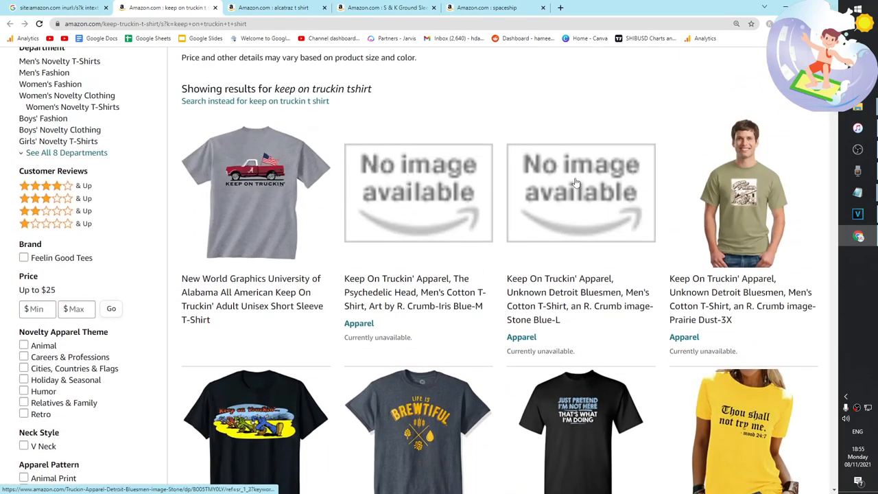
pyautogui.scroll(-3)
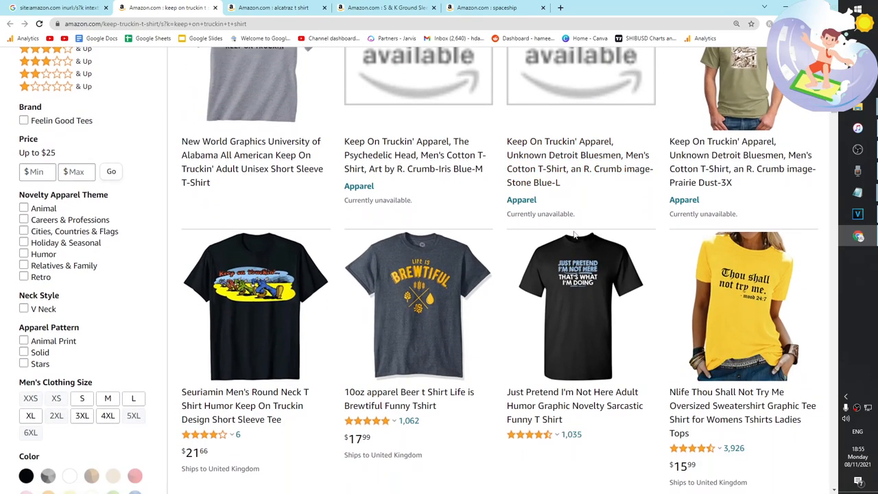
pyautogui.scroll(-3)
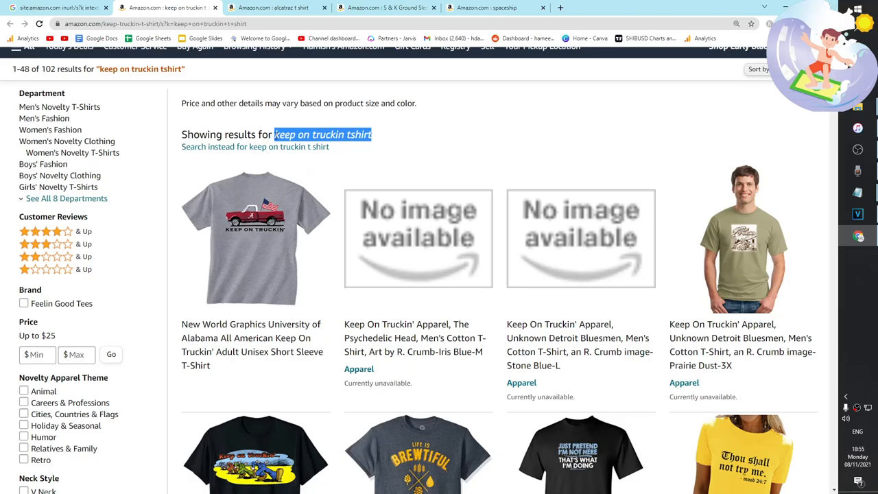
pyautogui.scroll(-3)
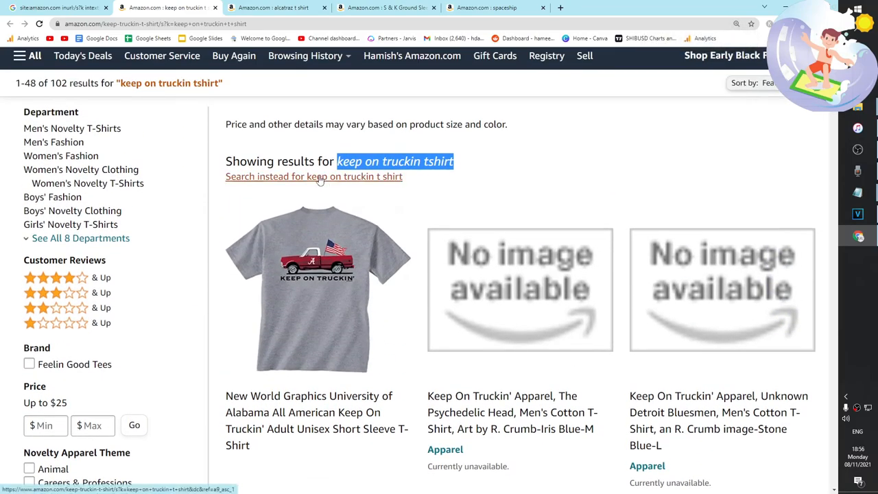
pyautogui.click(313, 176)
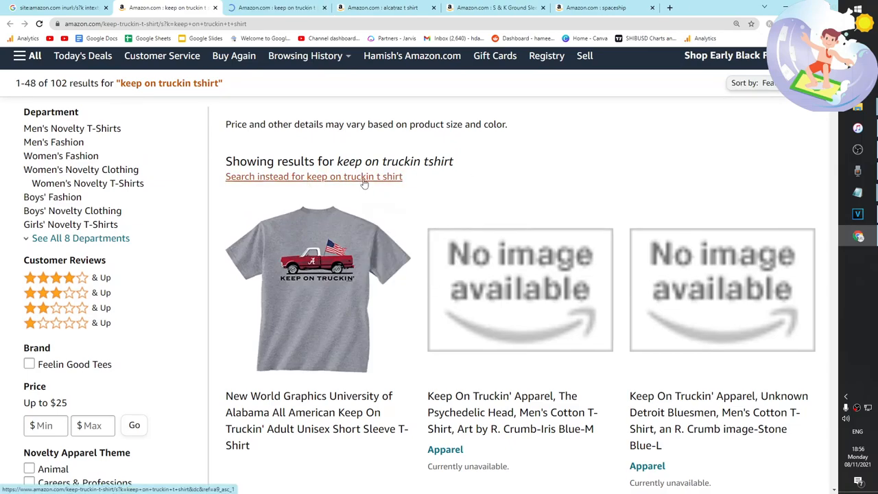
pyautogui.click(313, 176)
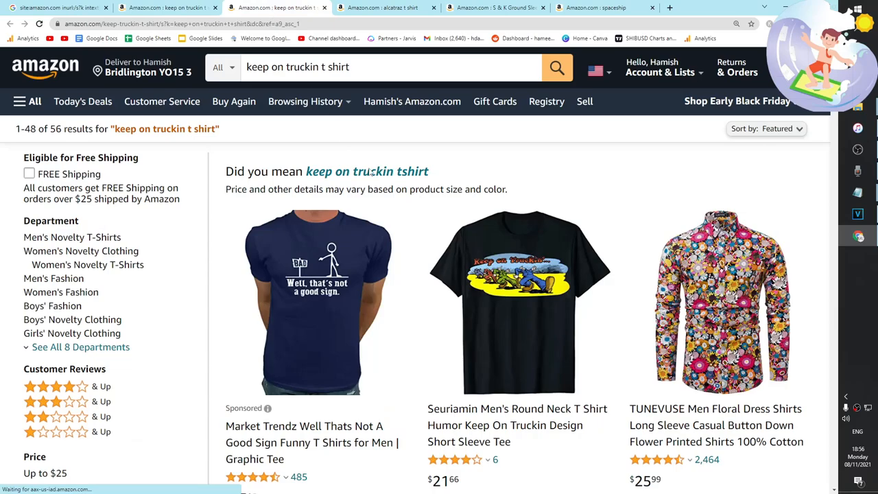
pyautogui.scroll(-3)
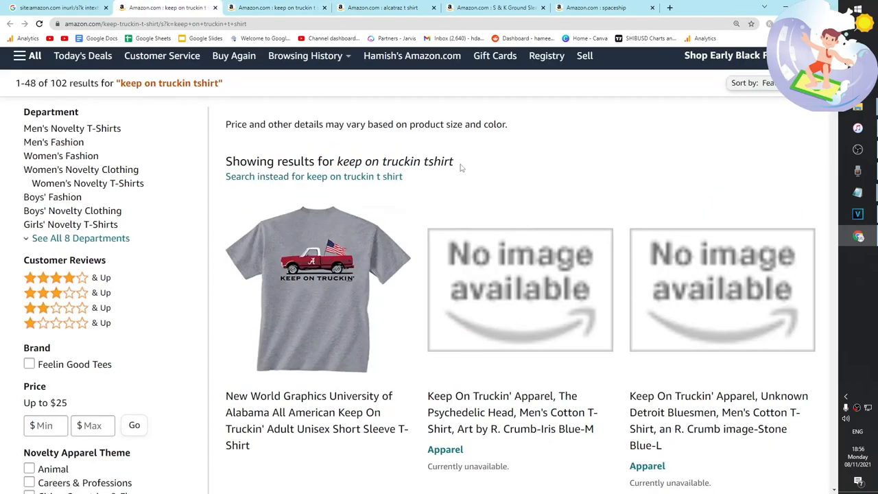
pyautogui.doubleClick(395, 162)
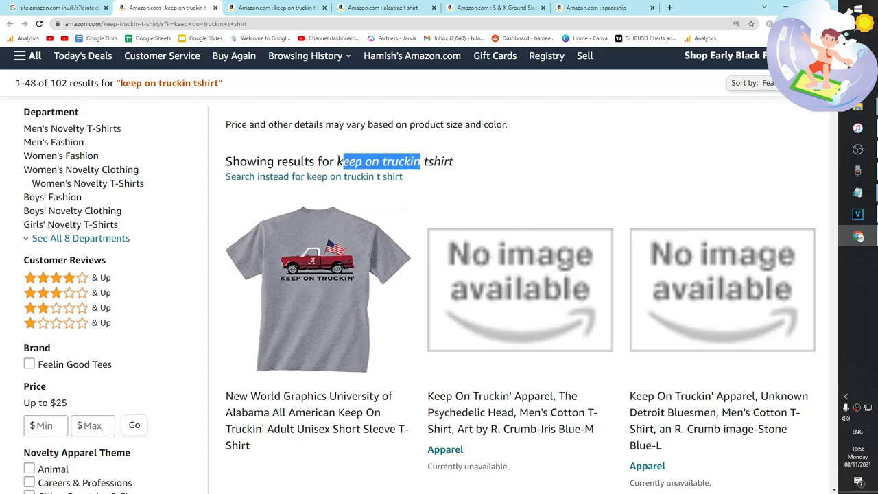
pyautogui.scroll(-3)
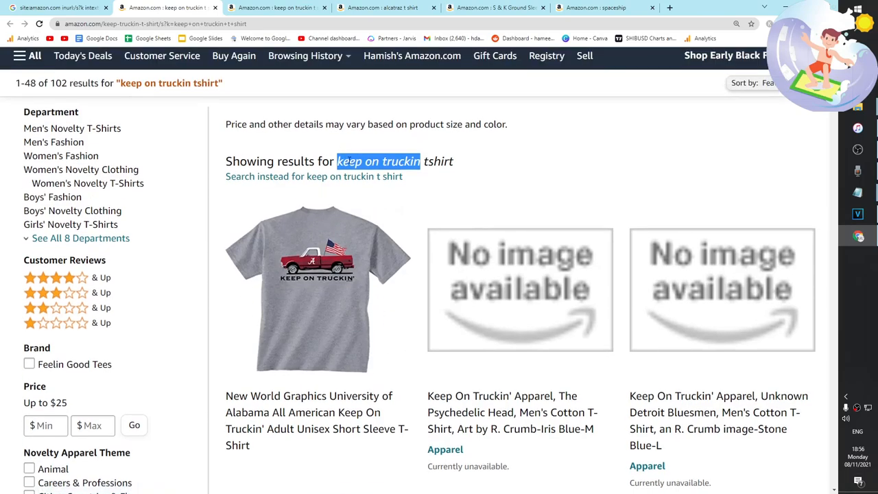
pyautogui.scroll(-3)
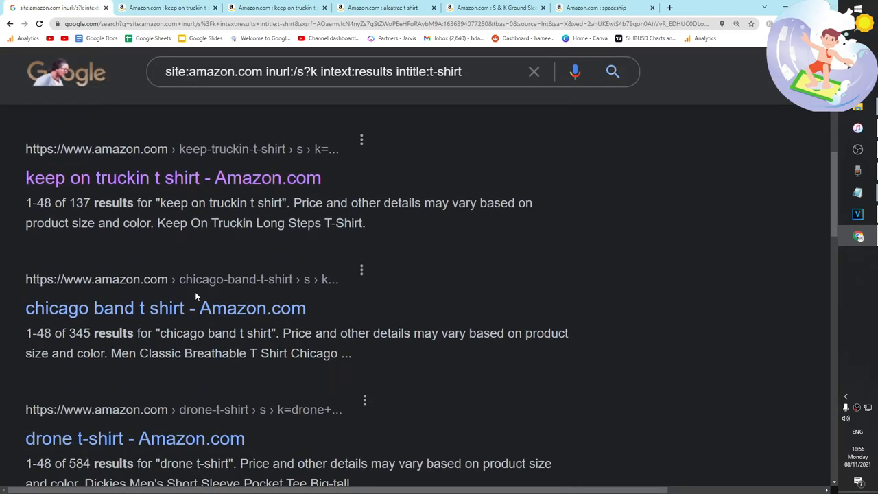
# Scan the results and open the my morning jacket t shirt page in a new tab.
pyautogui.scroll(-3)
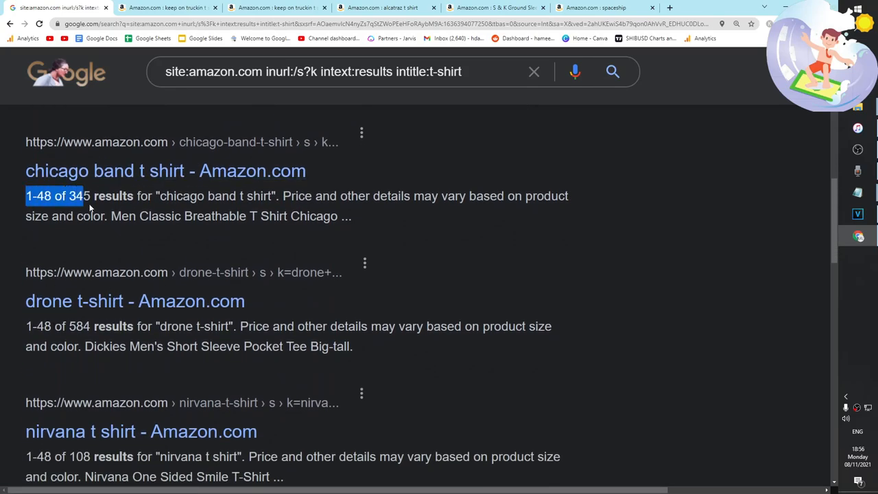
pyautogui.scroll(-3)
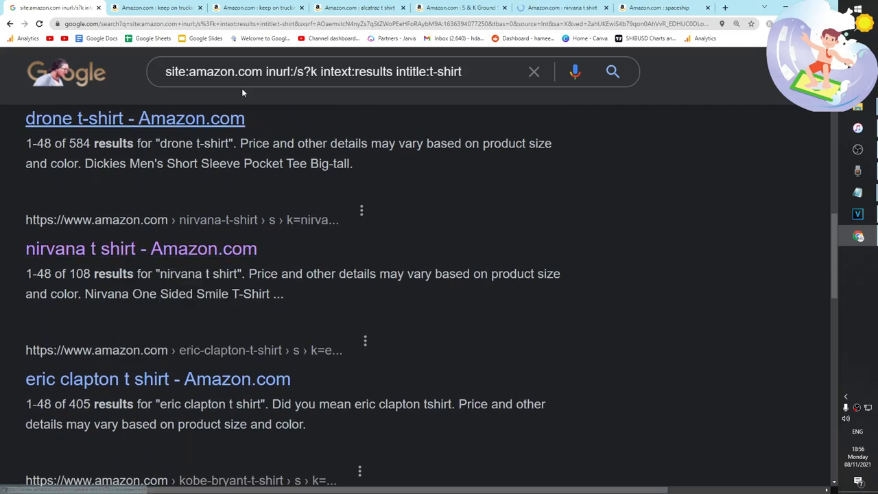
pyautogui.click(140, 248)
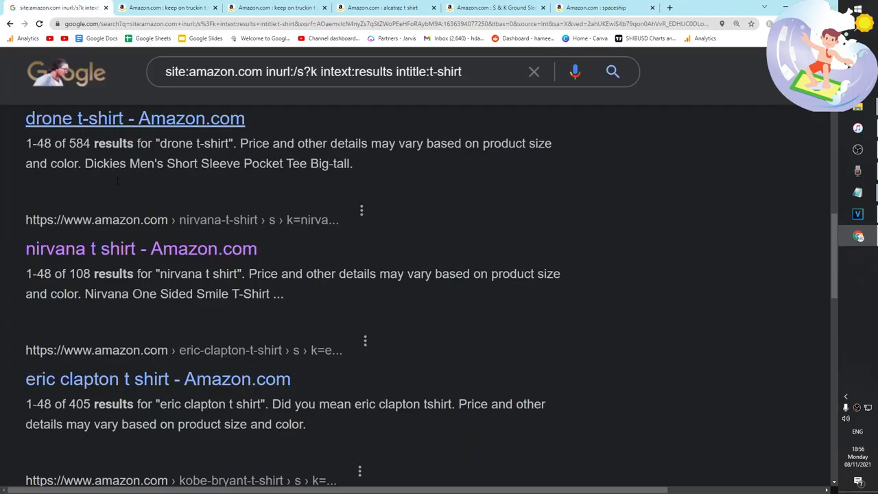
pyautogui.scroll(-3)
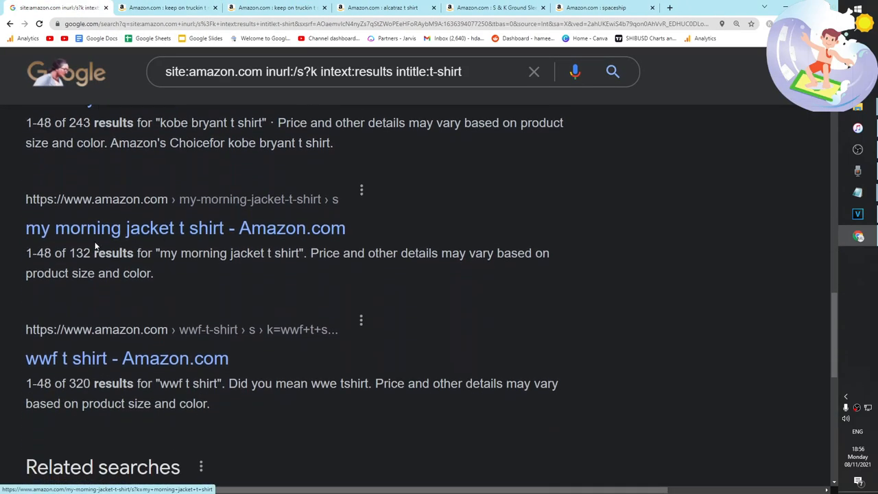
pyautogui.click(184, 227)
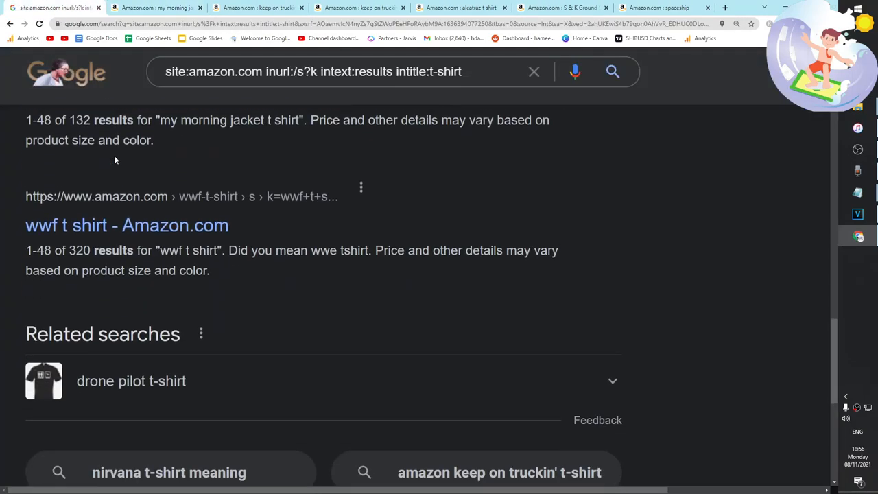
# Move to Google results page 2 and browse Amazon's druncle t shirt page (80 results).
pyautogui.click(235, 365)
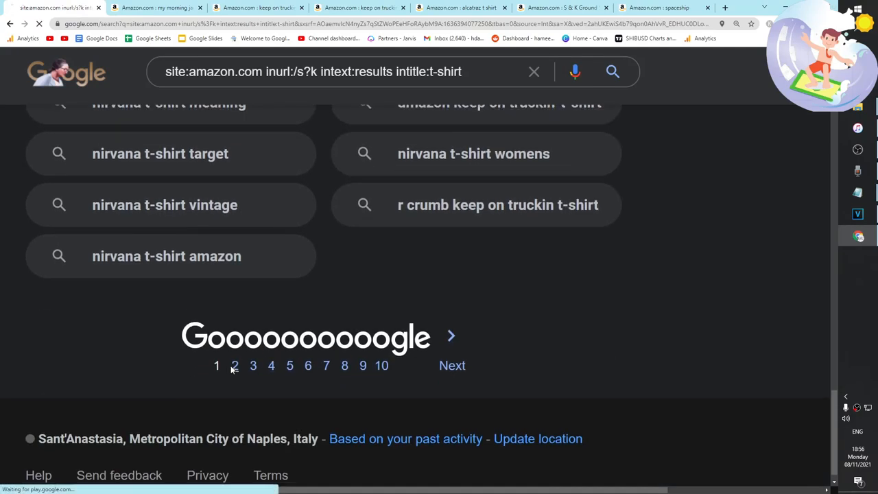
pyautogui.click(235, 365)
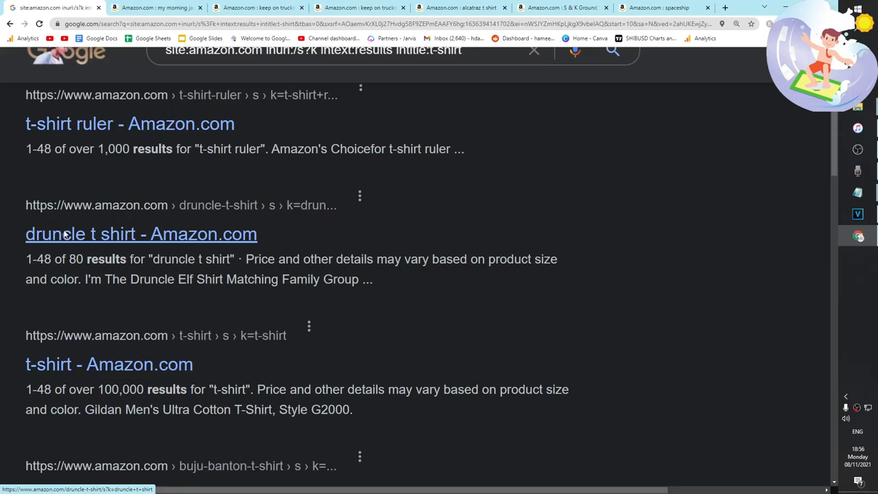
pyautogui.click(140, 233)
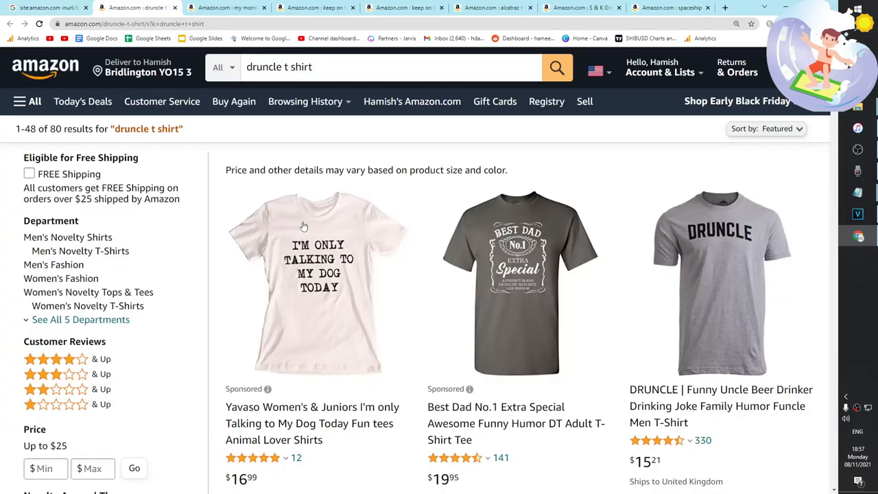
pyautogui.scroll(-3)
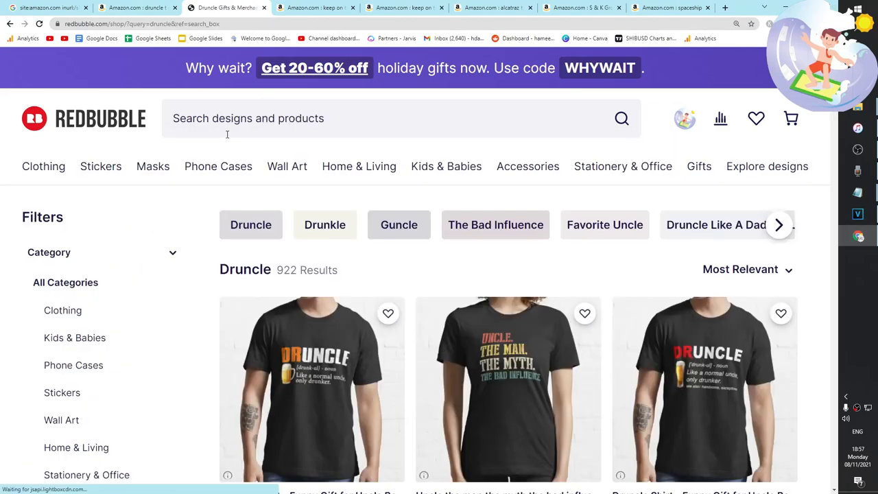
pyautogui.scroll(-3)
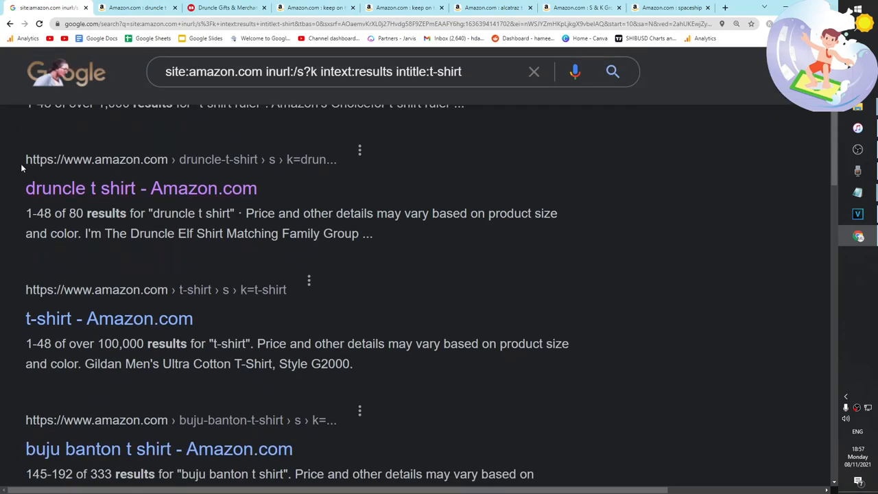
# Search 'The Walking Dead' and open The Walking Dead T-Shirt Amazon results.
pyautogui.scroll(-3)
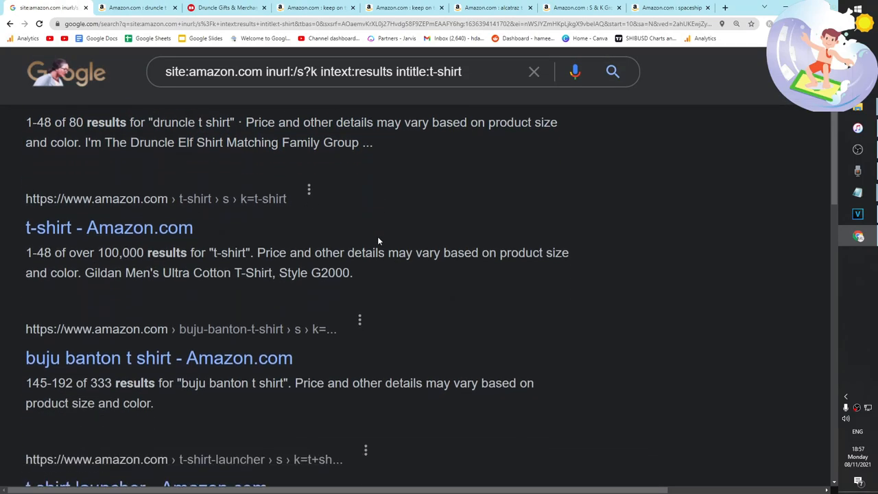
pyautogui.scroll(-3)
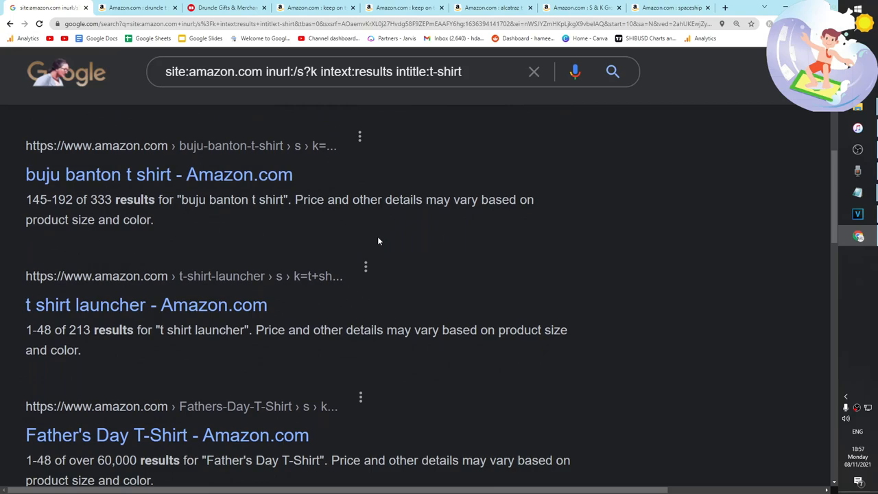
pyautogui.scroll(-3)
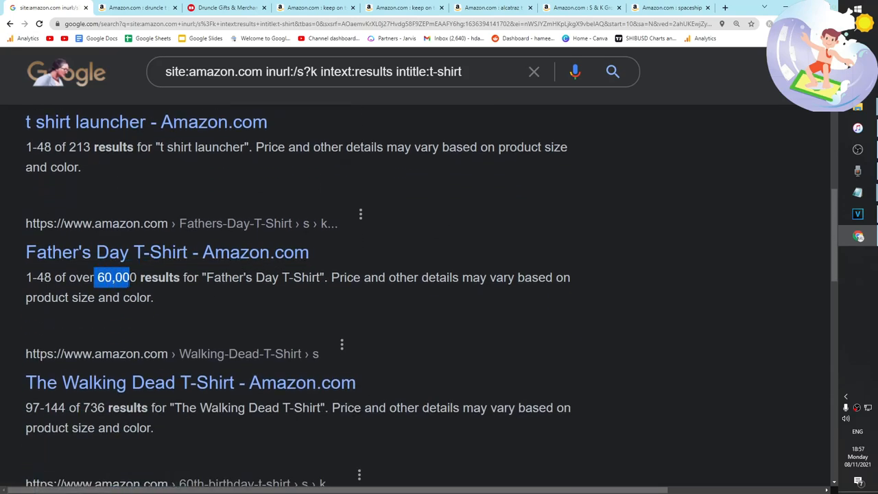
pyautogui.scroll(-3)
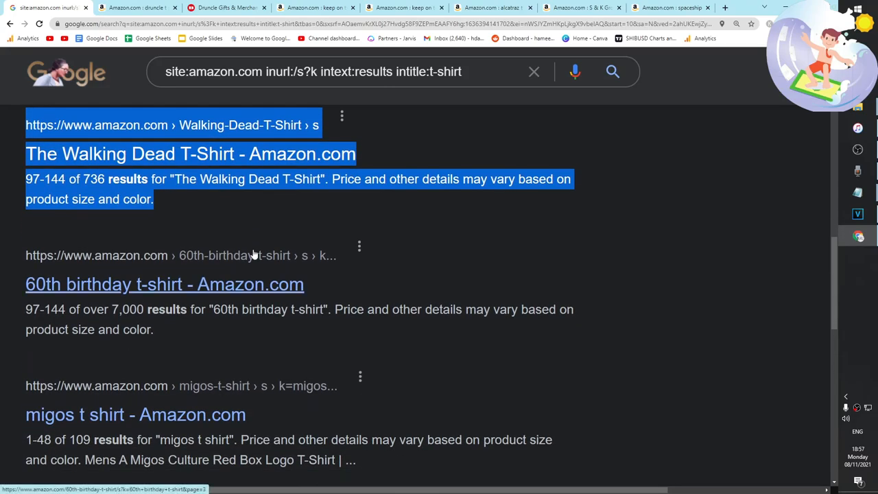
pyautogui.scroll(-3)
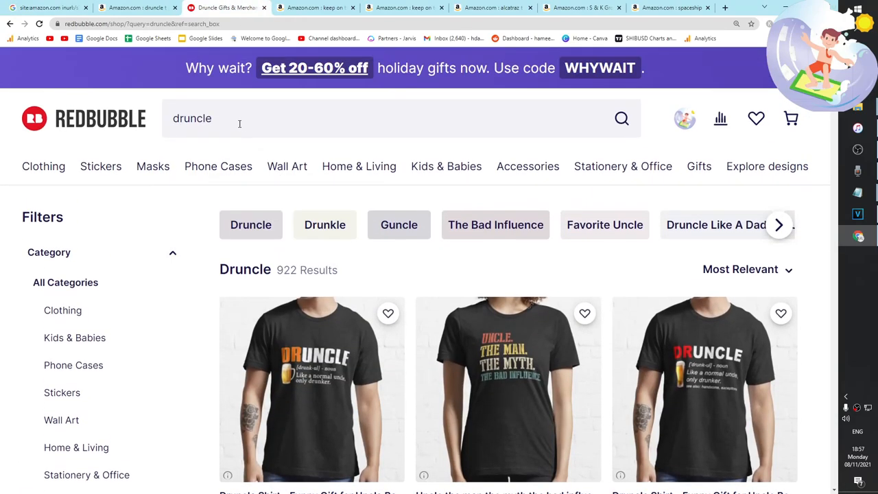
pyautogui.write('The Walking Dead')
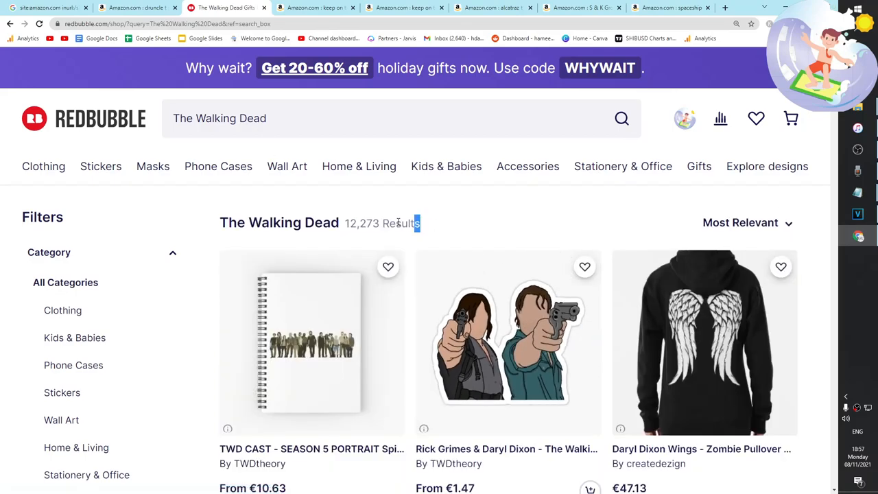
pyautogui.scroll(-3)
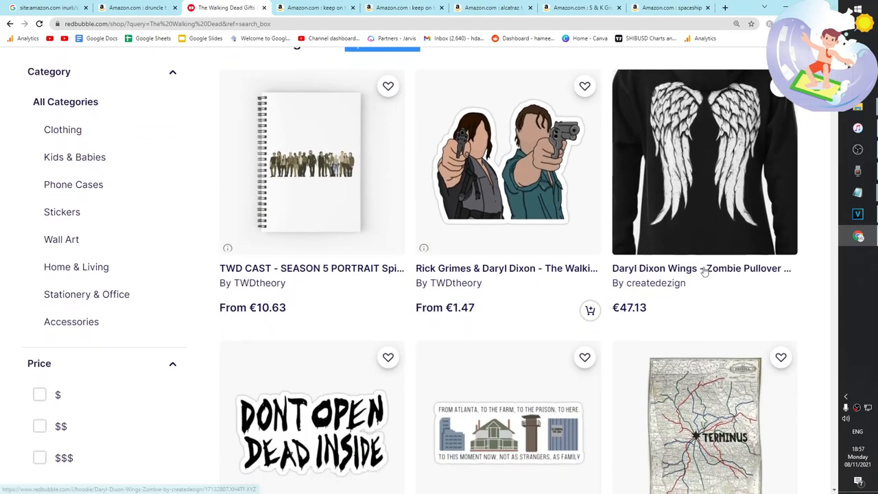
pyautogui.scroll(-3)
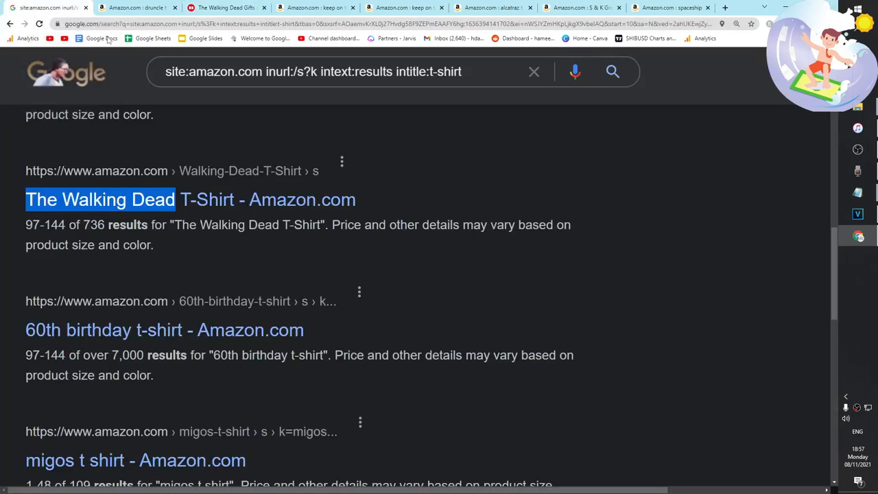
pyautogui.click(98, 199)
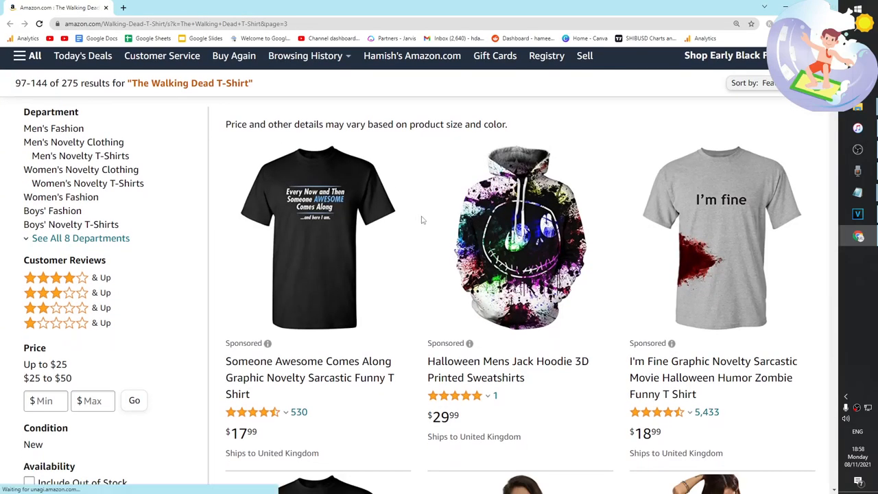
# Check the 60th birthday t-shirt result options, then browse Amazon's space force t-shirt listings.
pyautogui.scroll(-3)
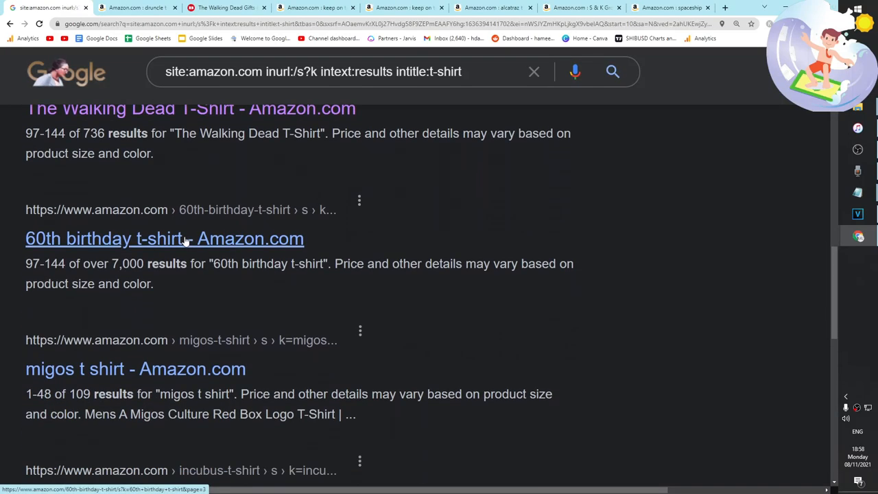
pyautogui.rightClick(83, 270)
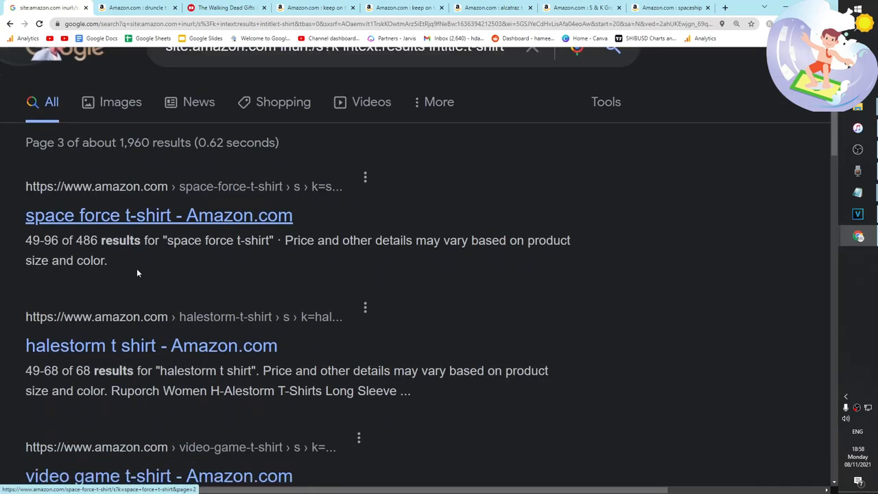
pyautogui.click(159, 214)
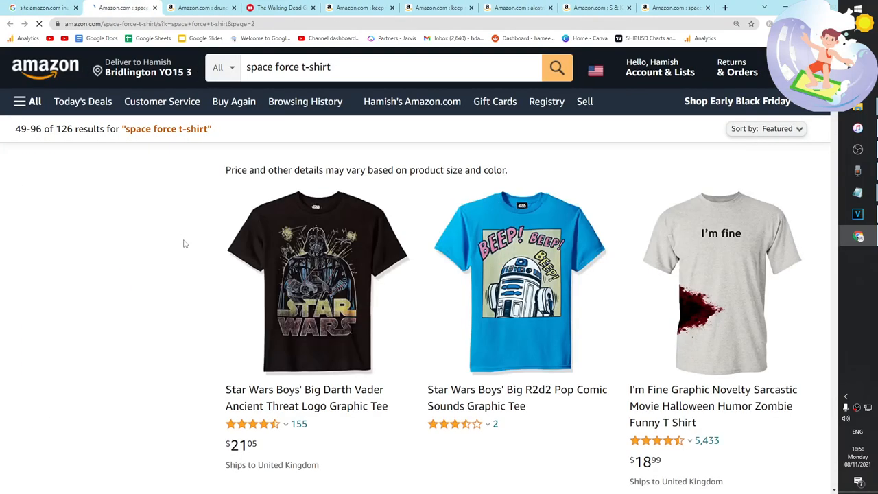
pyautogui.scroll(-3)
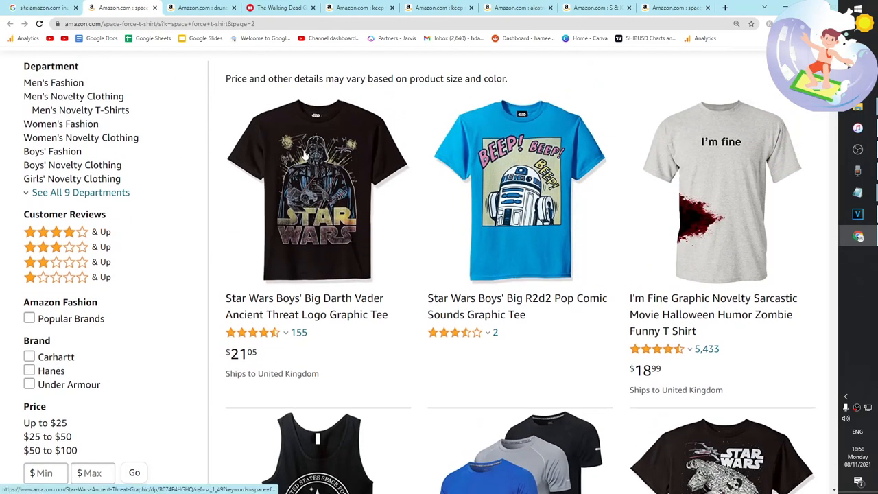
pyautogui.scroll(-3)
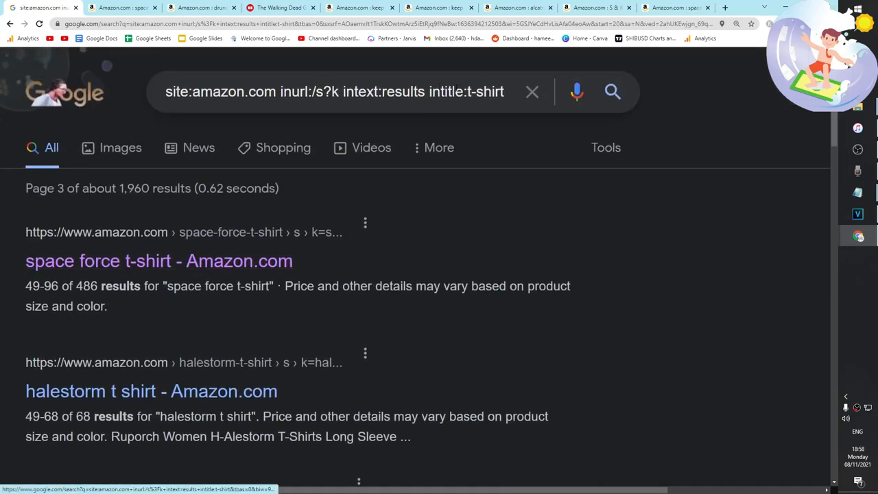
# Review the Merch by Amazon landing page down through its FAQs and go to its Resources page.
pyautogui.click(159, 261)
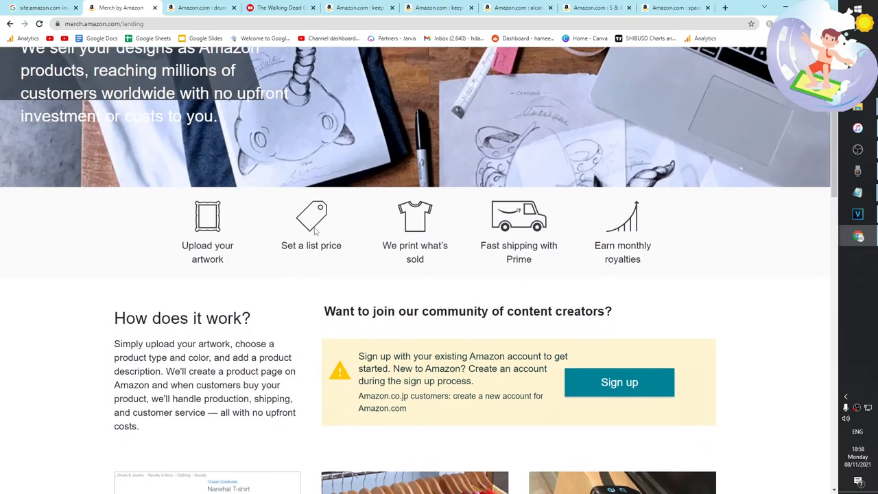
pyautogui.scroll(-3)
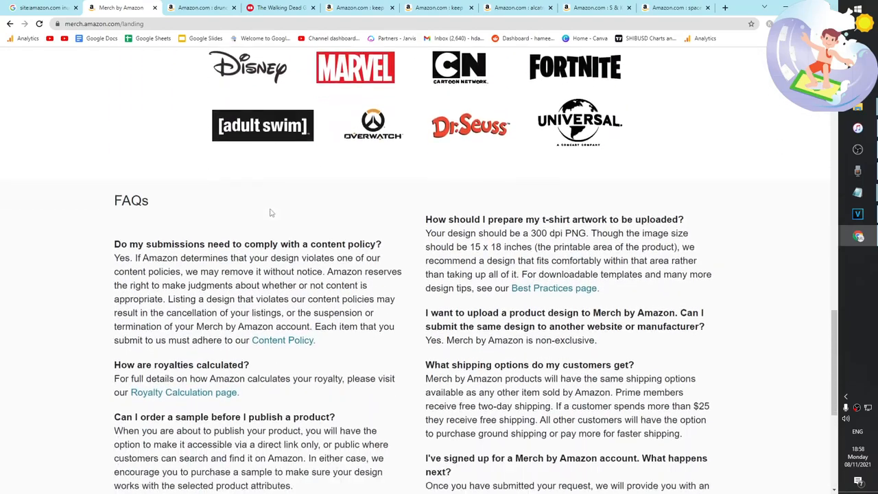
pyautogui.scroll(-3)
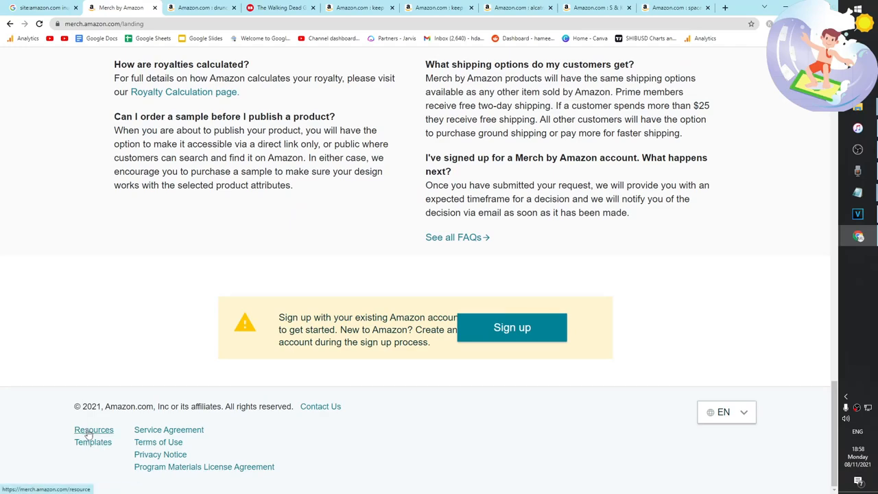
pyautogui.click(94, 429)
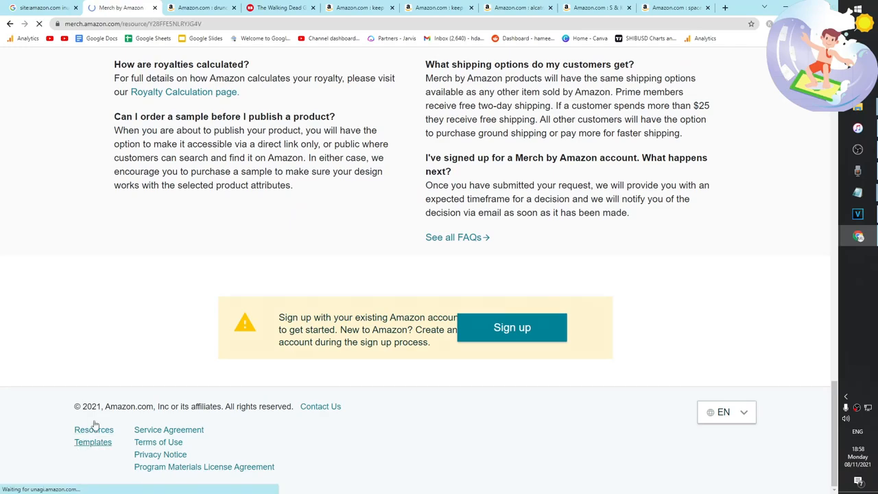
pyautogui.click(93, 429)
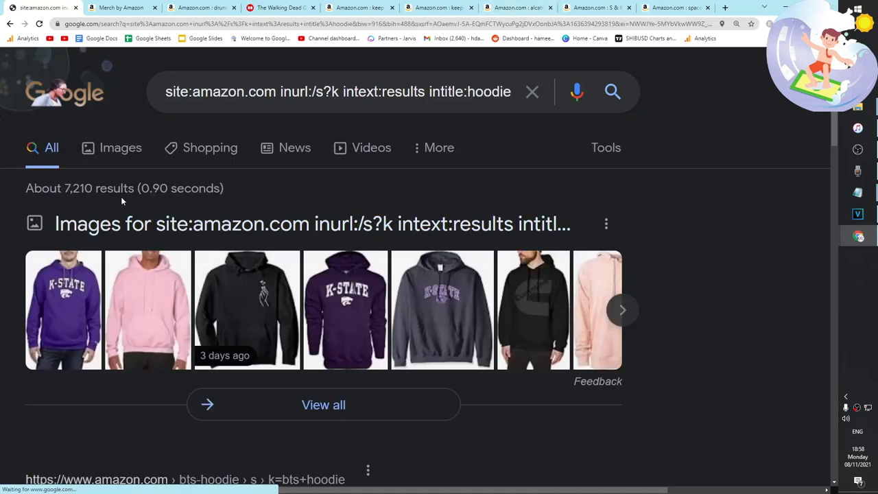
# Read through page 1 of the Google results for Amazon hoodie keyword pages.
pyautogui.scroll(-3)
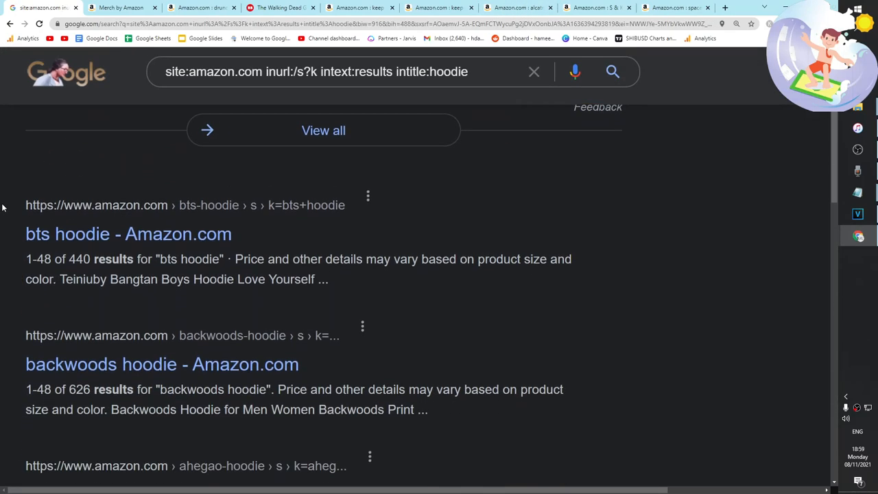
pyautogui.scroll(-3)
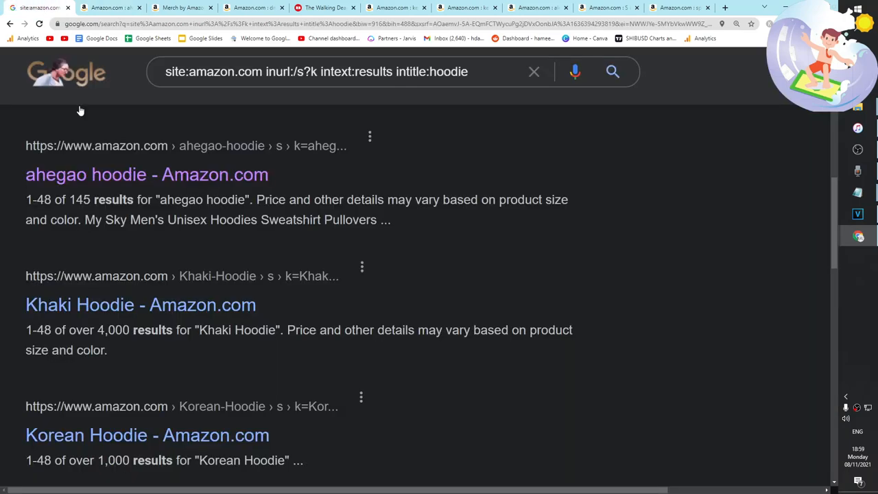
pyautogui.rightClick(80, 253)
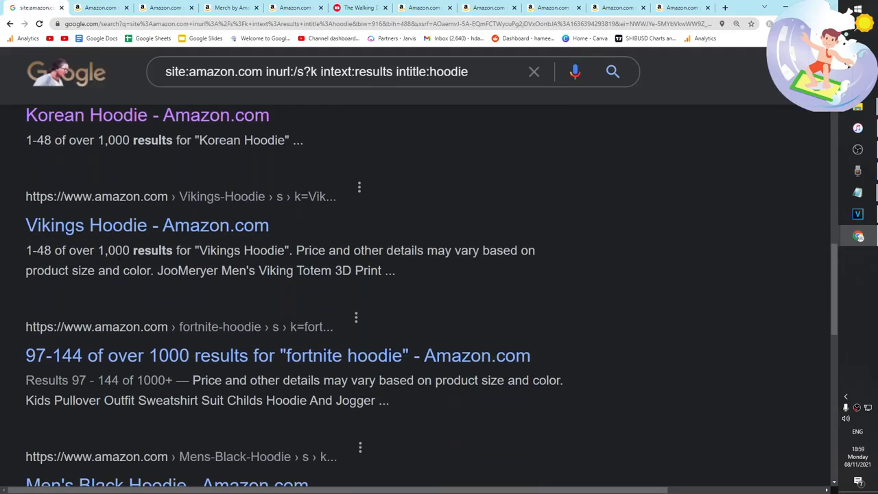
pyautogui.scroll(-3)
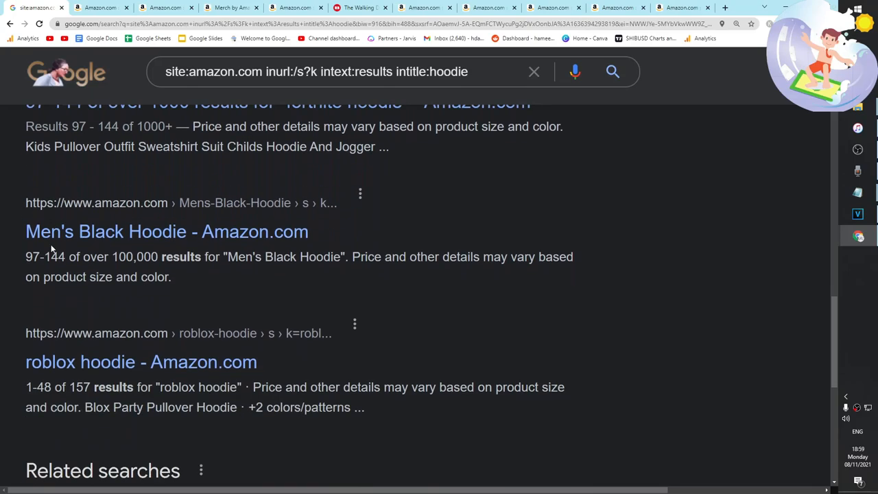
pyautogui.scroll(-3)
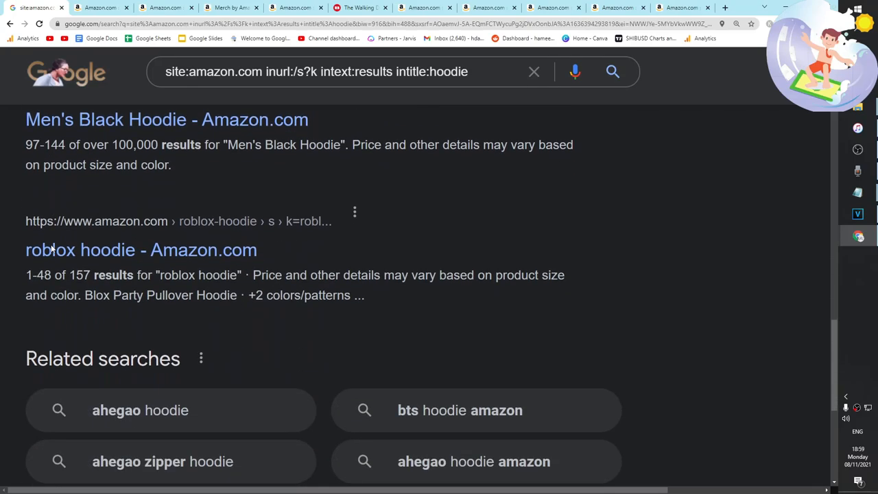
# Move on to pages 2 and 3 of the hoodie results and read them to the bottom.
pyautogui.click(234, 353)
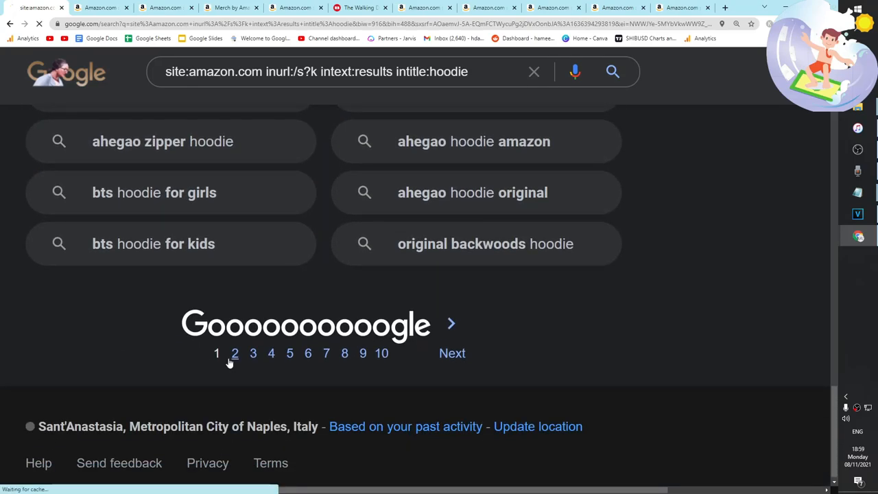
pyautogui.click(234, 353)
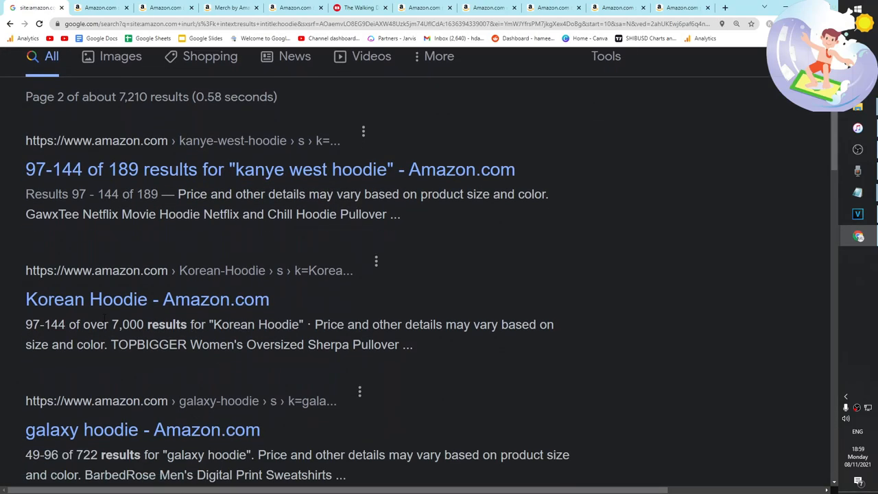
pyautogui.scroll(-3)
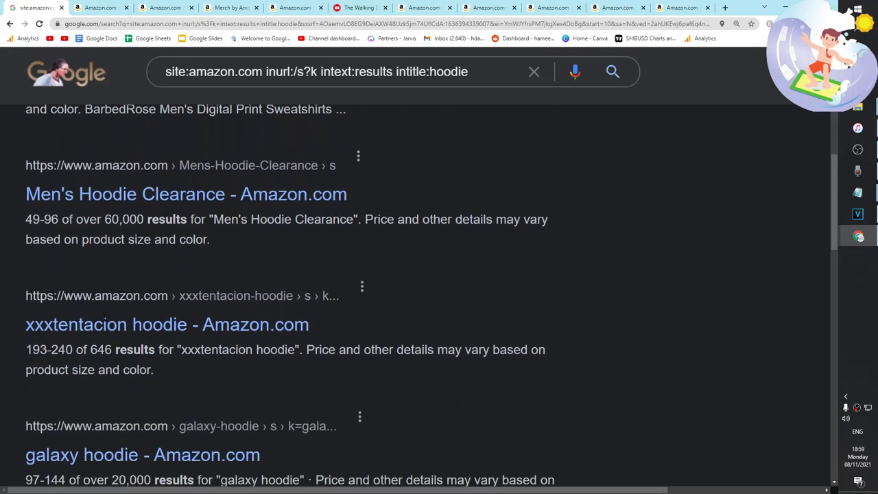
pyautogui.scroll(-3)
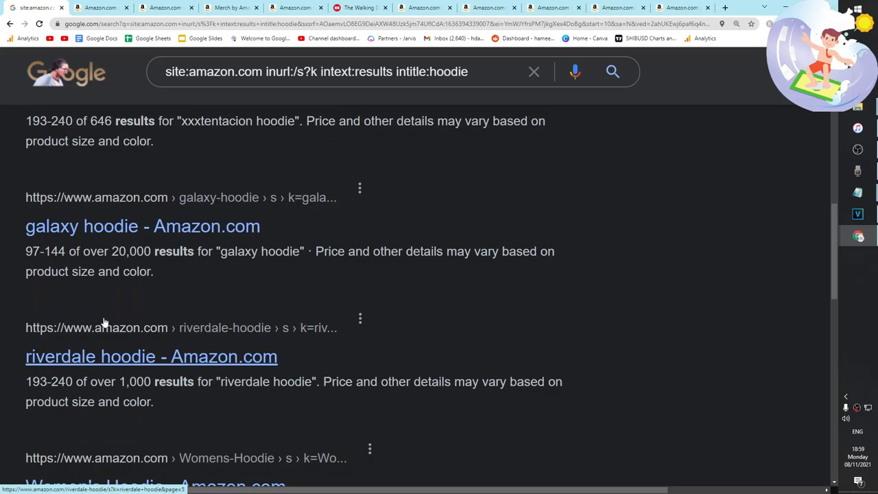
pyautogui.scroll(-3)
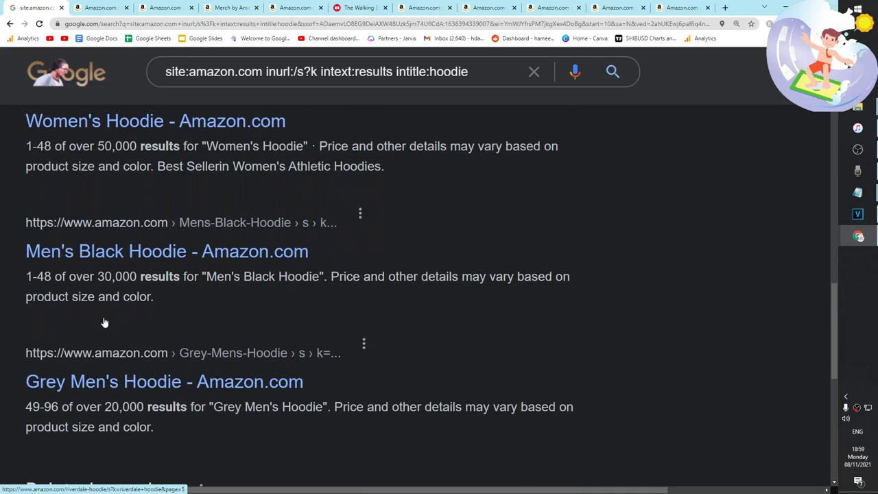
pyautogui.scroll(-3)
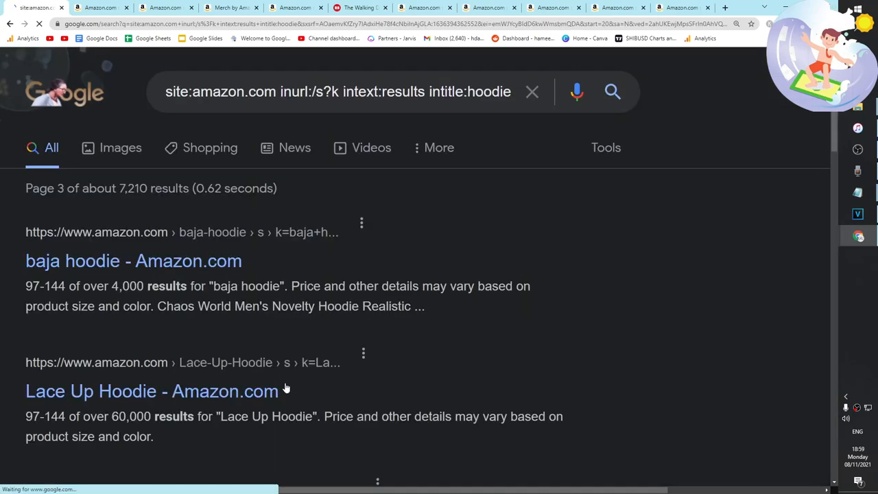
pyautogui.scroll(-3)
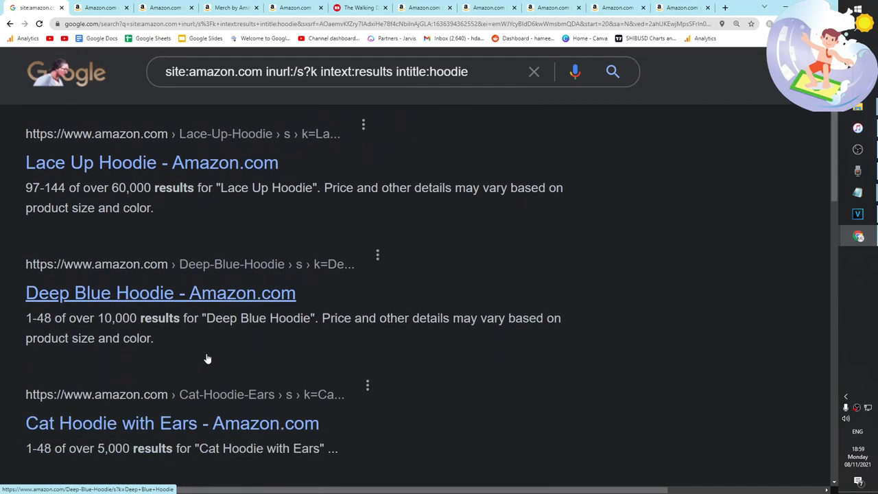
pyautogui.scroll(-3)
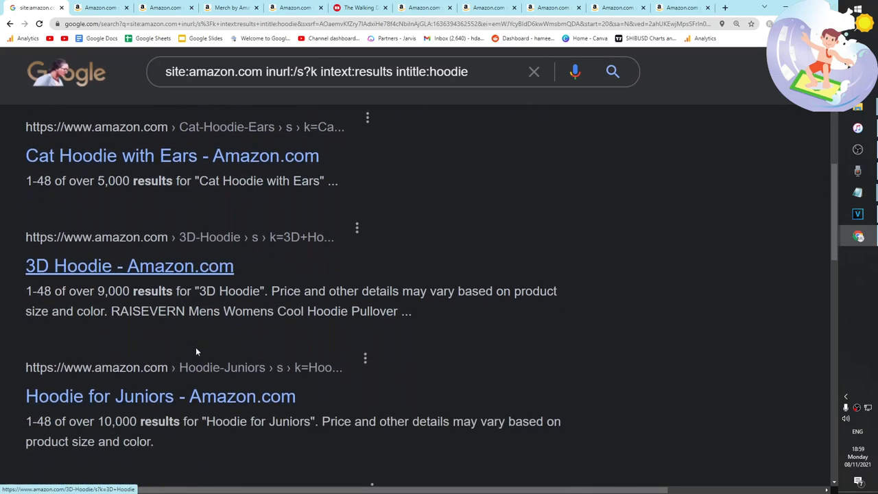
pyautogui.scroll(-3)
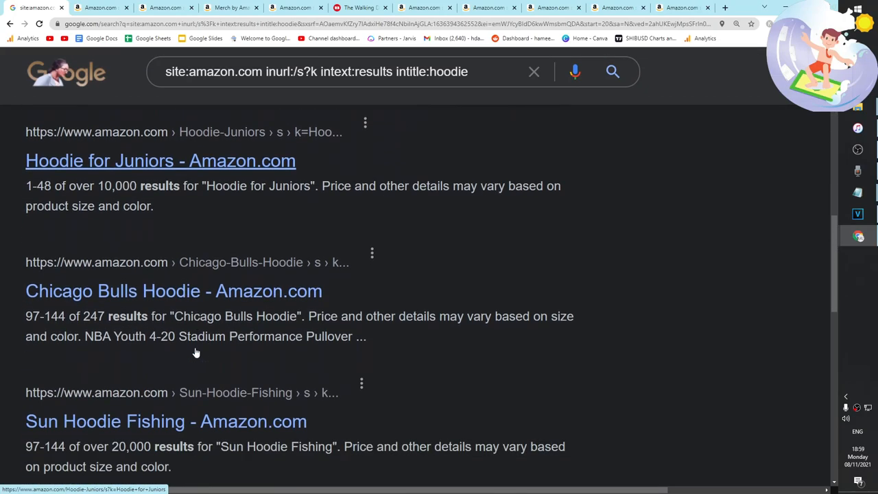
pyautogui.scroll(-3)
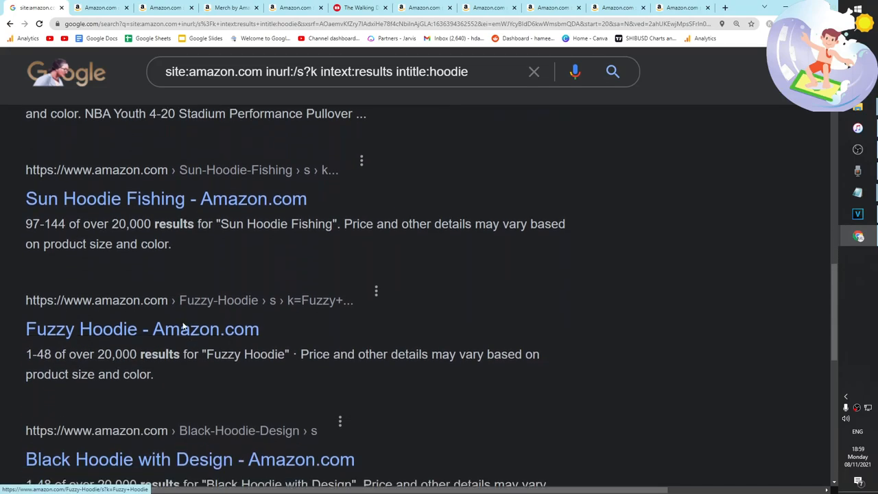
pyautogui.scroll(-3)
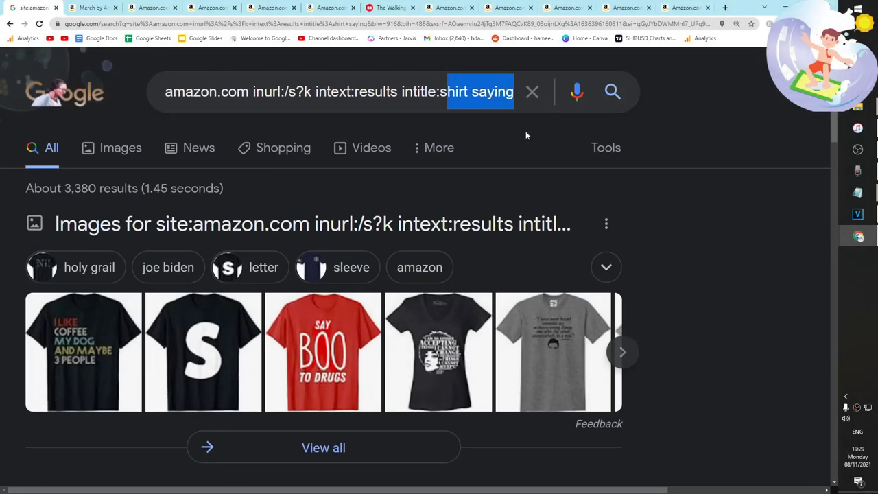
# Read down the shirt saying Google results for low-competition Amazon keyword pages.
pyautogui.scroll(-3)
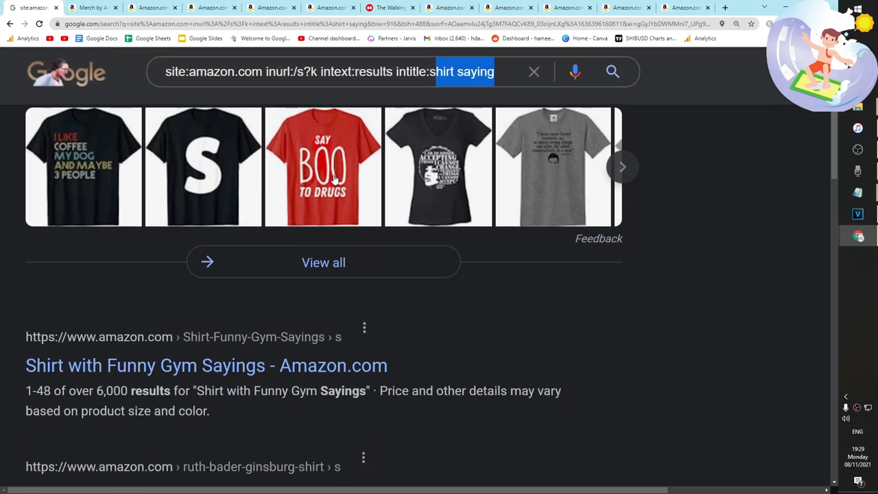
pyautogui.scroll(-3)
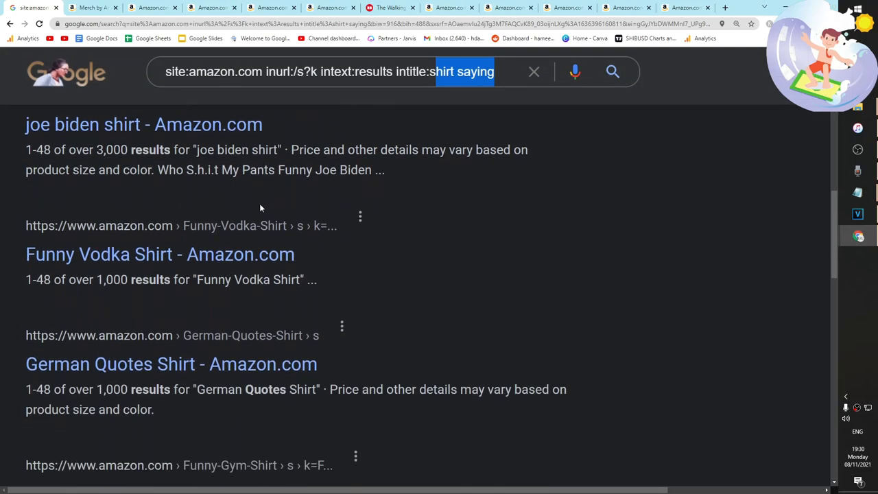
pyautogui.scroll(-3)
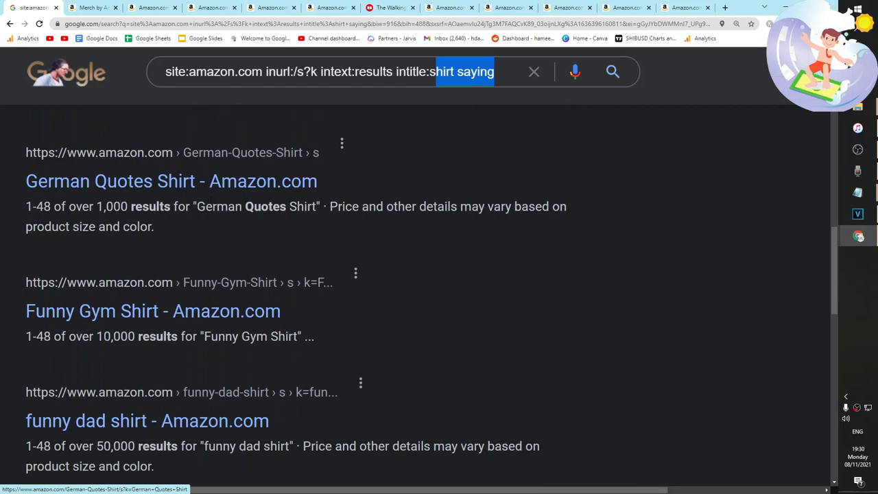
pyautogui.scroll(-3)
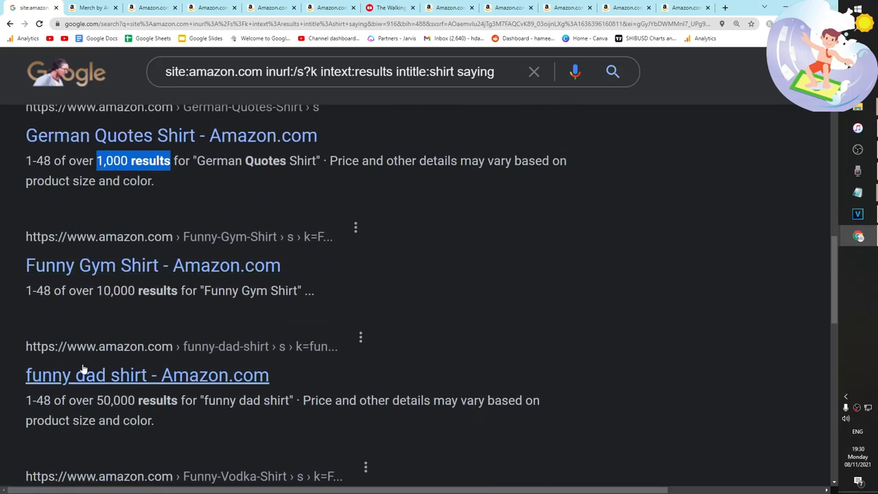
pyautogui.scroll(-3)
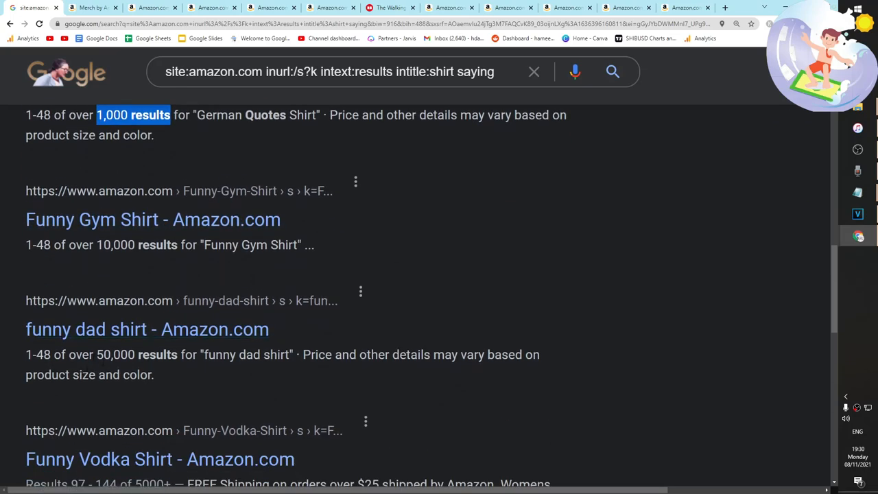
pyautogui.scroll(-3)
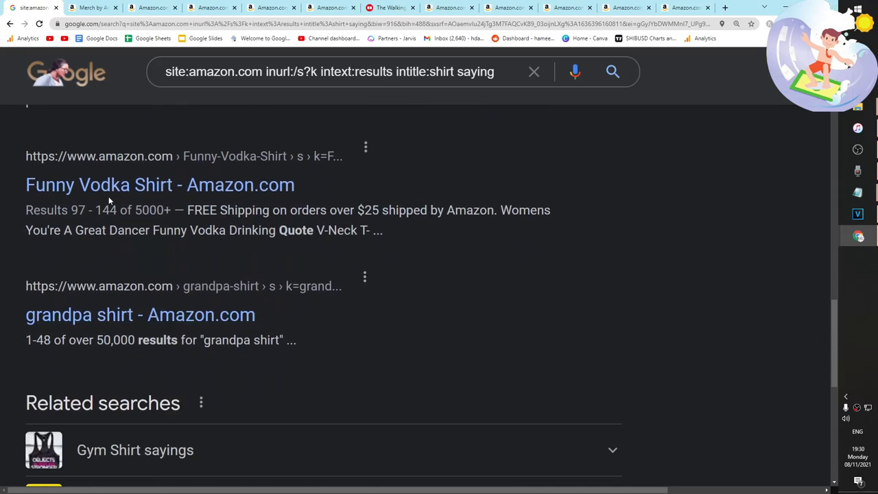
pyautogui.scroll(-3)
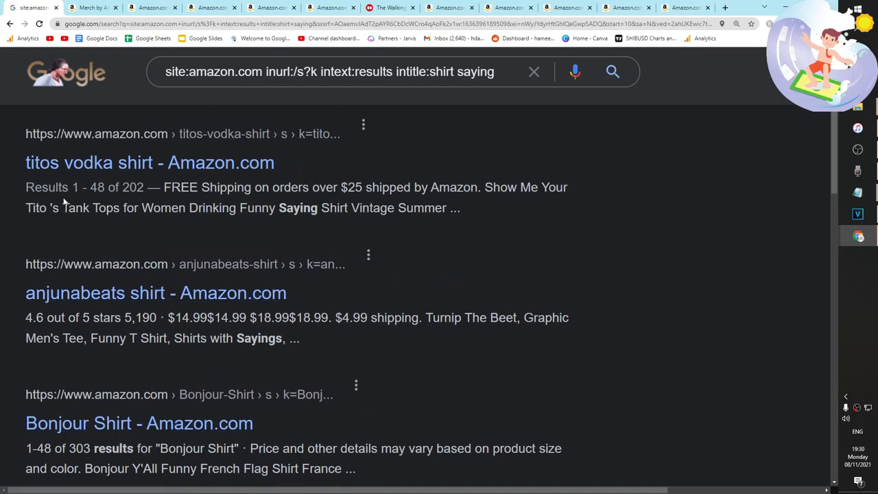
# Open the titos vodka shirt result in a new tab and view the Bonjour Shirt Amazon page (74 results).
pyautogui.rightClick(150, 162)
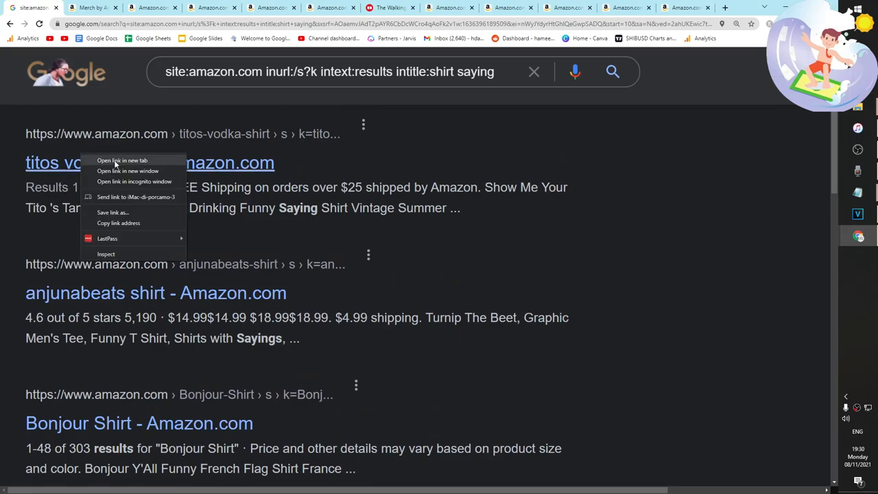
pyautogui.click(121, 159)
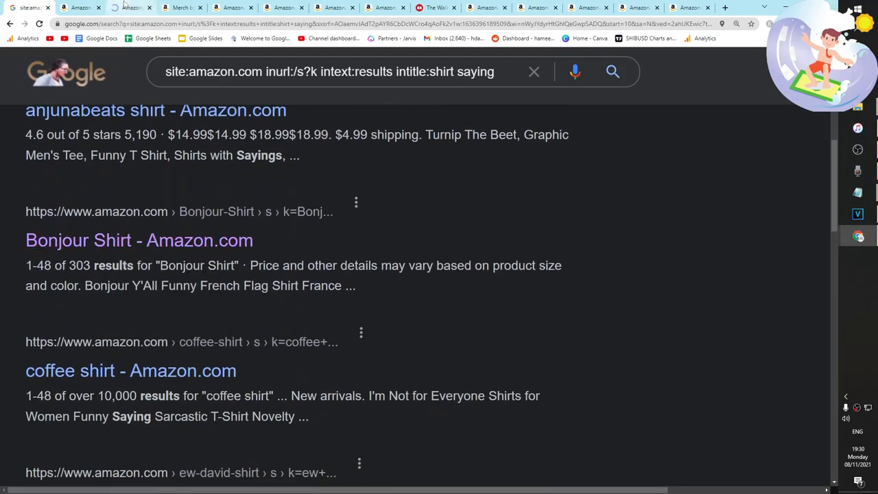
pyautogui.click(138, 240)
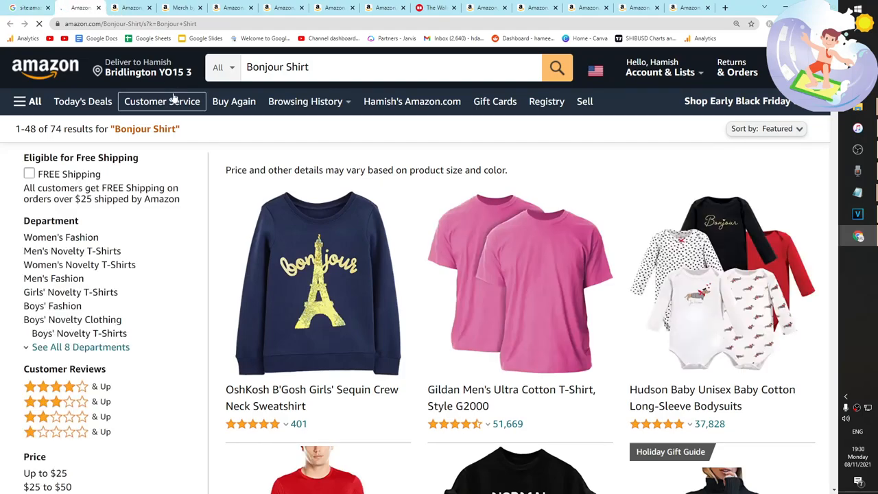
pyautogui.scroll(-3)
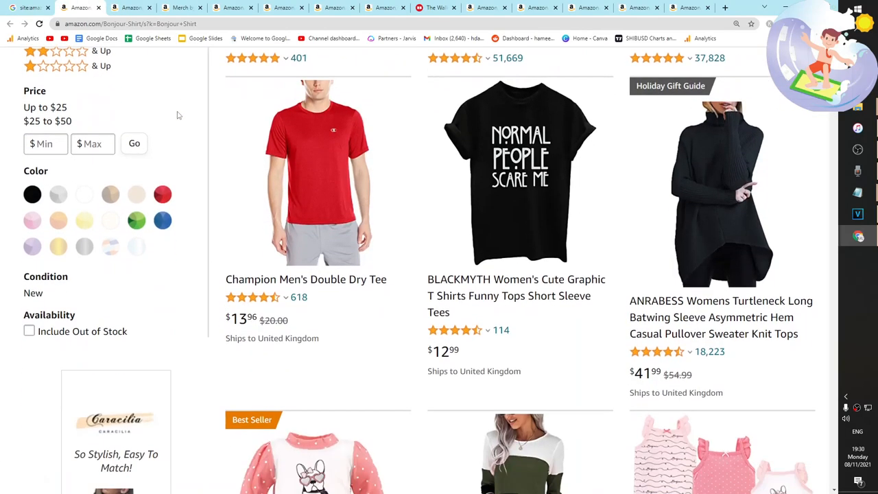
pyautogui.scroll(3)
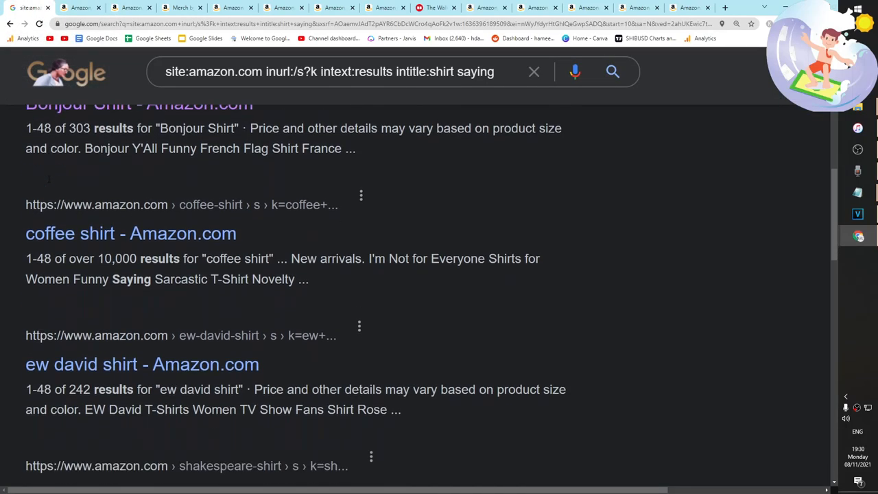
# Read the shirt saying Google results down to the pagination and related searches at page end.
pyautogui.scroll(-3)
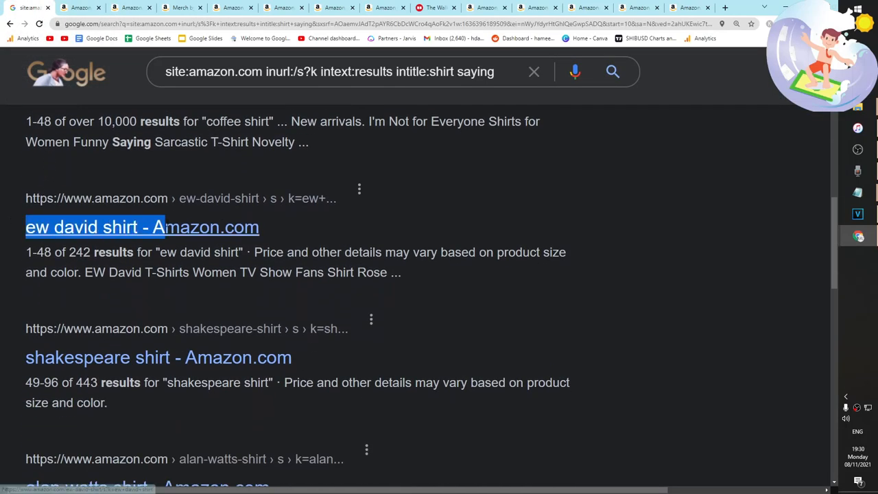
pyautogui.scroll(-3)
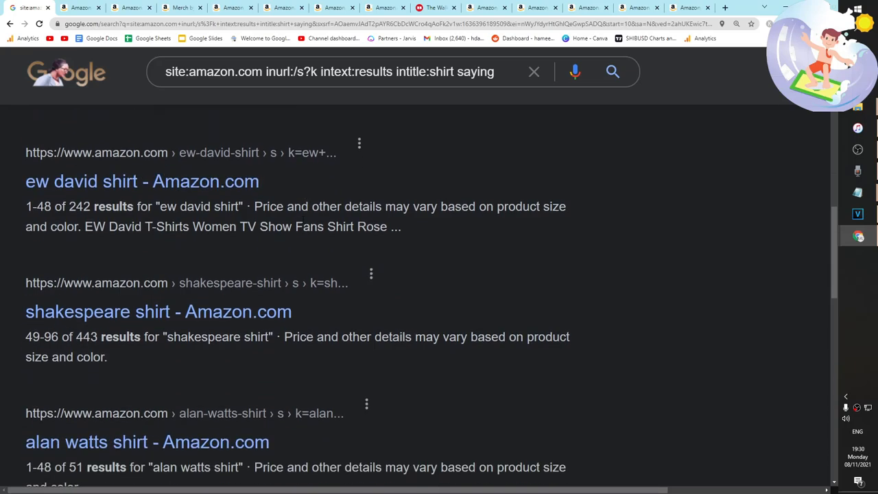
pyautogui.scroll(-3)
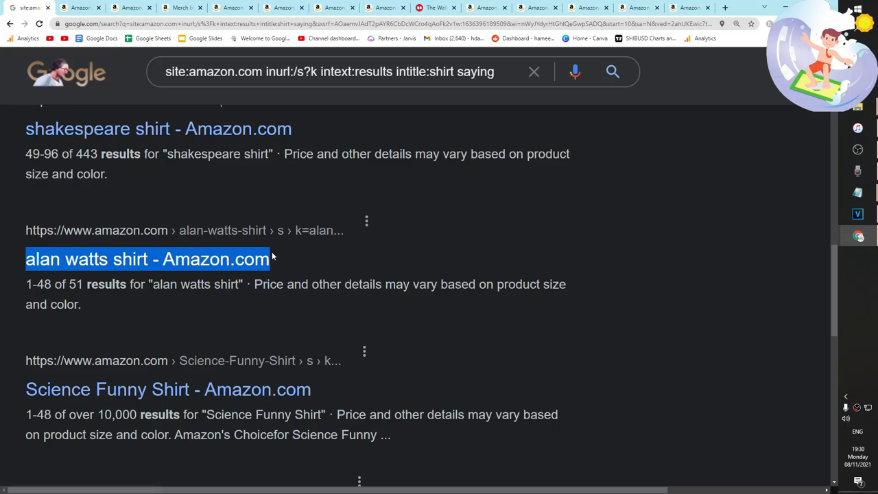
pyautogui.scroll(-3)
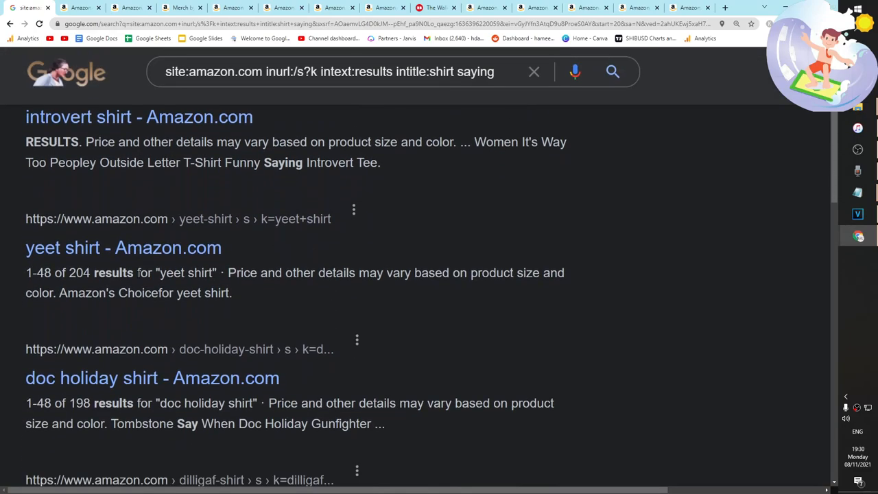
pyautogui.scroll(-3)
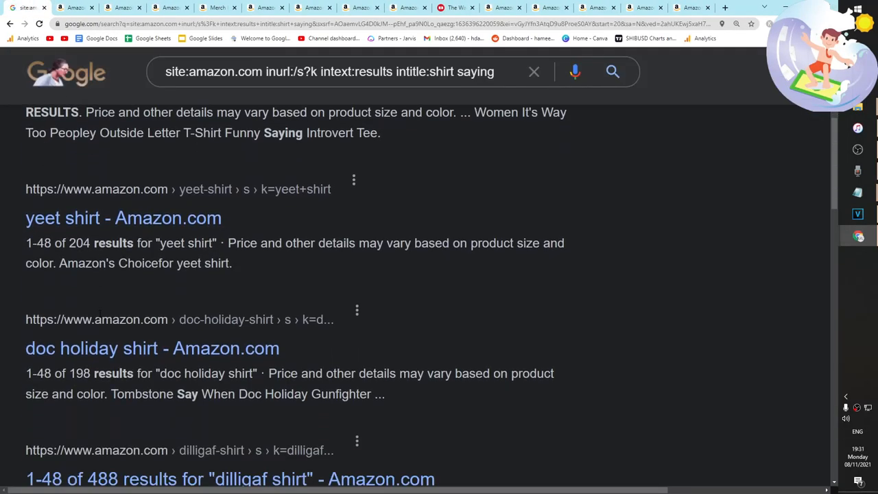
pyautogui.scroll(-3)
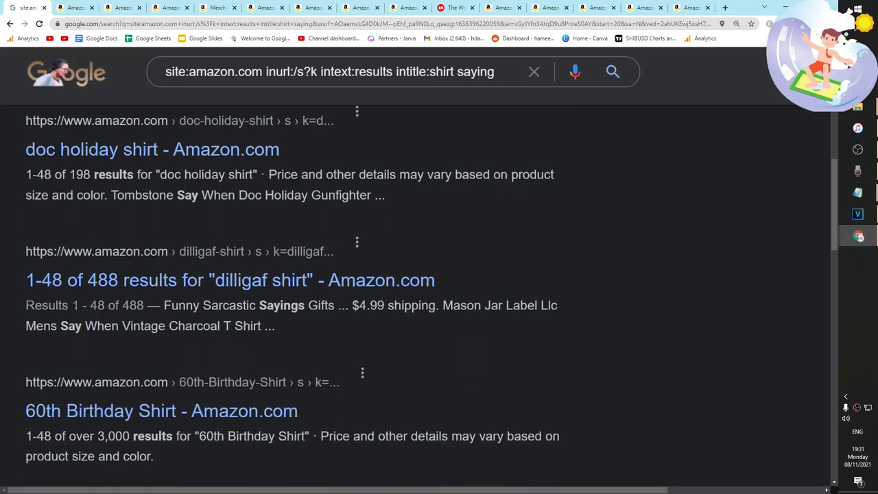
pyautogui.scroll(-3)
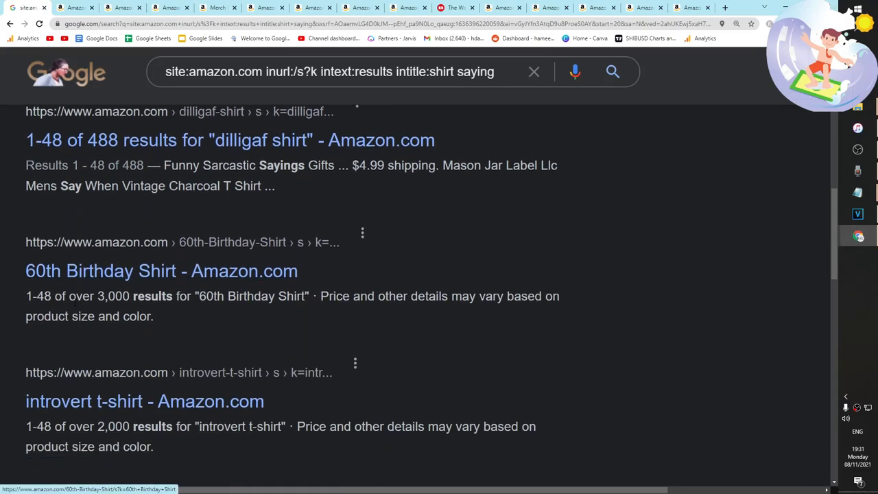
pyautogui.scroll(-3)
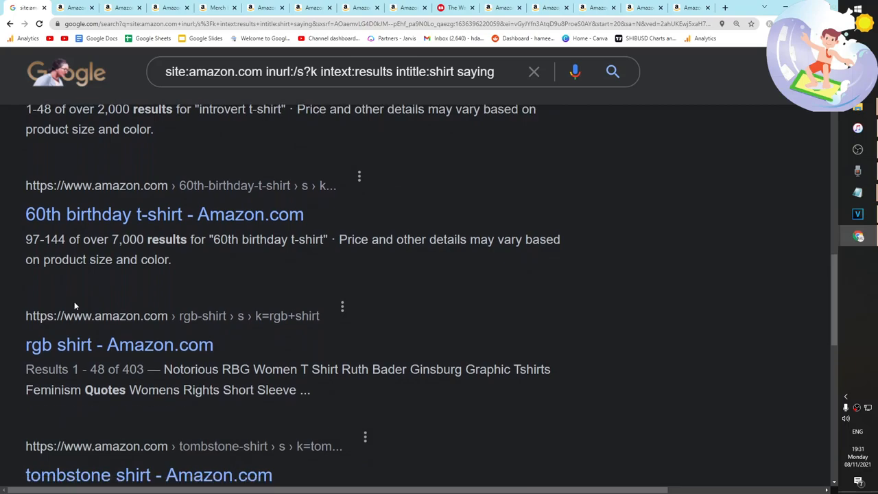
pyautogui.scroll(-3)
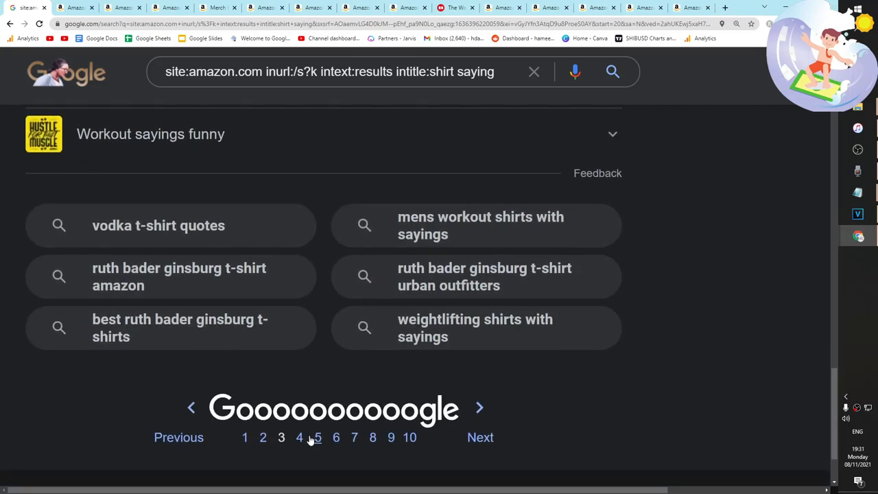
# Go to page 5 of the shirt saying results and read down to entries like okurrr shirt.
pyautogui.click(299, 436)
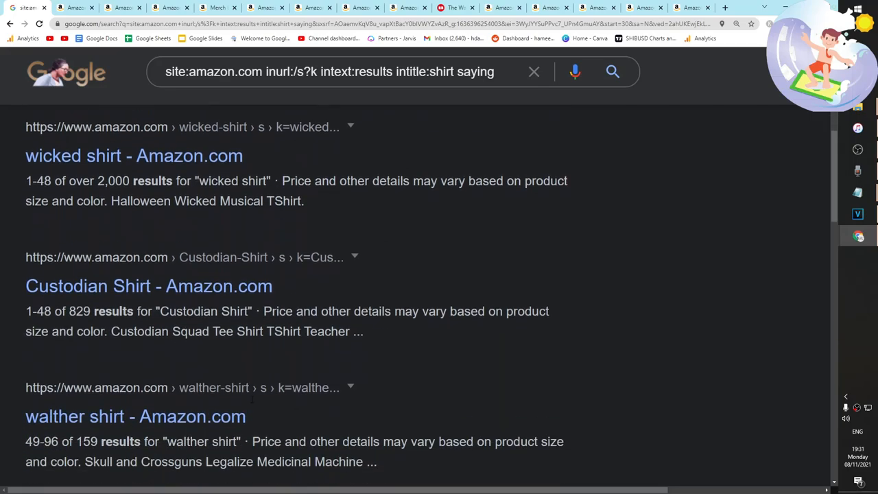
pyautogui.scroll(-3)
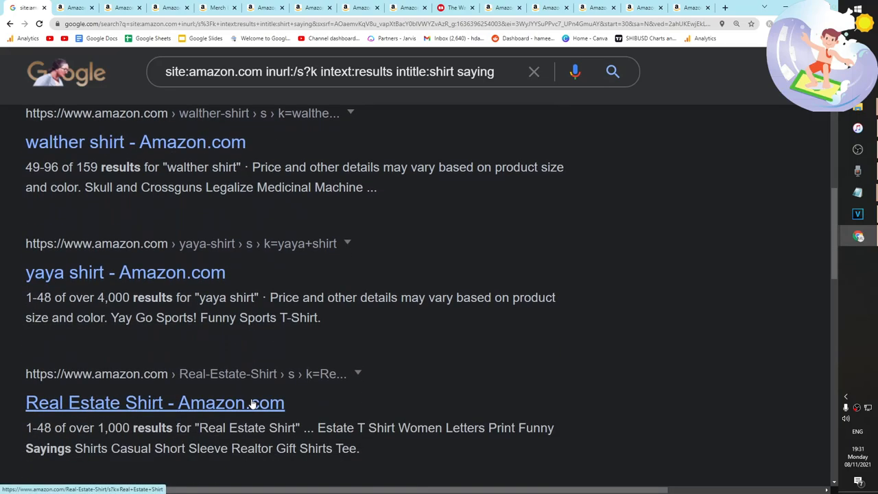
pyautogui.scroll(-3)
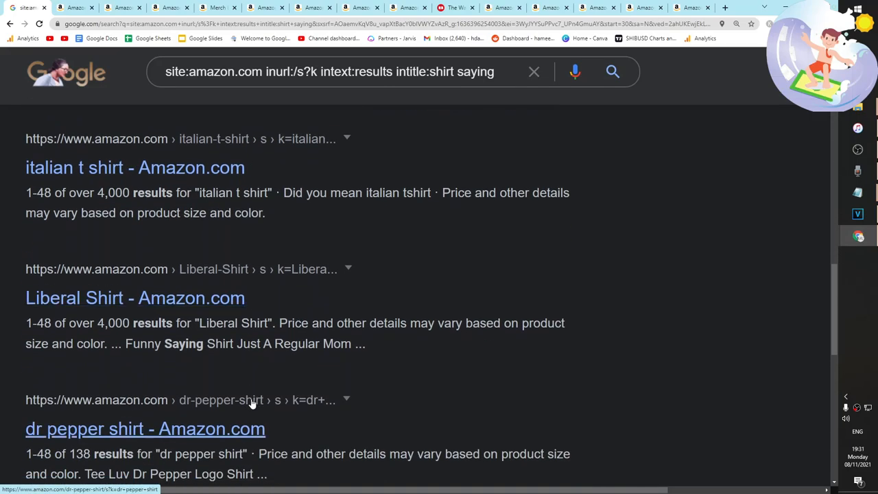
pyautogui.scroll(-3)
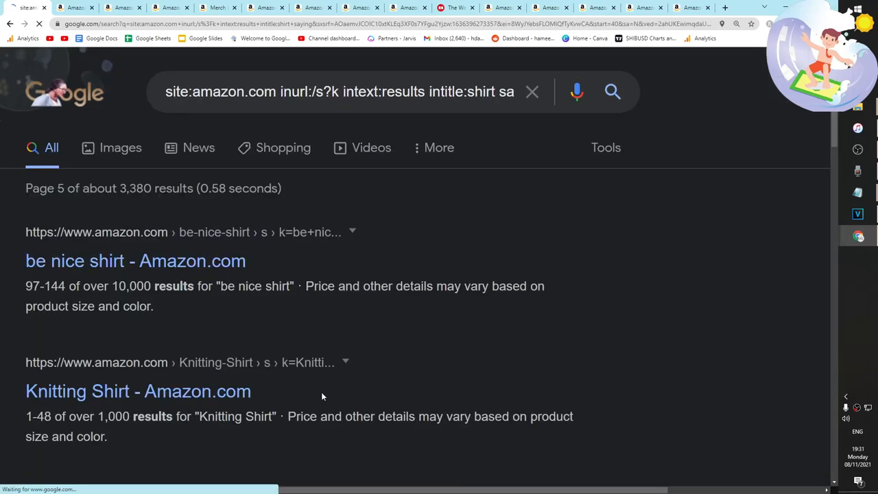
pyautogui.scroll(-3)
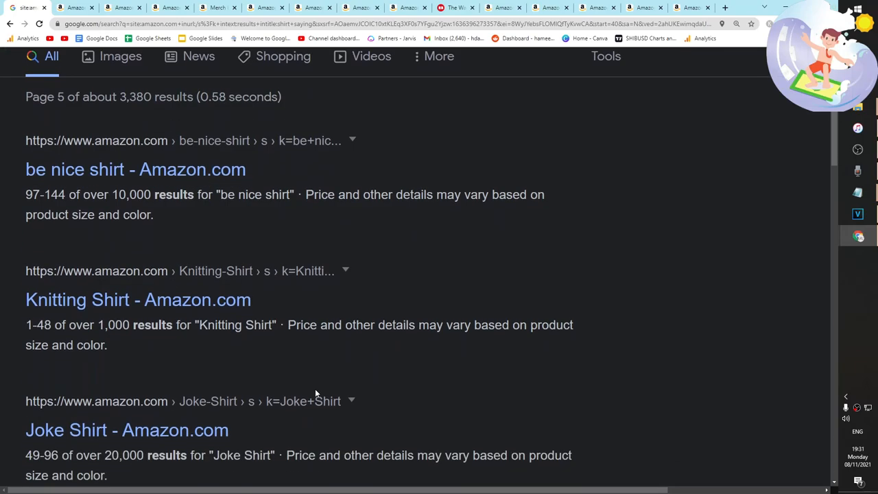
pyautogui.scroll(-3)
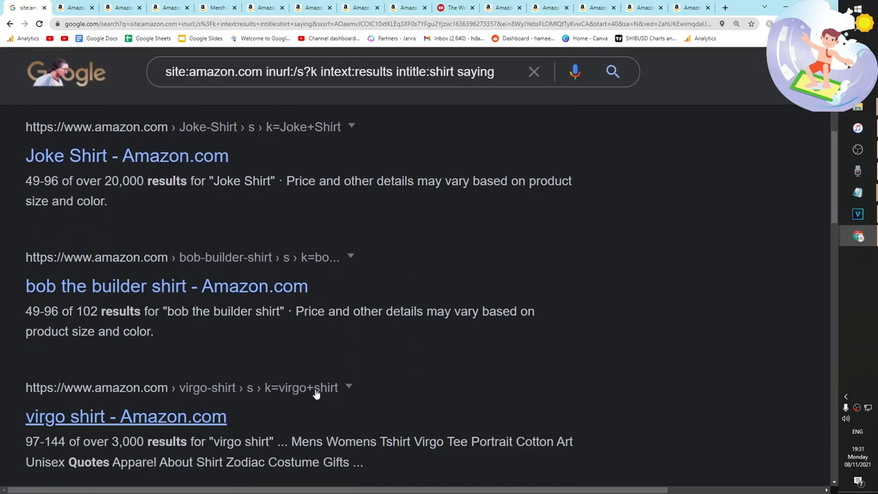
pyautogui.scroll(-3)
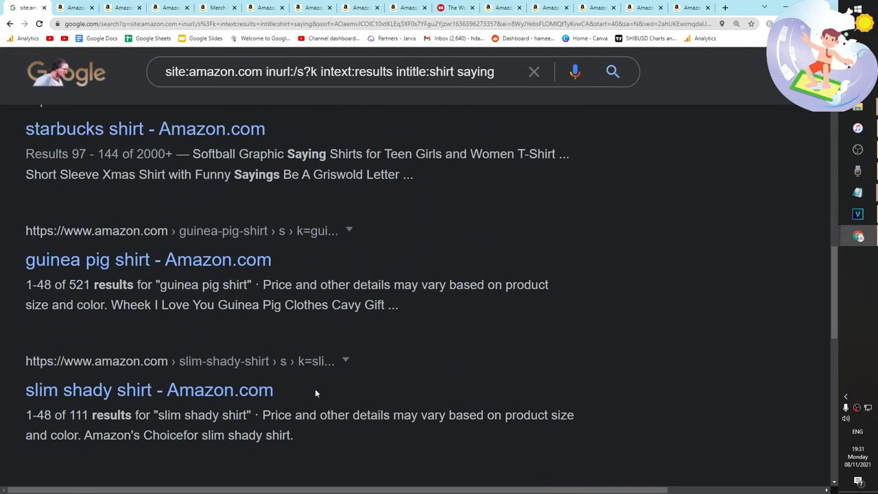
pyautogui.scroll(-3)
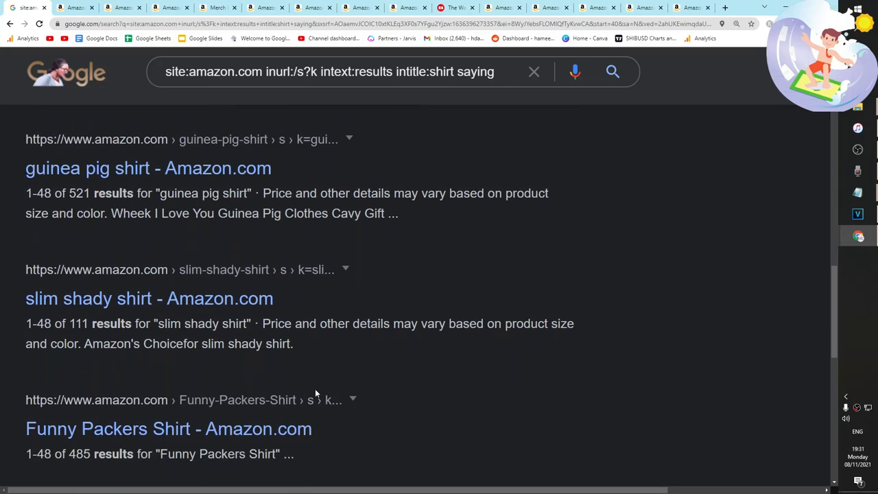
pyautogui.scroll(-3)
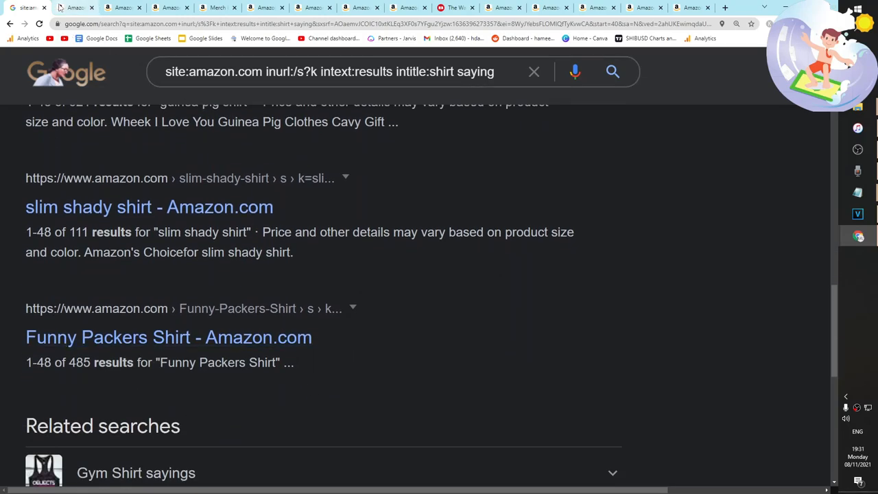
pyautogui.scroll(-3)
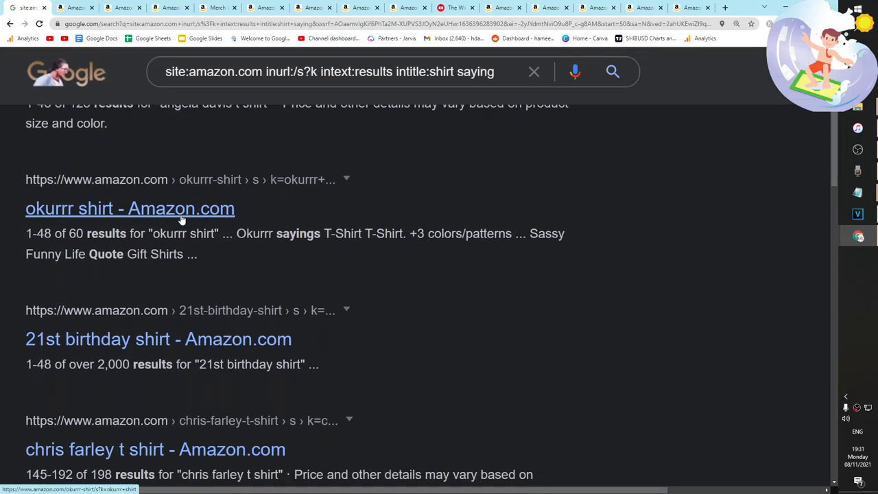
# View the Amazon search page for okurrr shirt and browse its 40 listings.
pyautogui.click(129, 208)
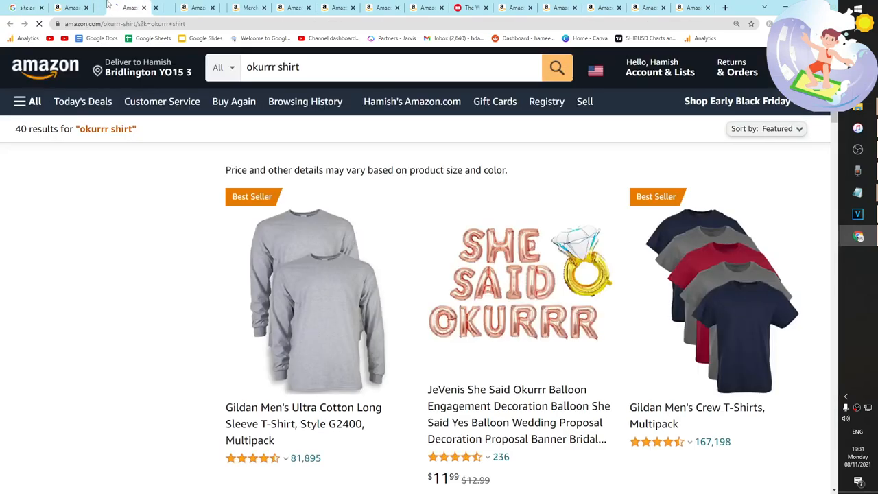
pyautogui.scroll(-3)
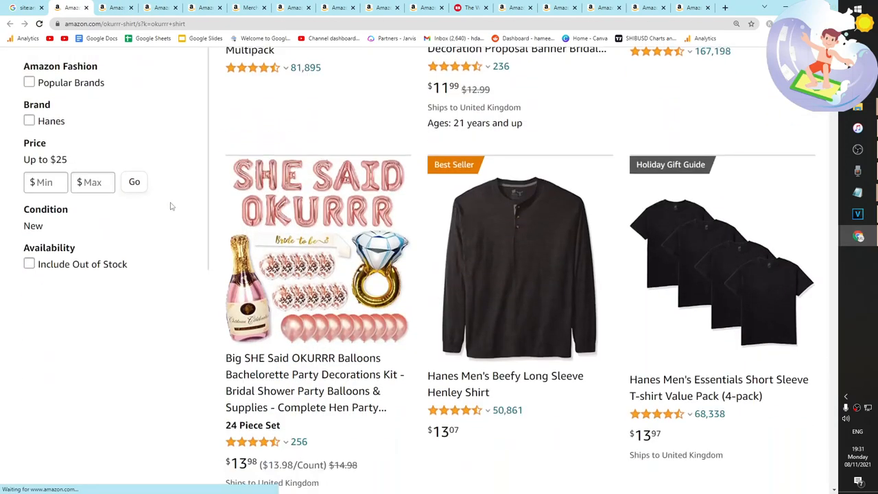
pyautogui.scroll(-3)
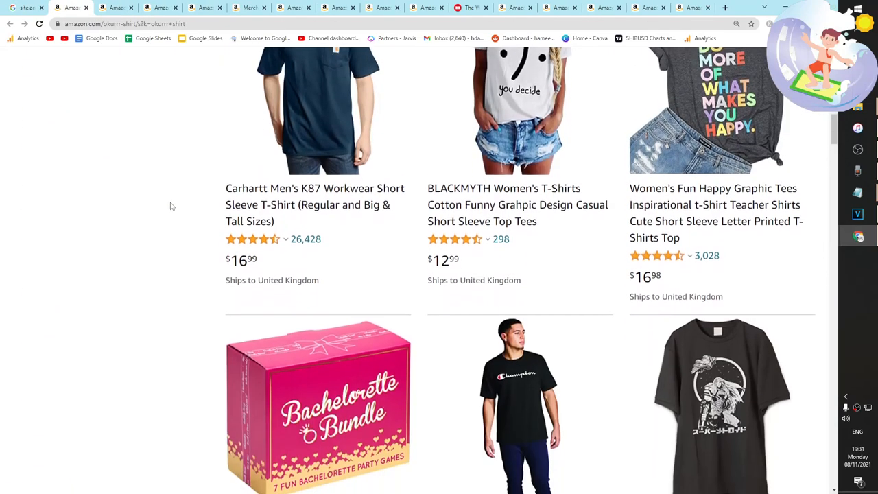
pyautogui.scroll(-3)
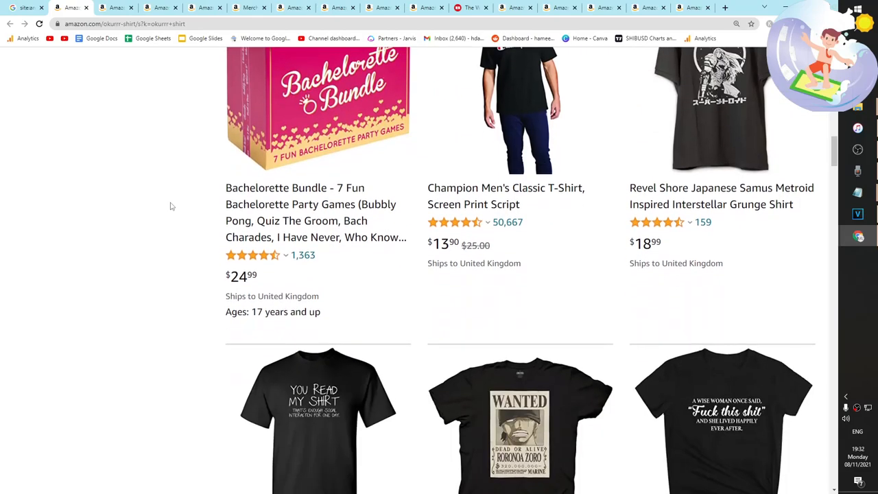
pyautogui.scroll(-3)
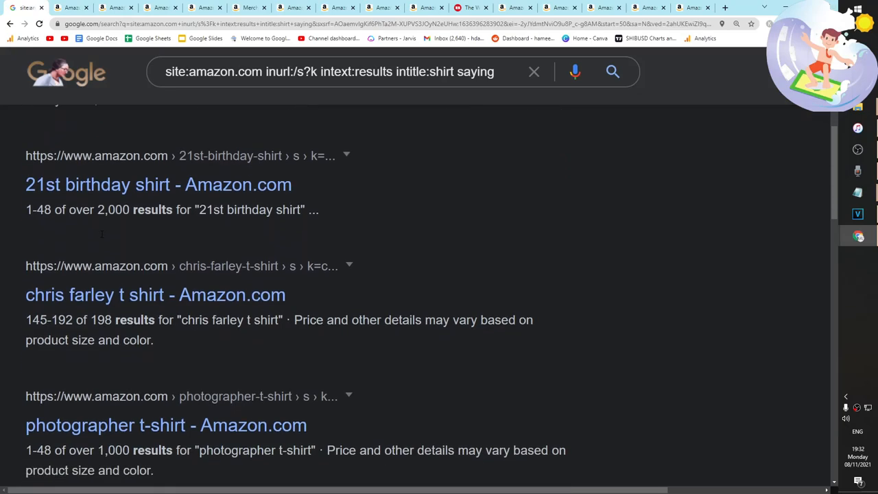
# Read more results like Monty Python Shirt, then start editing the Google search query.
pyautogui.scroll(-3)
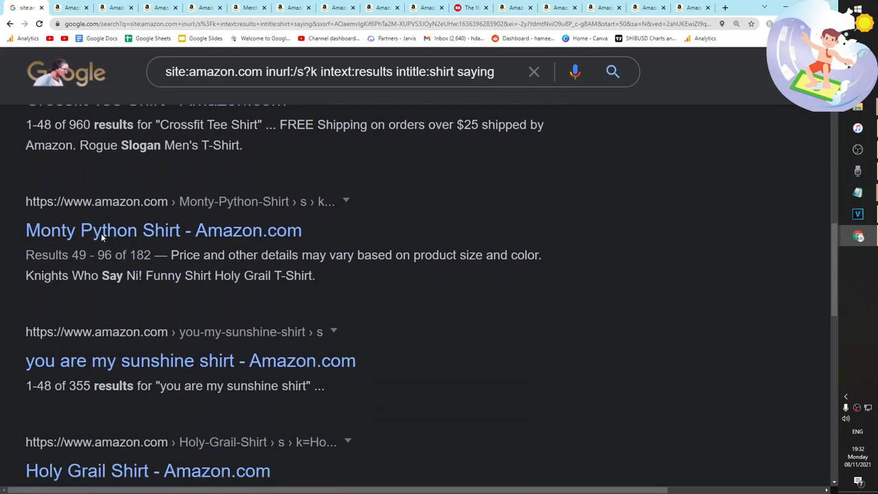
pyautogui.scroll(-3)
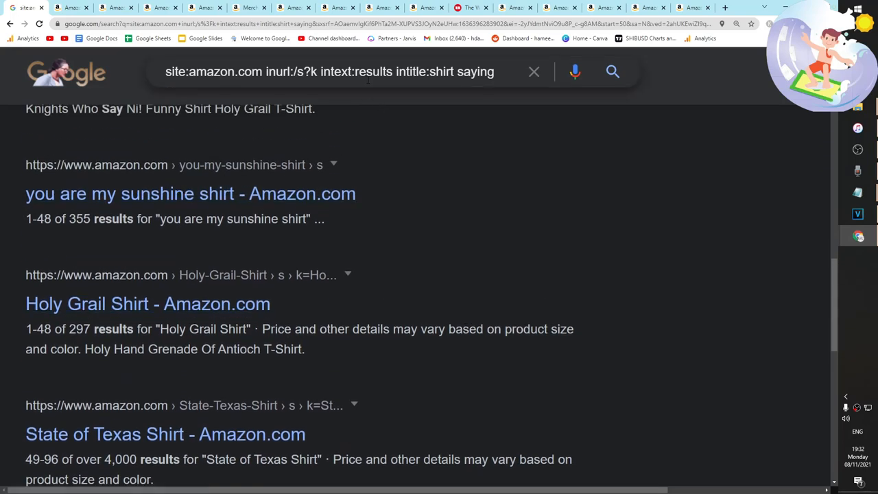
pyautogui.click(329, 72)
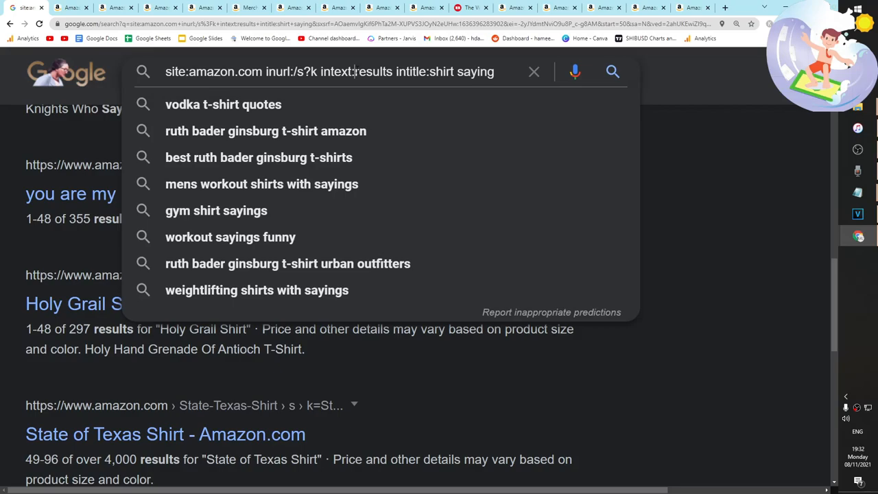